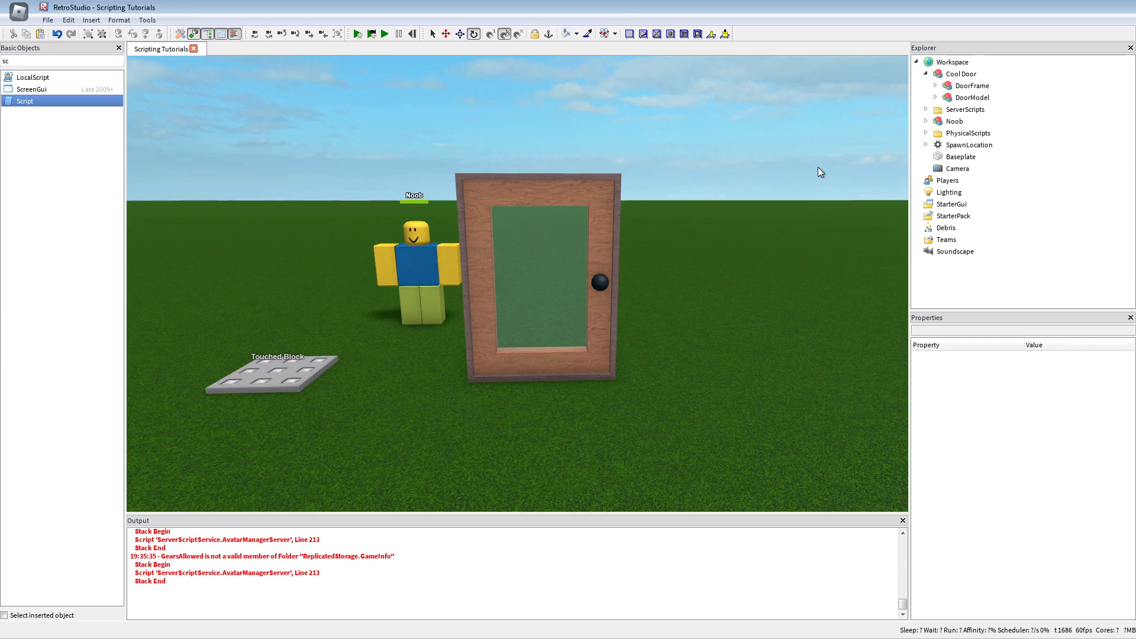
pyautogui.moveTo(775, 230)
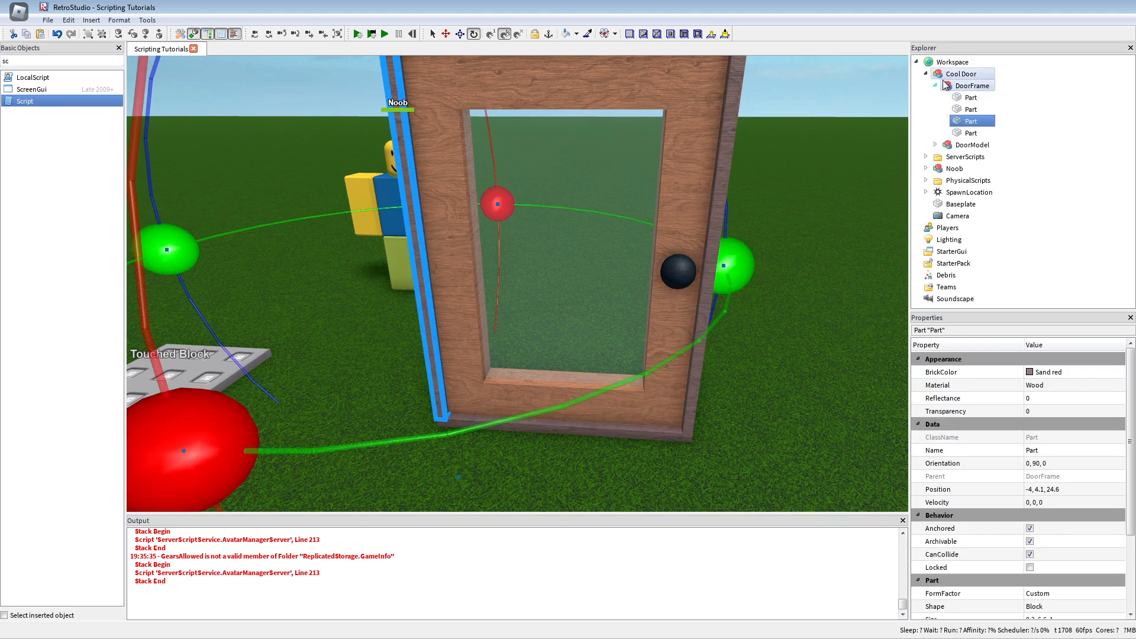
# Select Cool Door, expand DoorModel and select the Hinge to show its properties
pyautogui.click(961, 73)
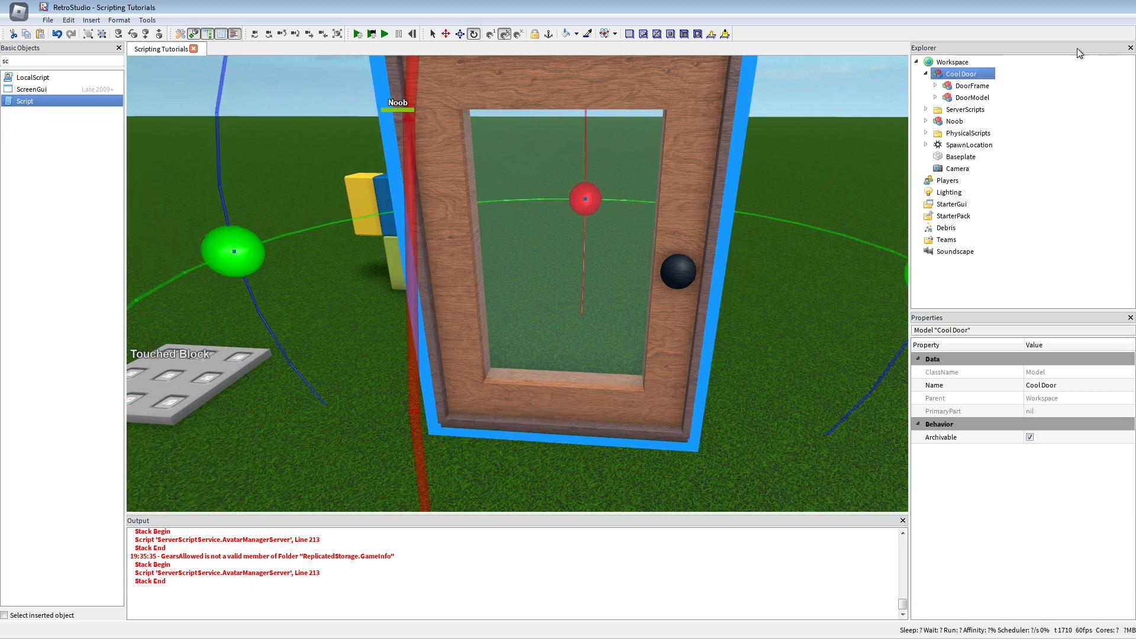
pyautogui.click(970, 85)
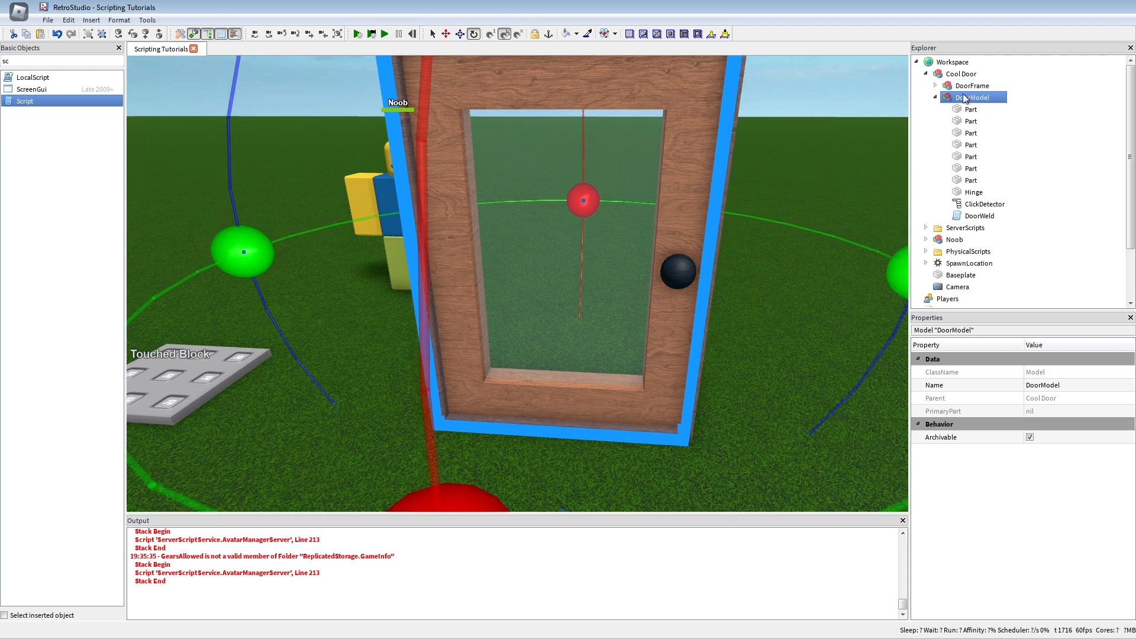
pyautogui.moveTo(968, 105)
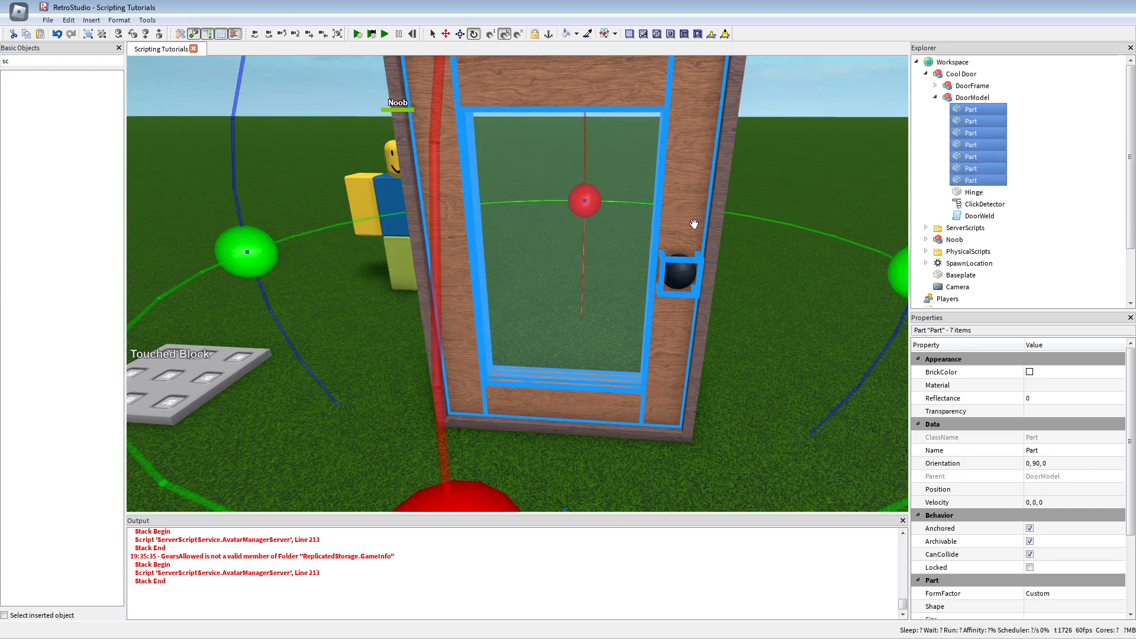
pyautogui.click(973, 191)
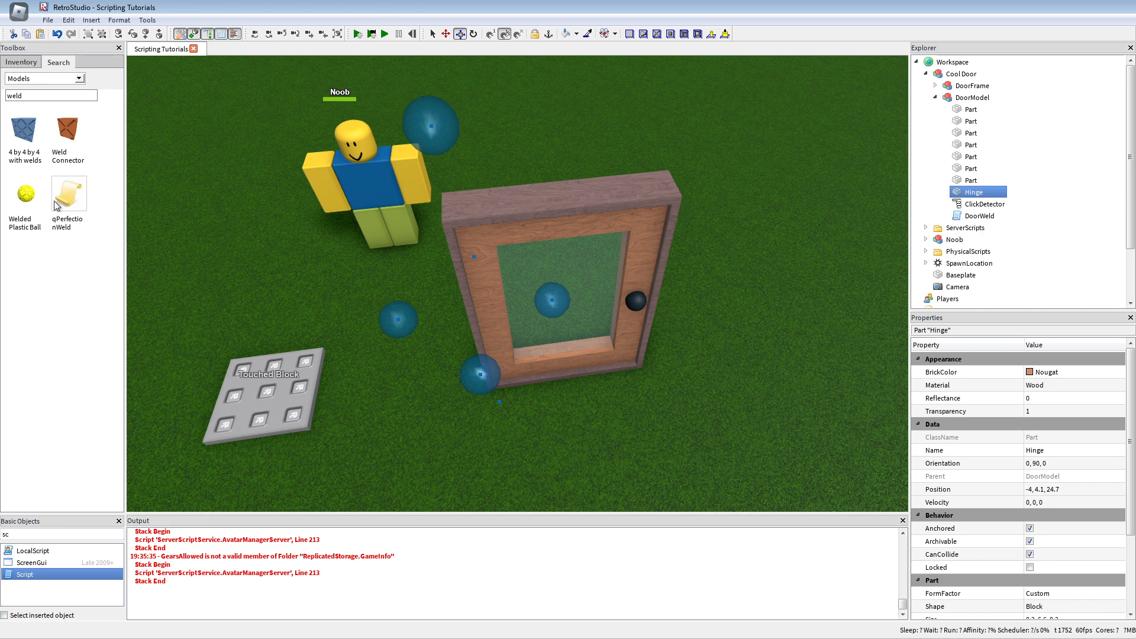
pyautogui.moveTo(71, 210)
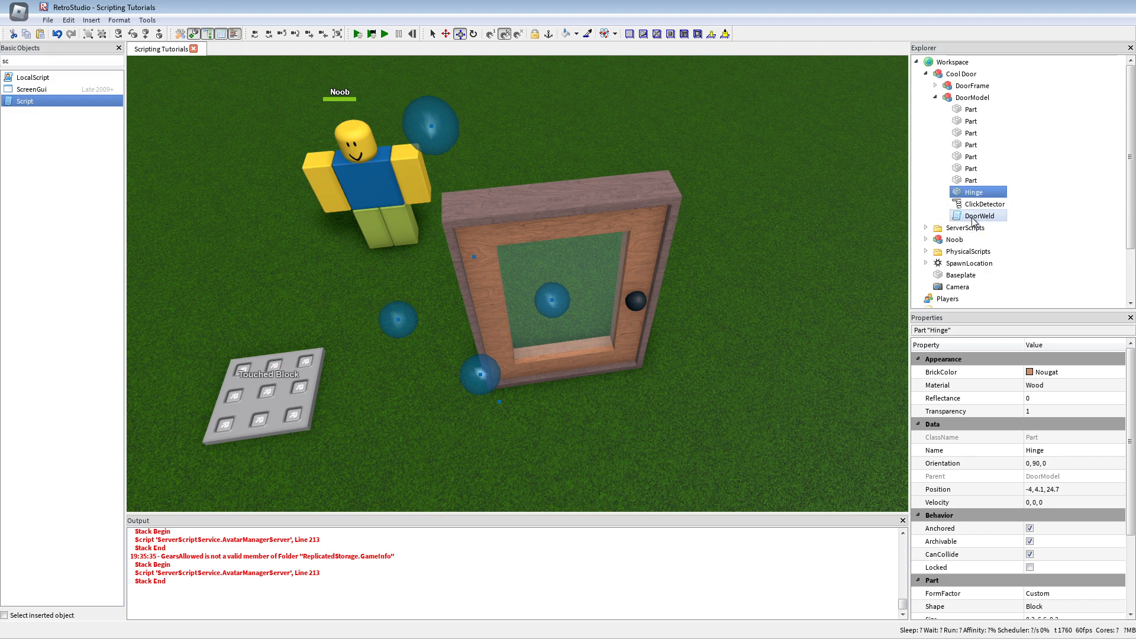
pyautogui.doubleClick(979, 215)
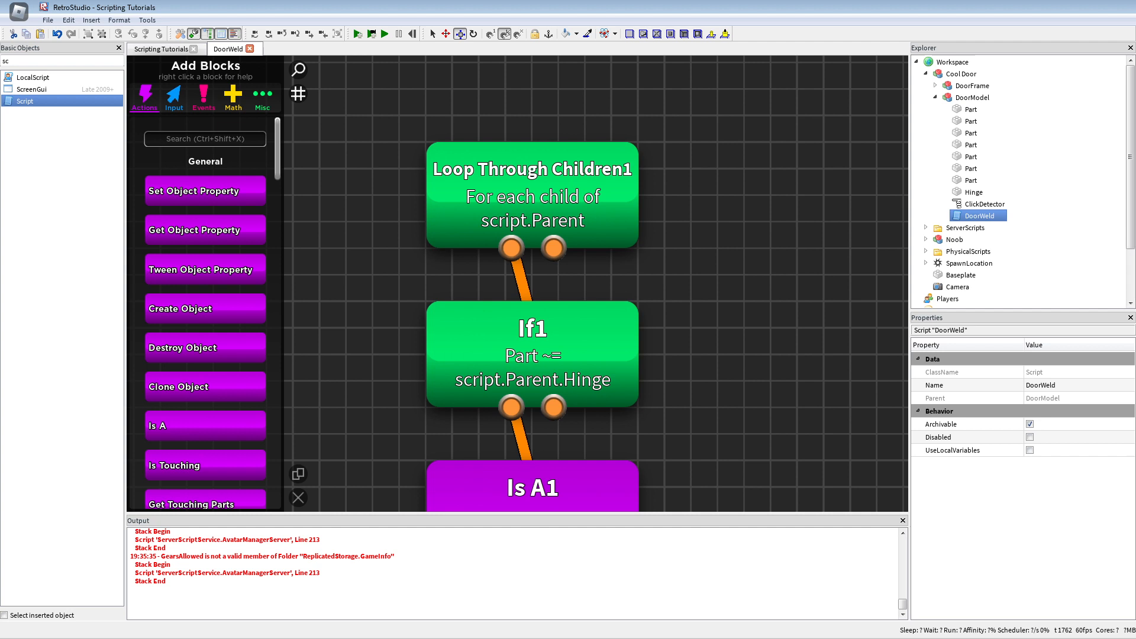
pyautogui.moveTo(562, 195)
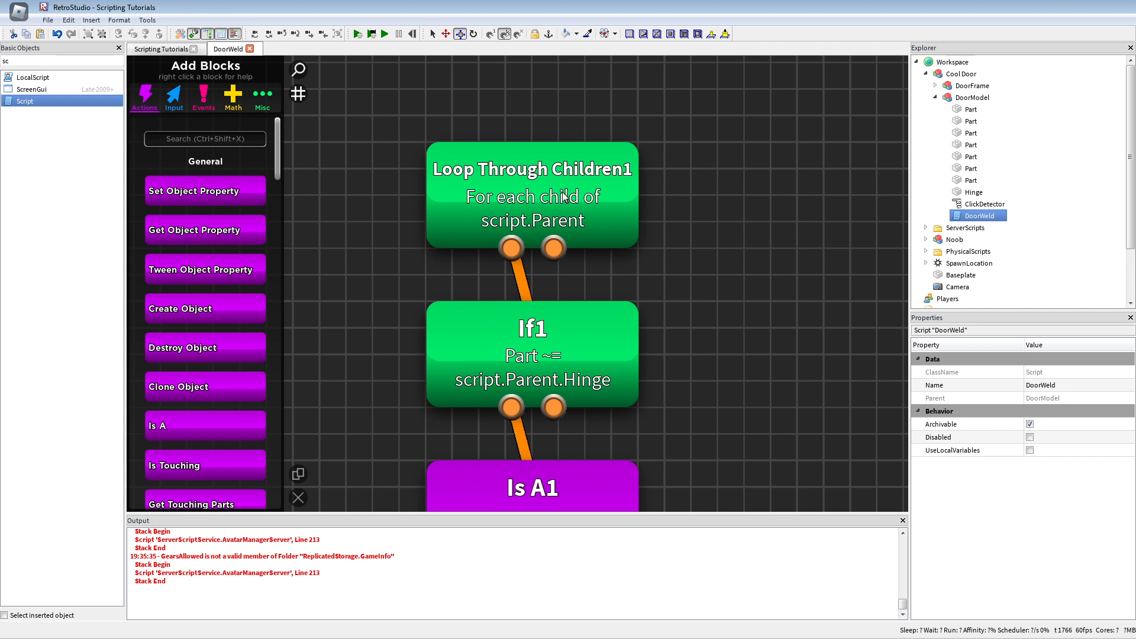
pyautogui.moveTo(374, 133)
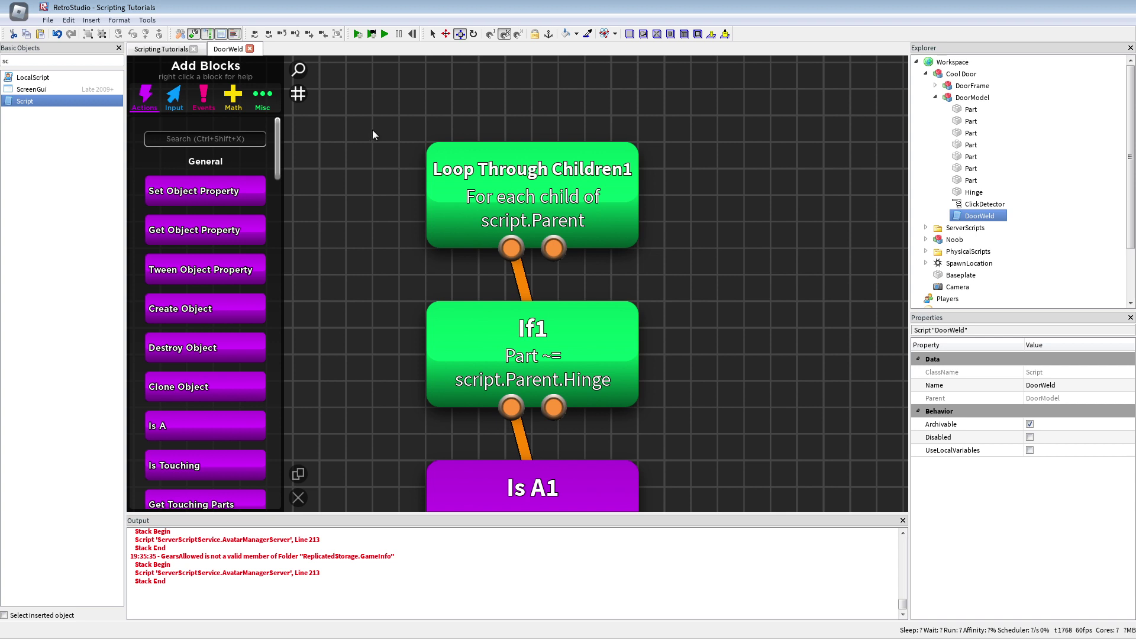
pyautogui.click(118, 19)
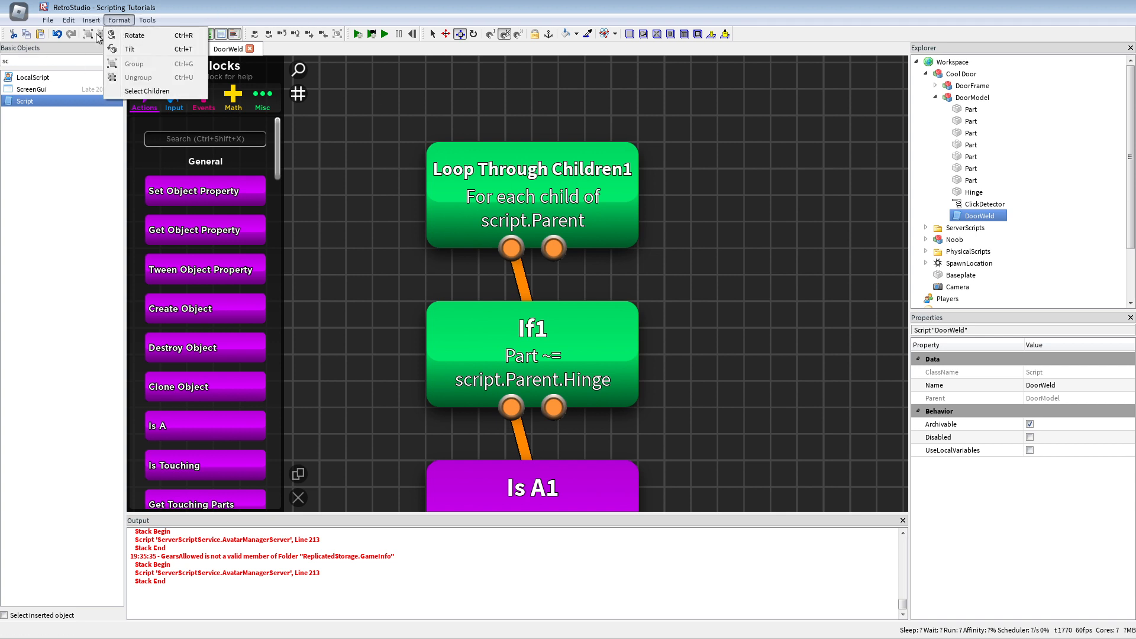
pyautogui.click(91, 19)
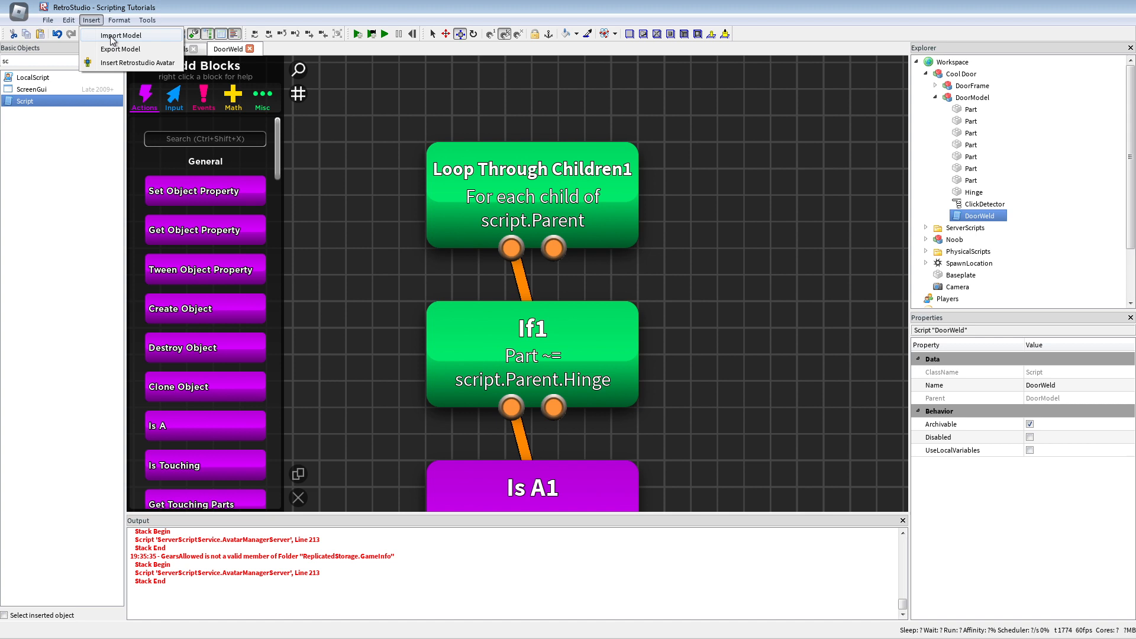
pyautogui.click(91, 20)
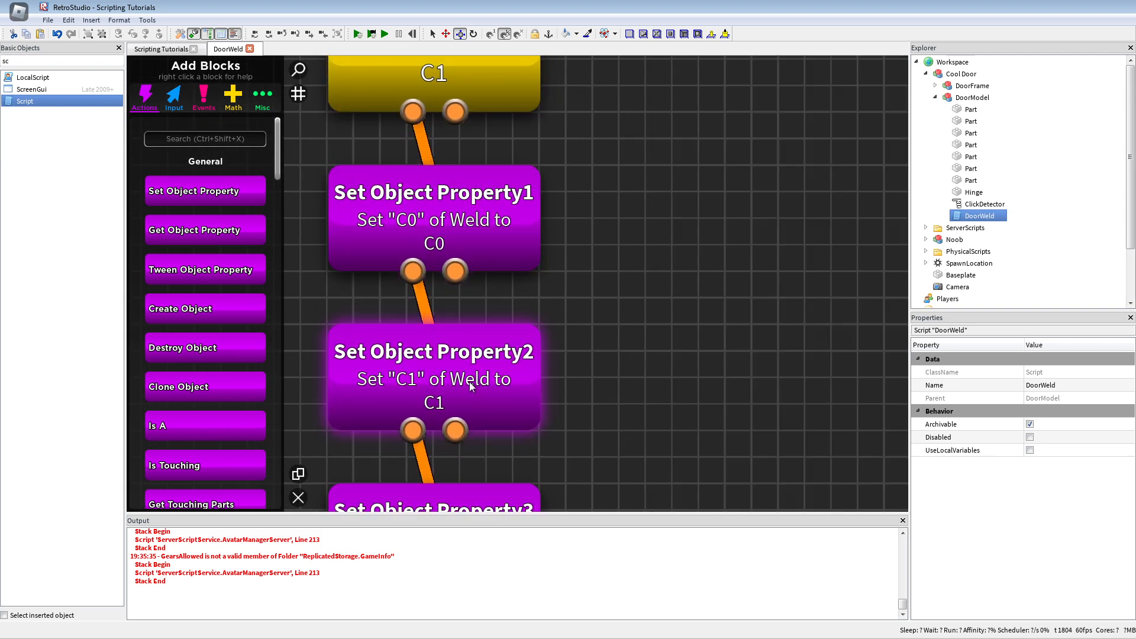
pyautogui.click(433, 376)
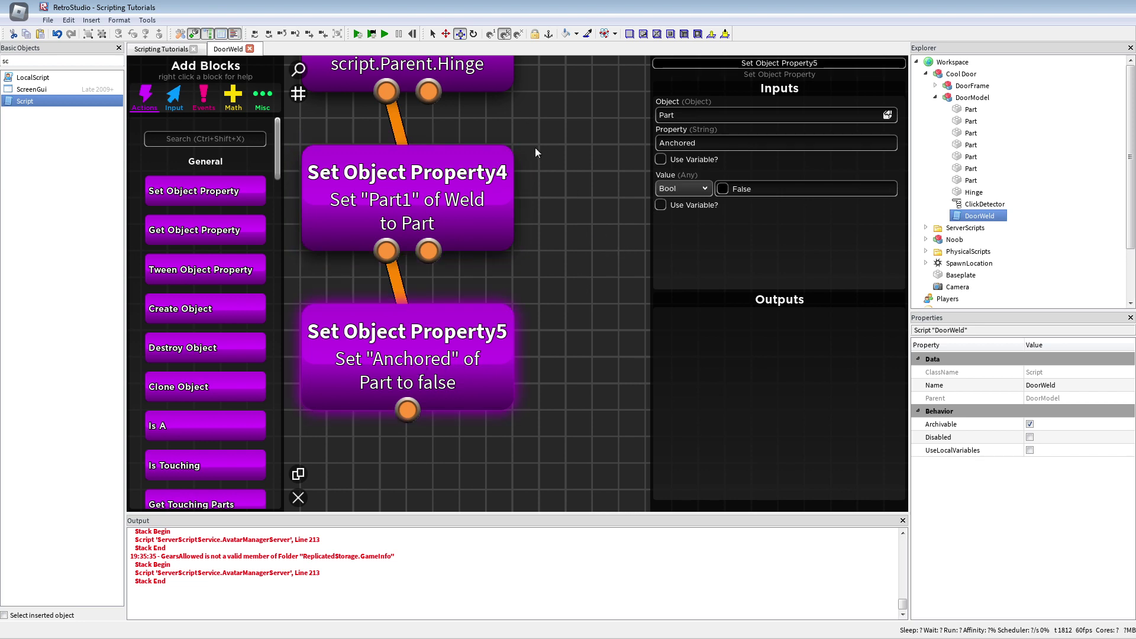
pyautogui.click(249, 48)
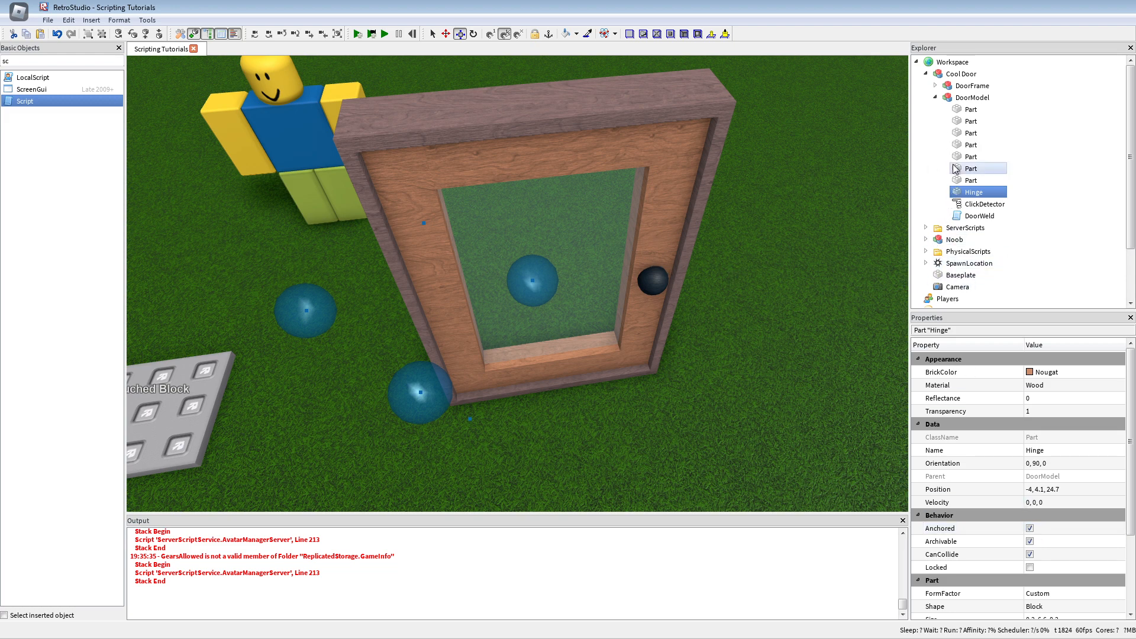
# Select the door parts and uncheck Anchored for all seven
pyautogui.click(970, 180)
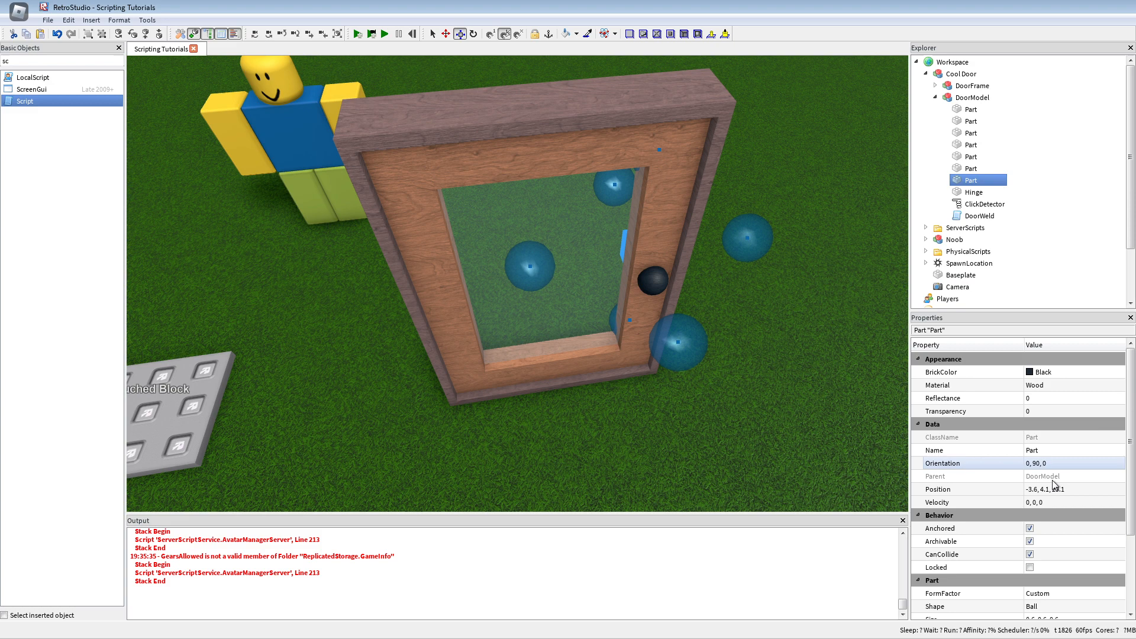
pyautogui.scroll(-3)
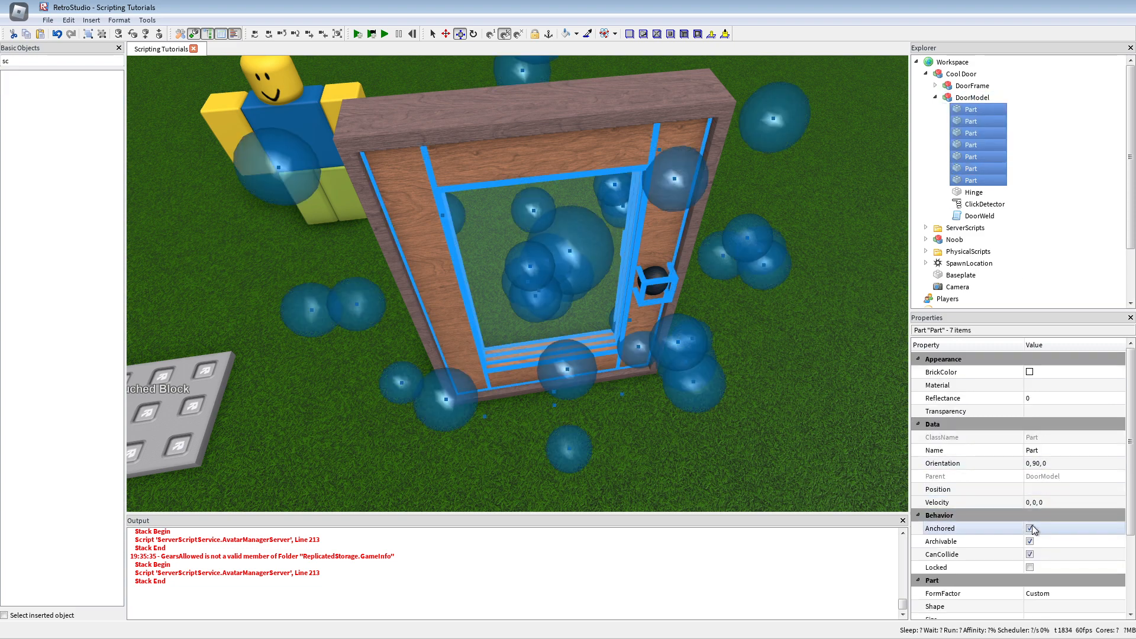
pyautogui.click(1030, 528)
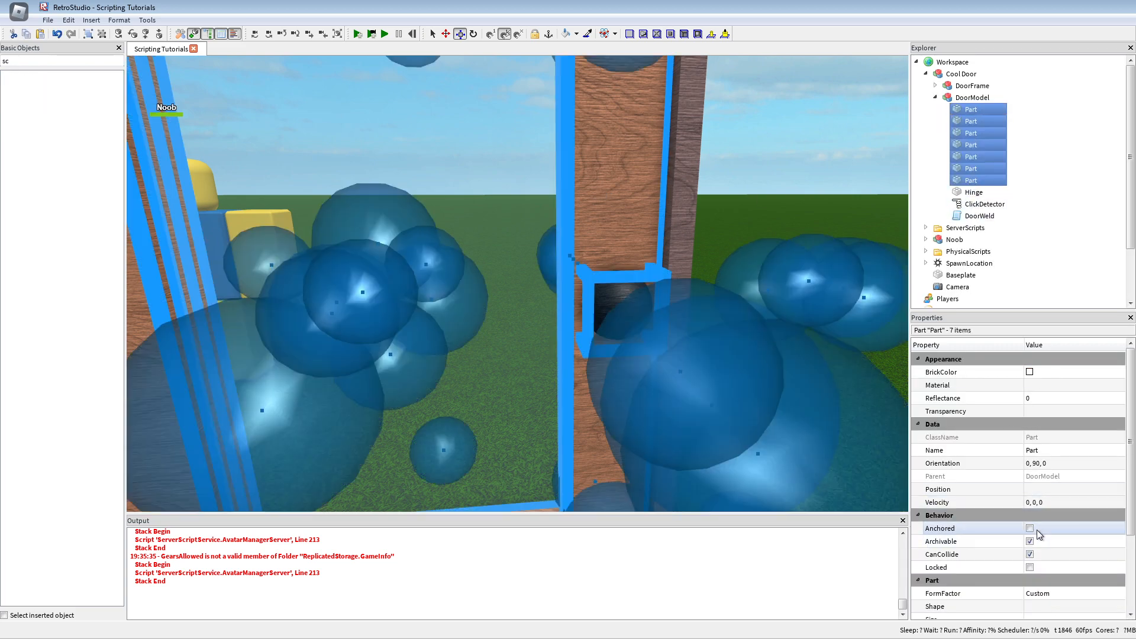
# Playtest the world, try the door handle, then stop and select the DoorModel
pyautogui.click(382, 33)
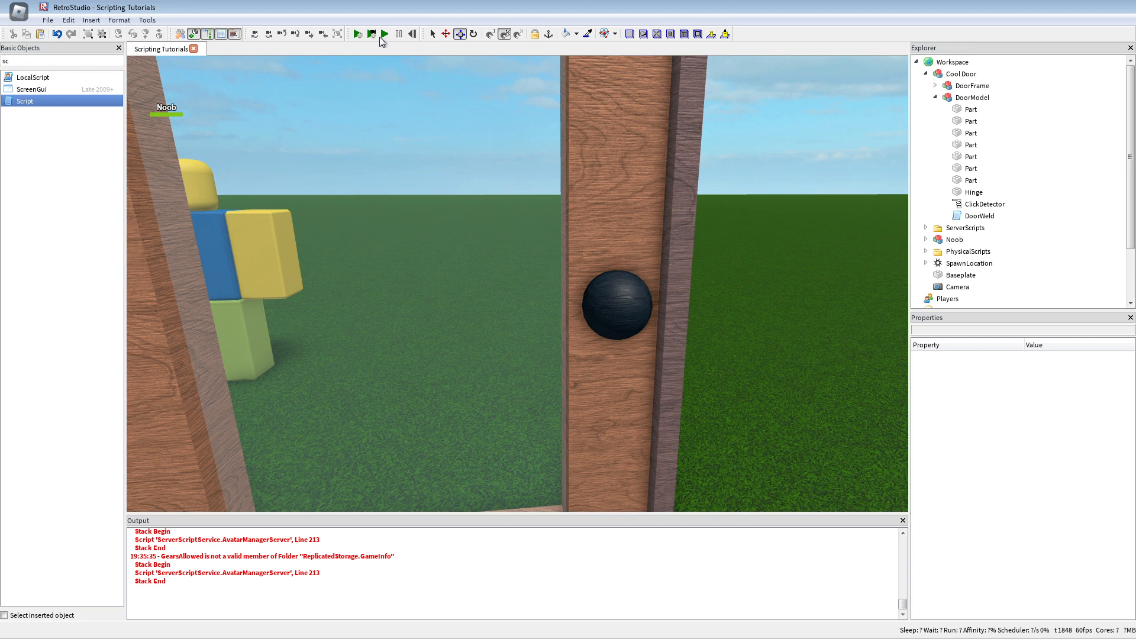
pyautogui.click(385, 34)
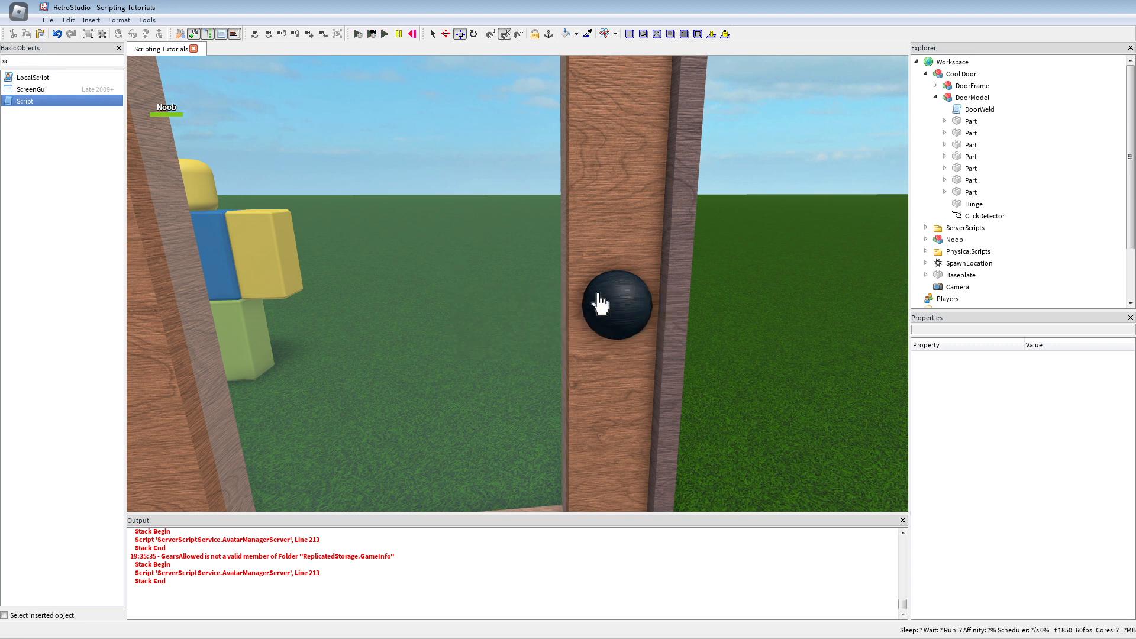
pyautogui.click(970, 121)
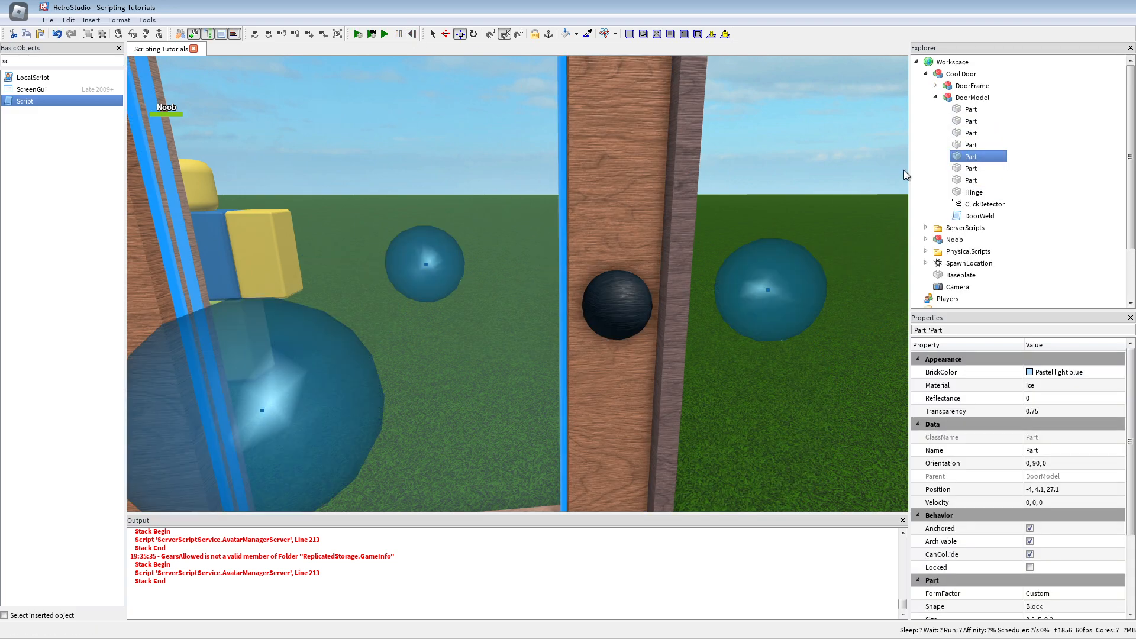
pyautogui.click(972, 97)
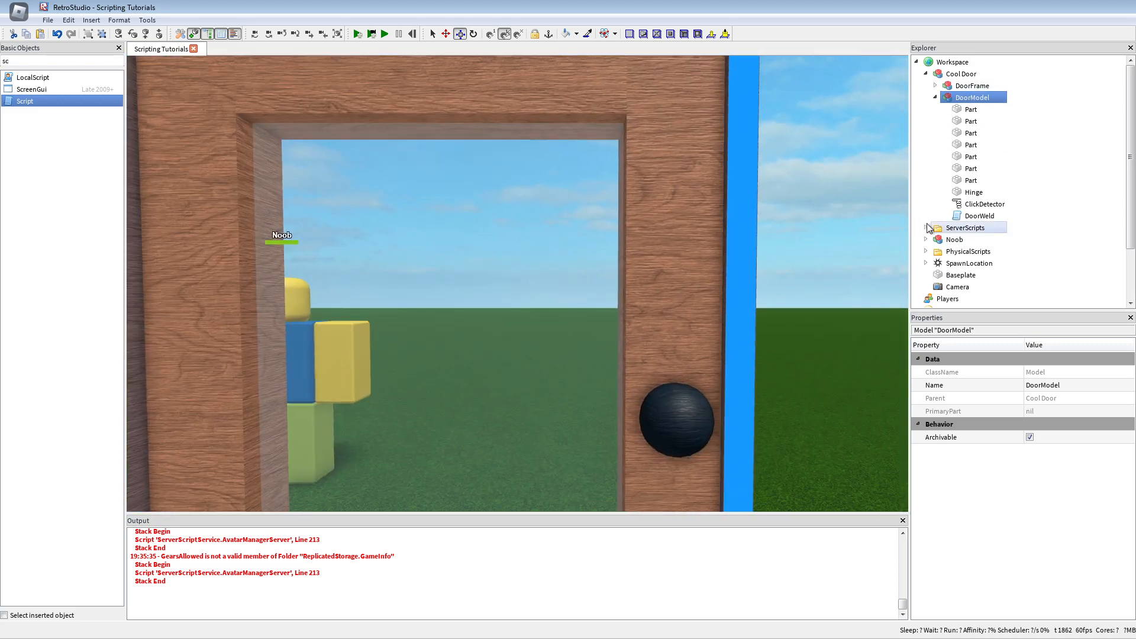
pyautogui.doubleClick(979, 215)
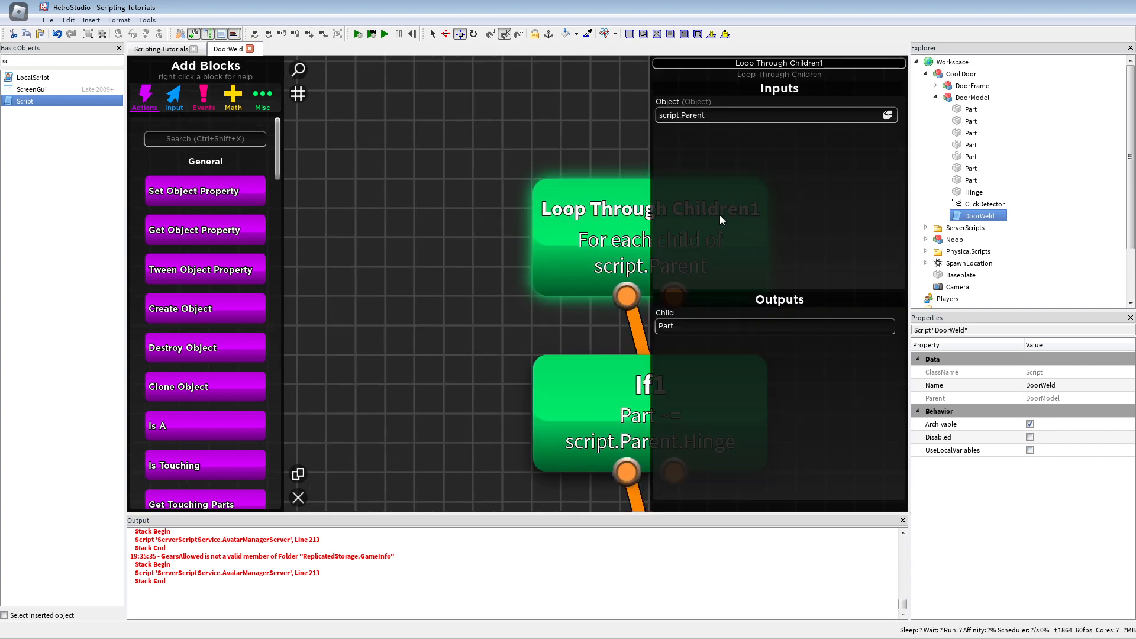
pyautogui.moveTo(223, 143)
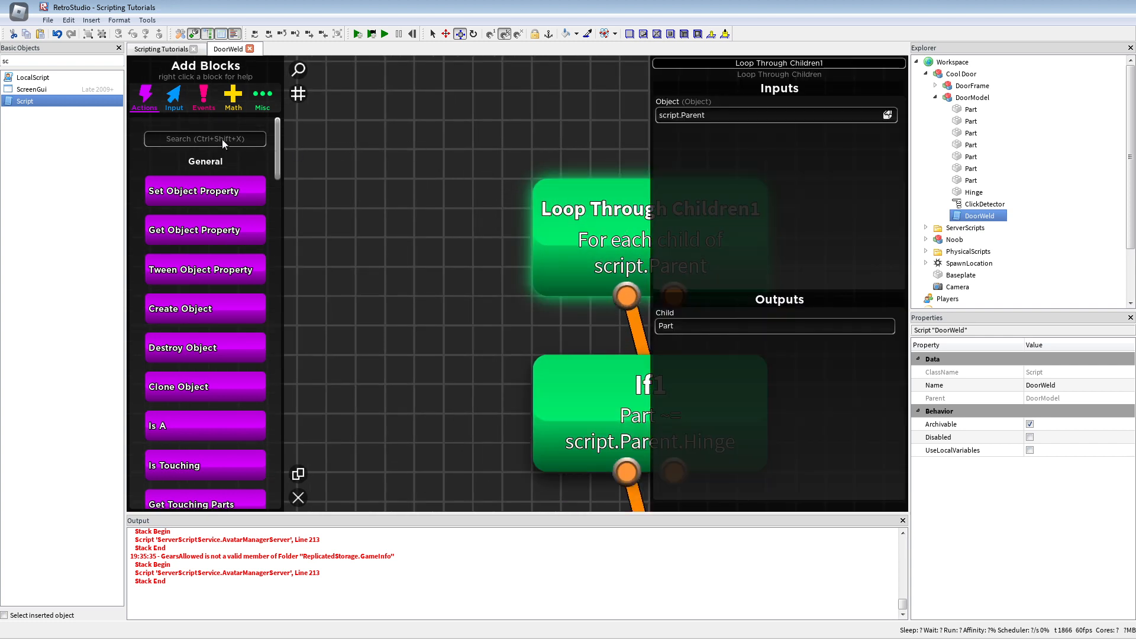
pyautogui.write('loop')
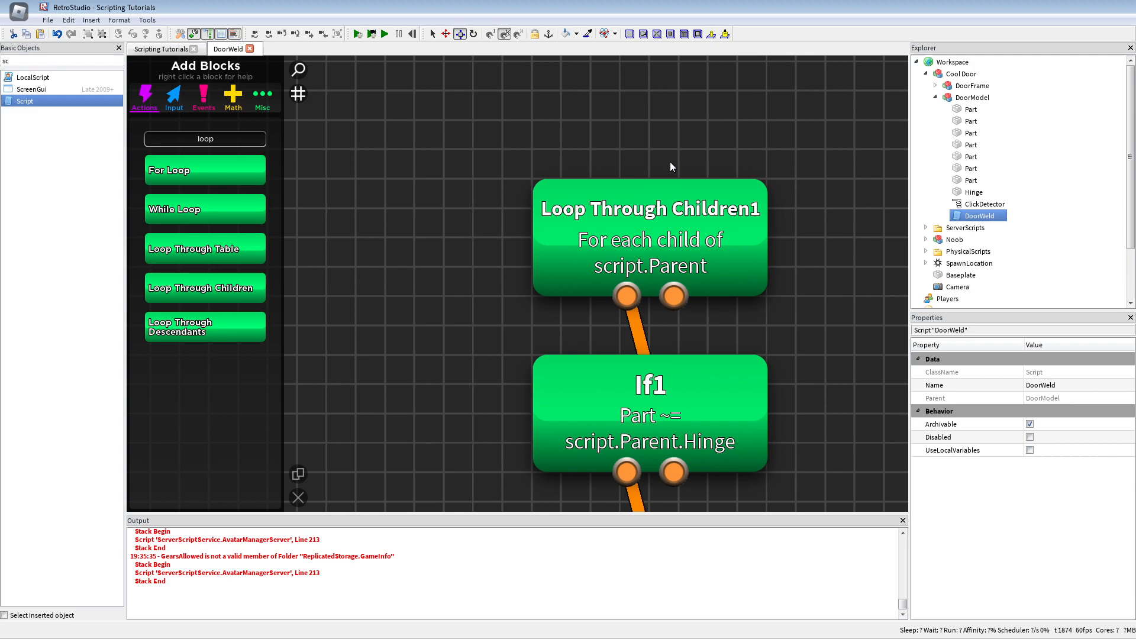
pyautogui.moveTo(258, 56)
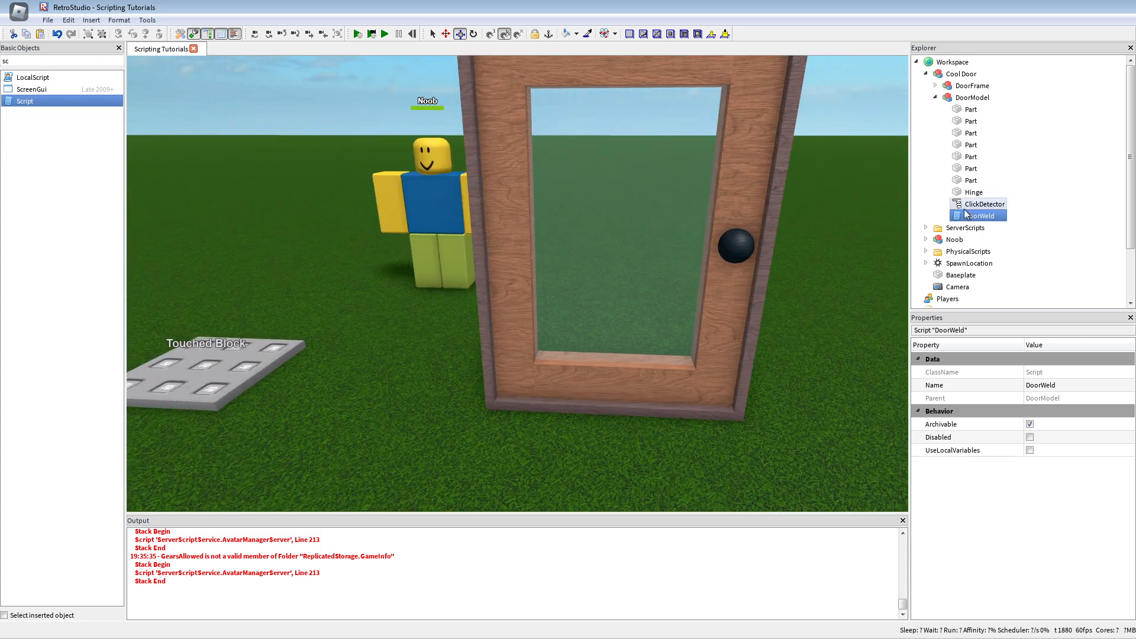
# Rename the Cool Door's script to DoorScript
pyautogui.click(984, 203)
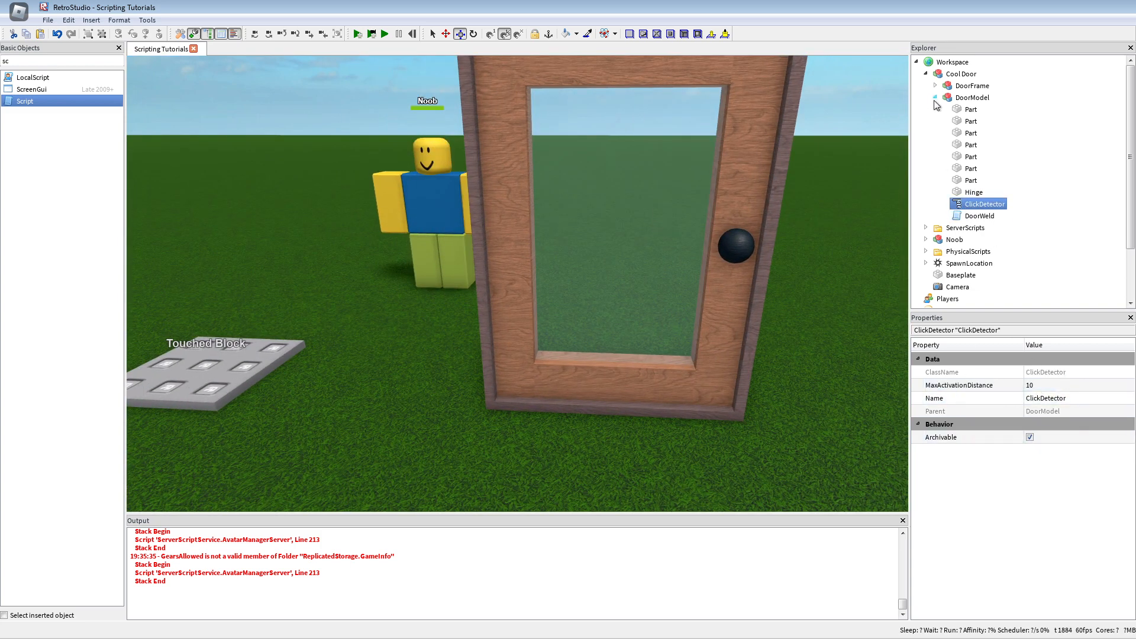
pyautogui.click(959, 73)
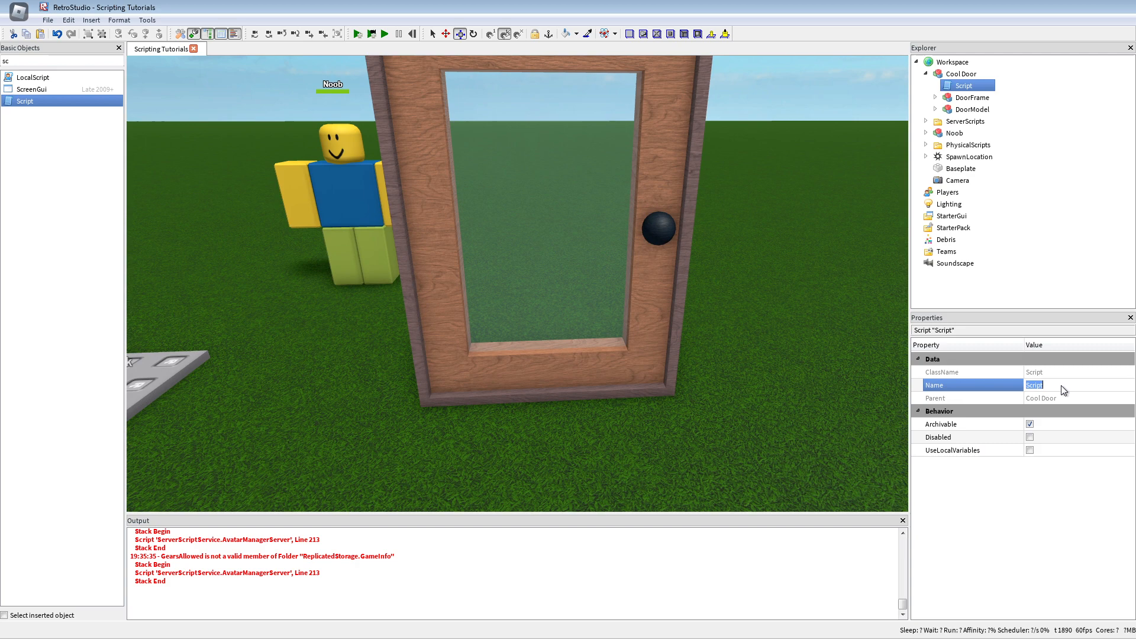
pyautogui.write('DoorScript')
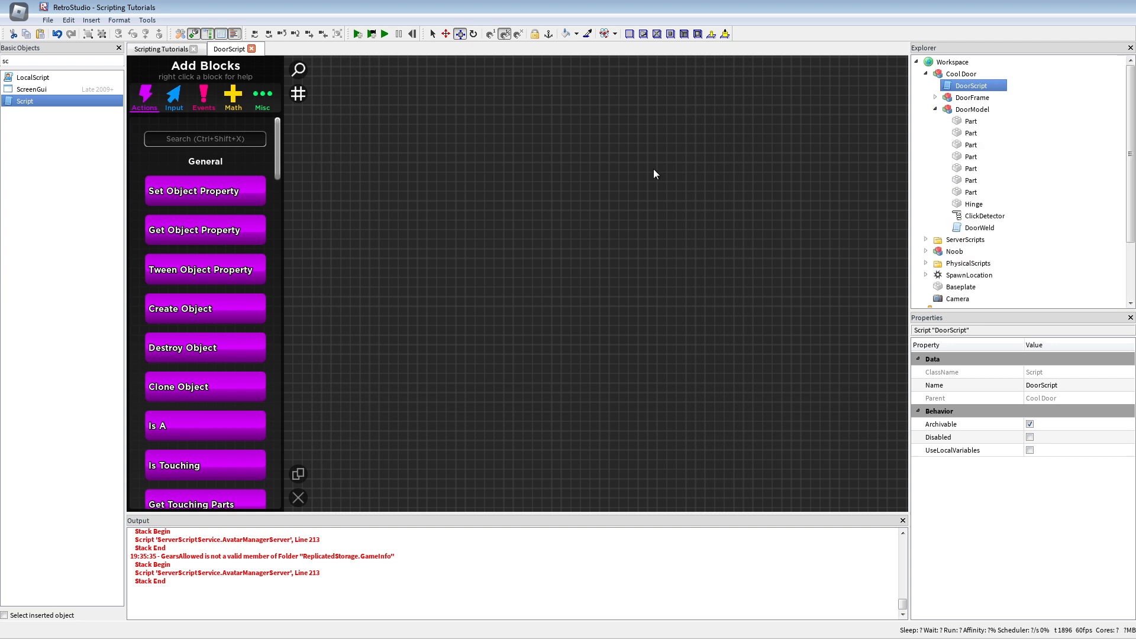
pyautogui.moveTo(196, 249)
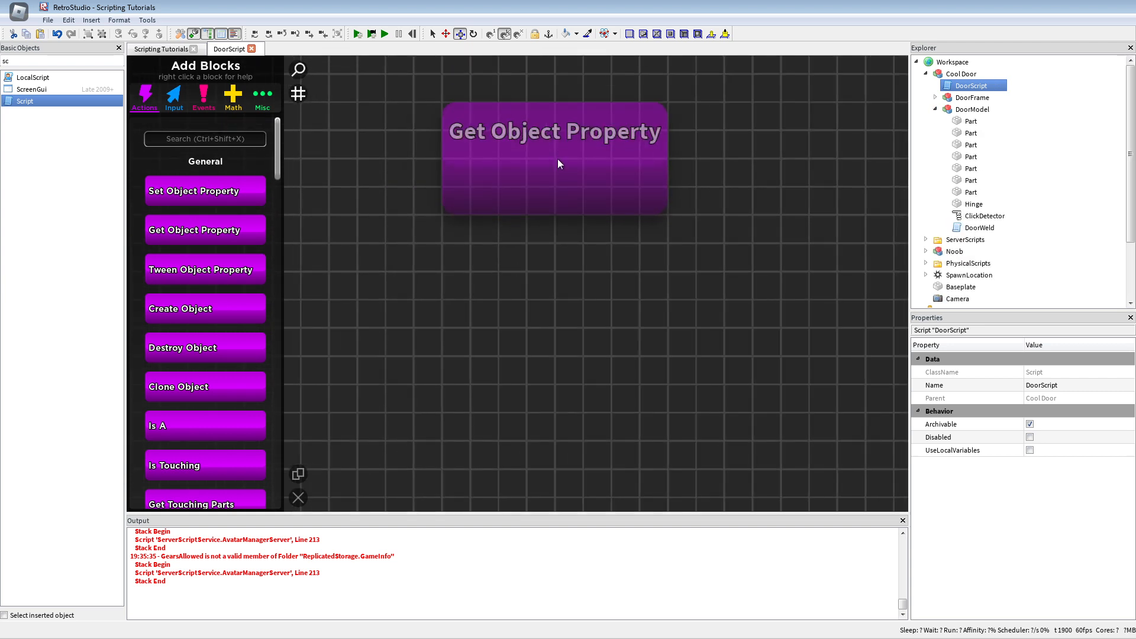
# Add a Get Object Property block reading the Hinge's CFrame into a Door variable
pyautogui.click(558, 162)
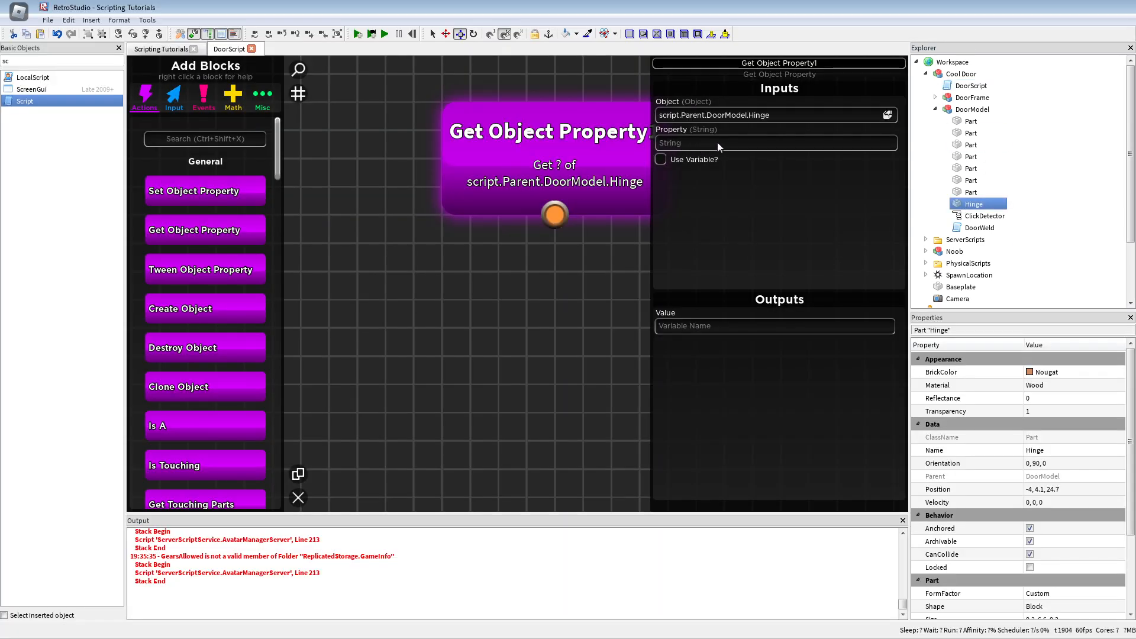
pyautogui.write('CFrame')
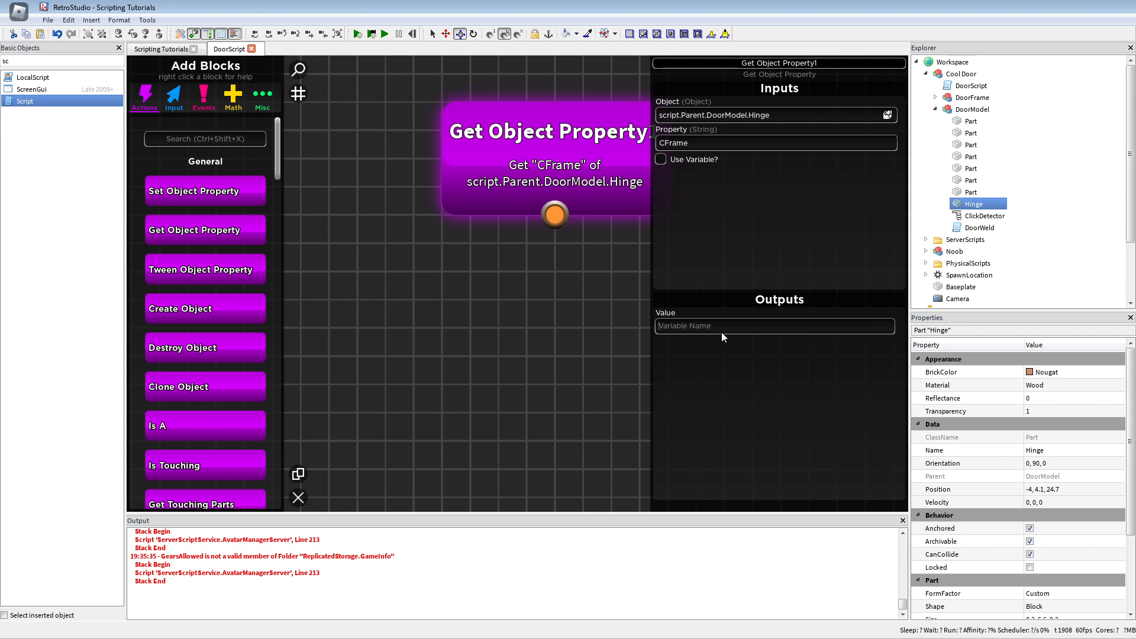
pyautogui.write('Door')
pyautogui.click(205, 138)
pyautogui.write('set v')
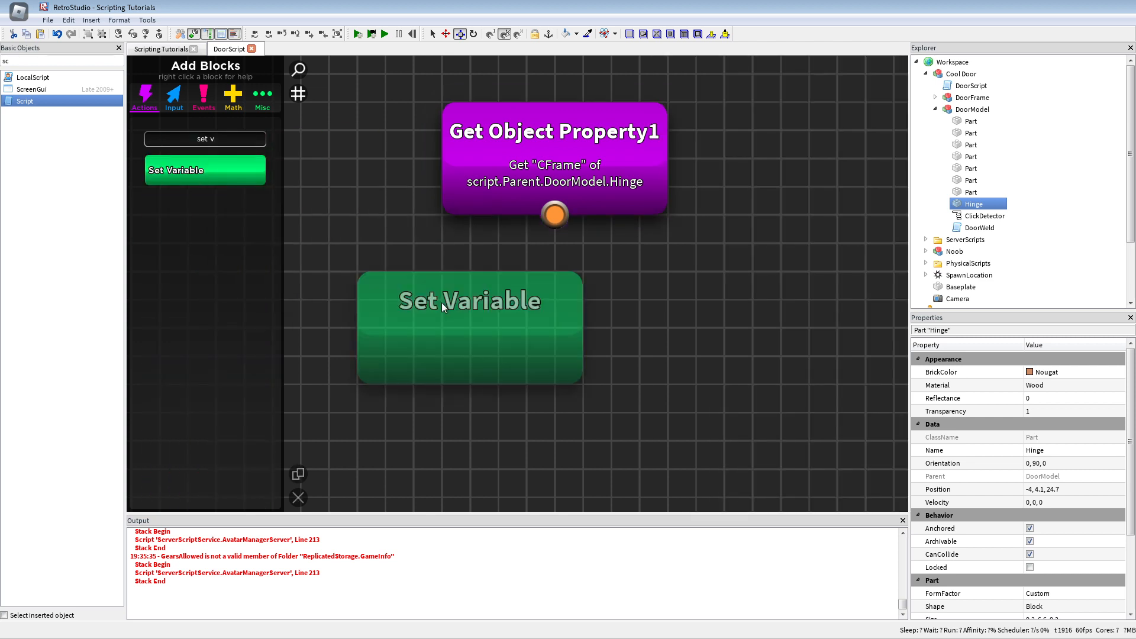
# Add Set Variable blocks making DB and DoorOpened Bool false
pyautogui.click(469, 302)
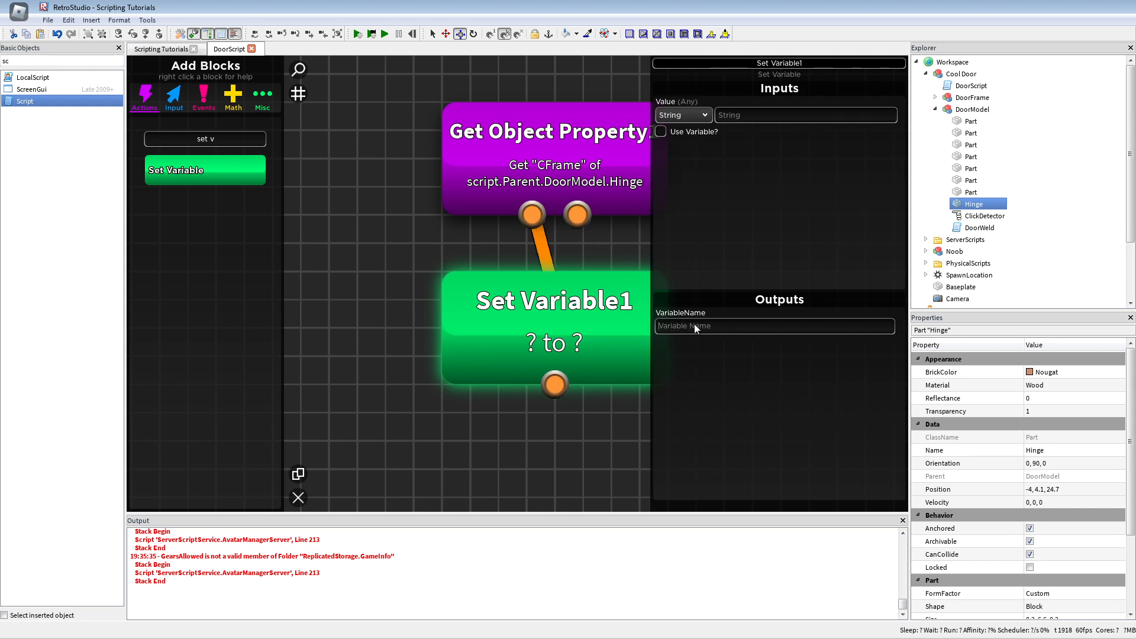
pyautogui.write('DB')
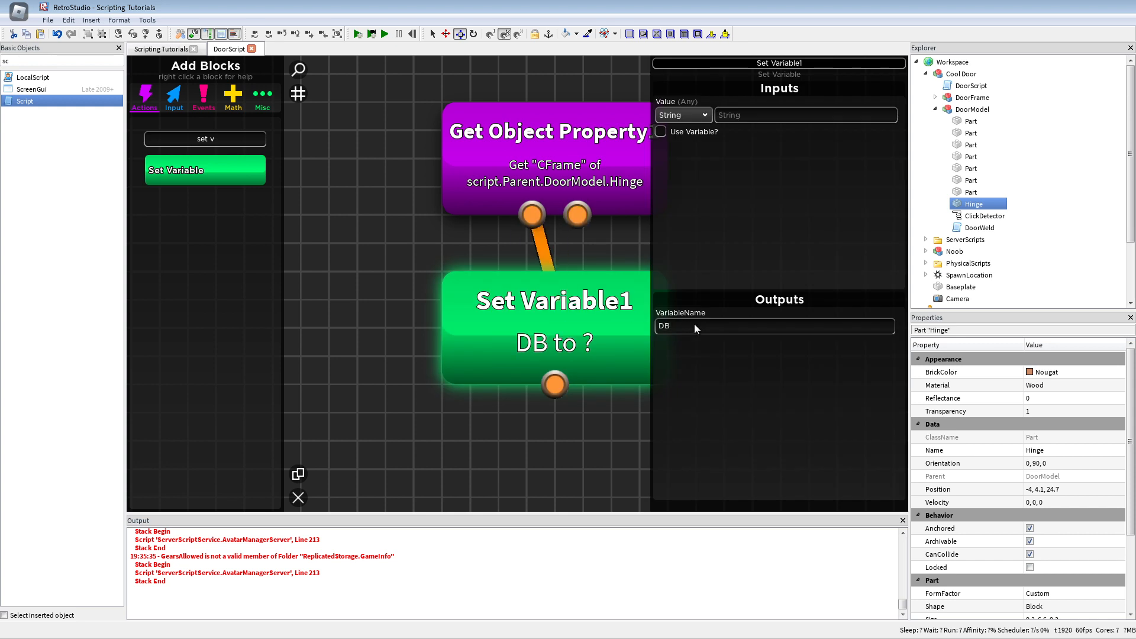
pyautogui.click(682, 115)
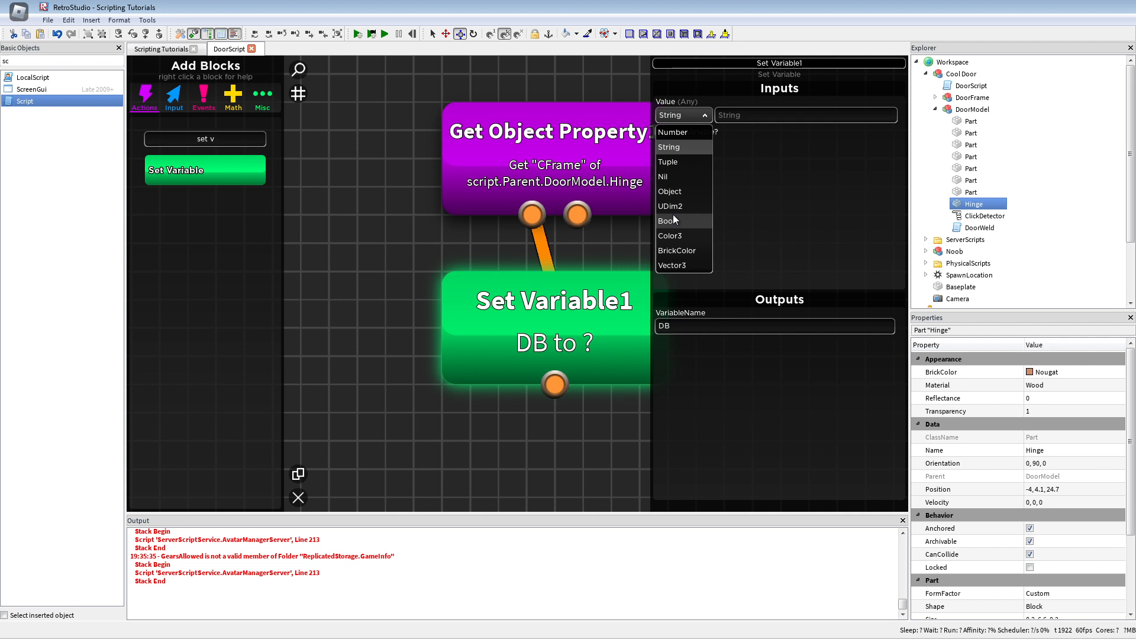
pyautogui.click(667, 220)
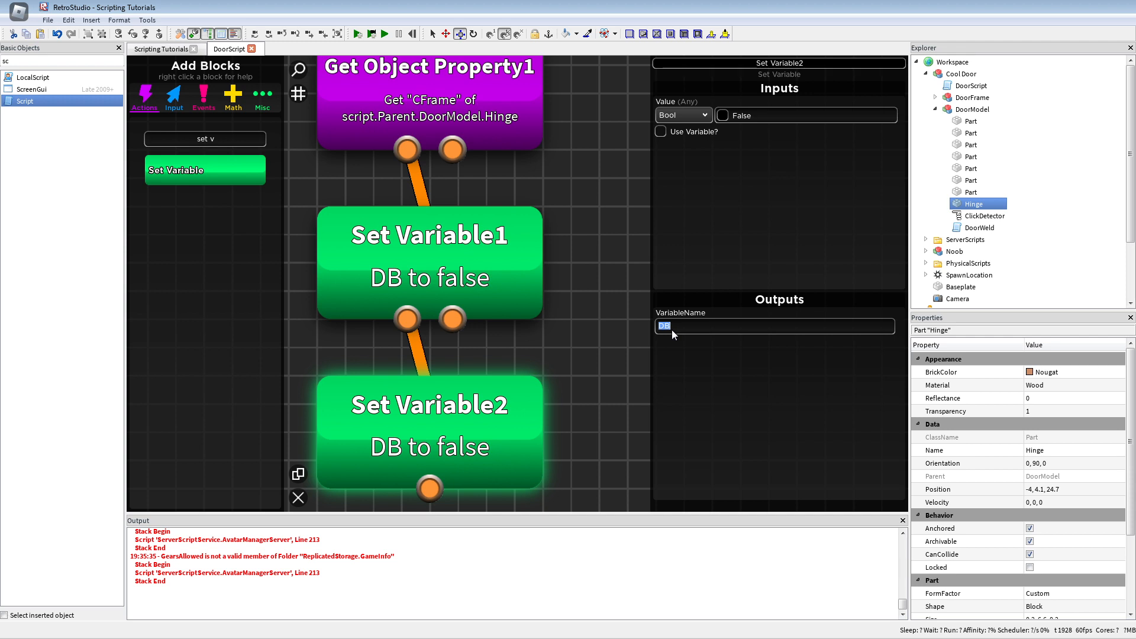
pyautogui.write('DoorOpened')
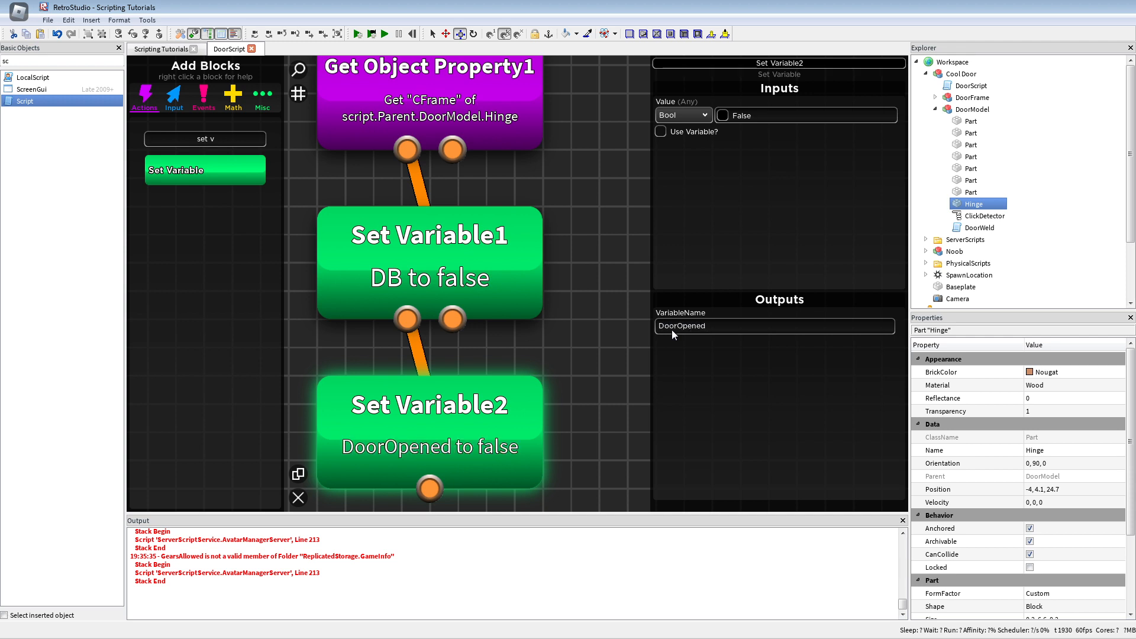
pyautogui.moveTo(725, 114)
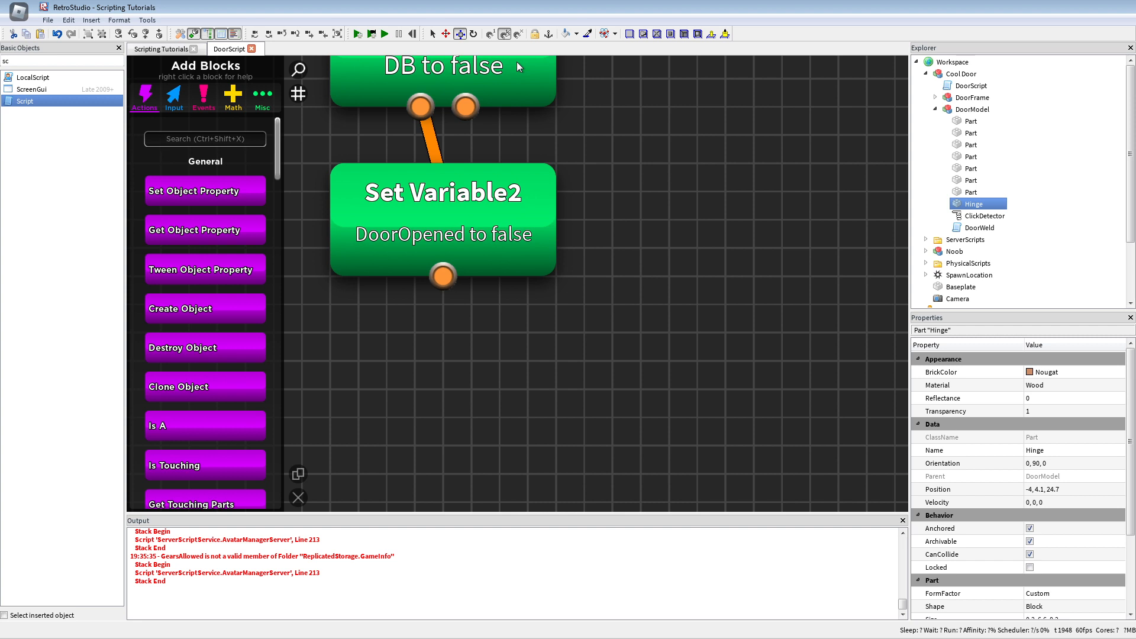
pyautogui.write('click')
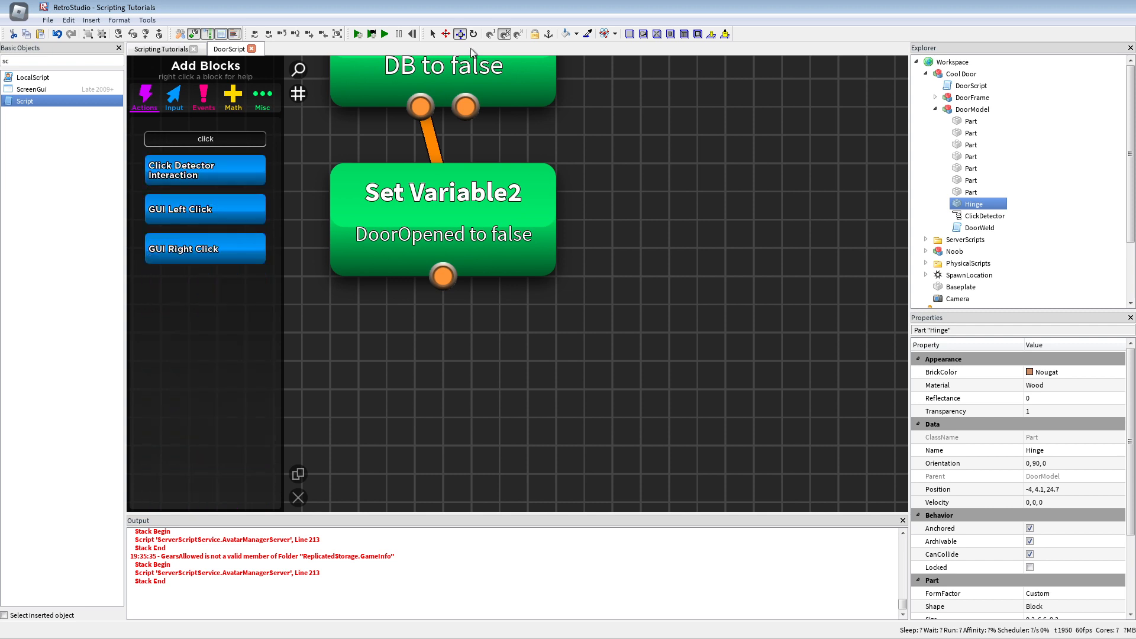
# Add a Click Detector Interaction event pointed at the door's ClickDetector
pyautogui.click(206, 170)
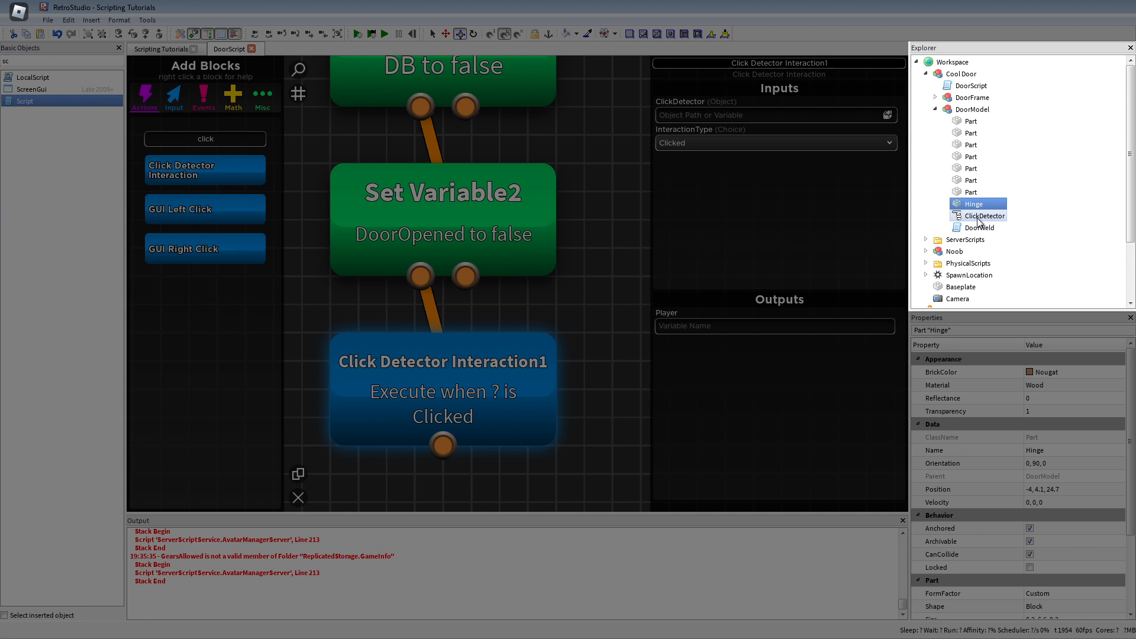
pyautogui.click(984, 215)
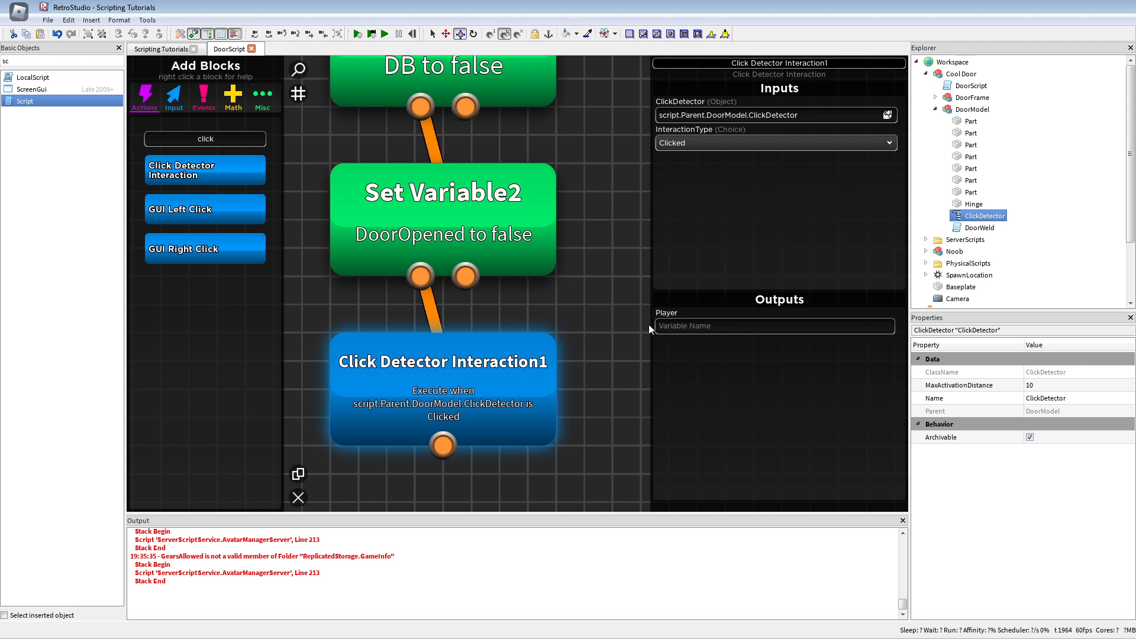
pyautogui.moveTo(721, 325)
pyautogui.write('if')
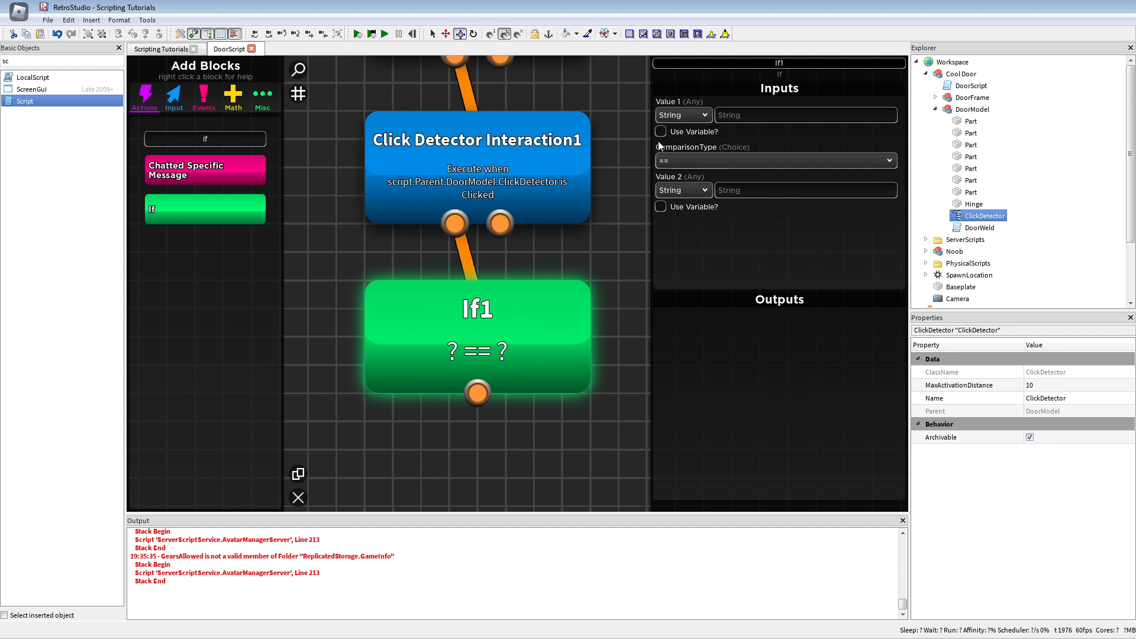
# Make the If compare variable DB to false and print 'Clicked', then playtest
pyautogui.click(660, 131)
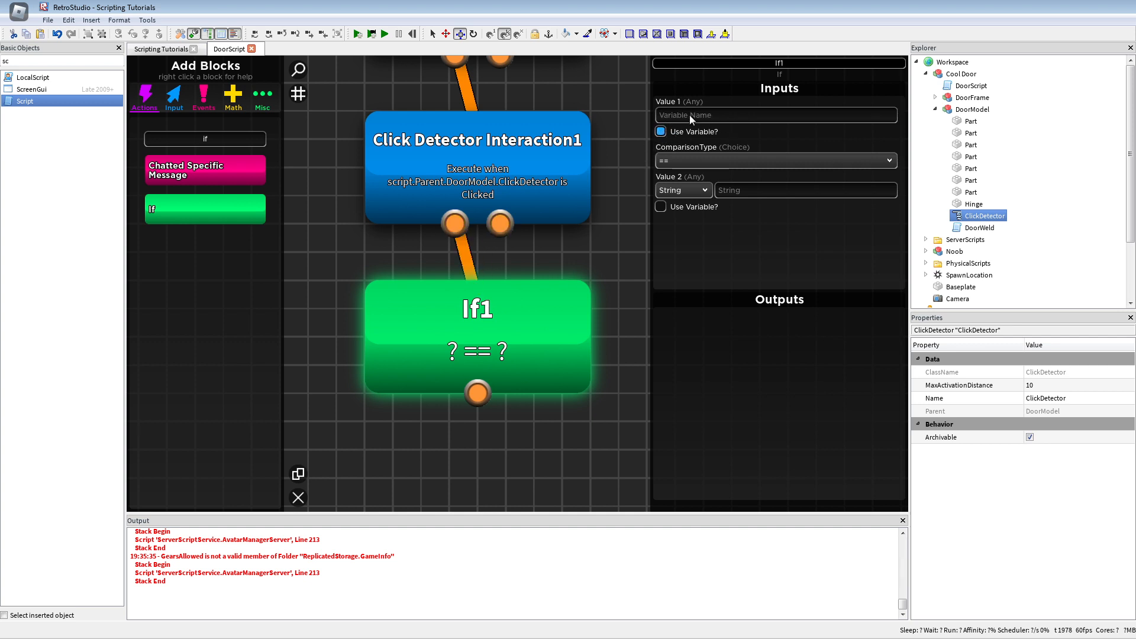
pyautogui.write('D')
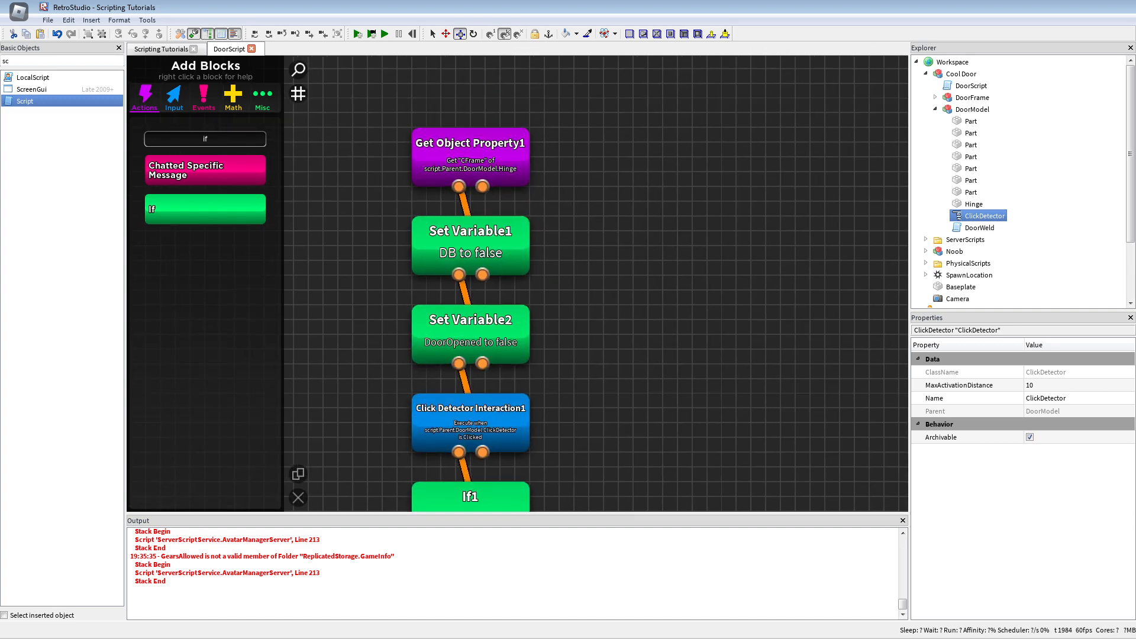
pyautogui.rightClick(592, 337)
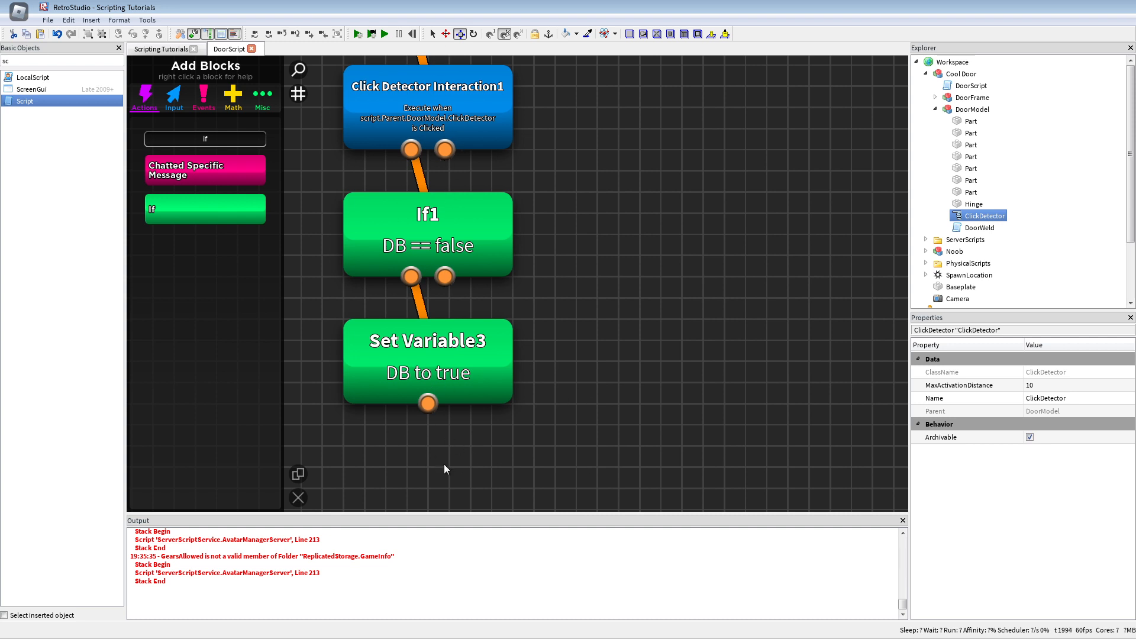
pyautogui.moveTo(376, 465)
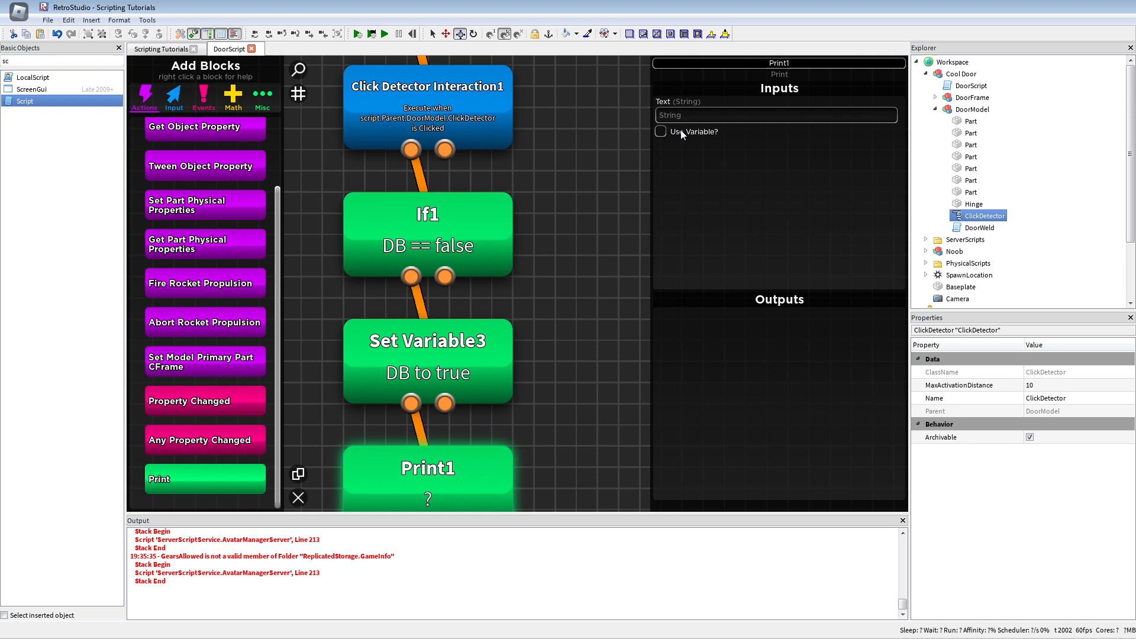
pyautogui.write('Clicked')
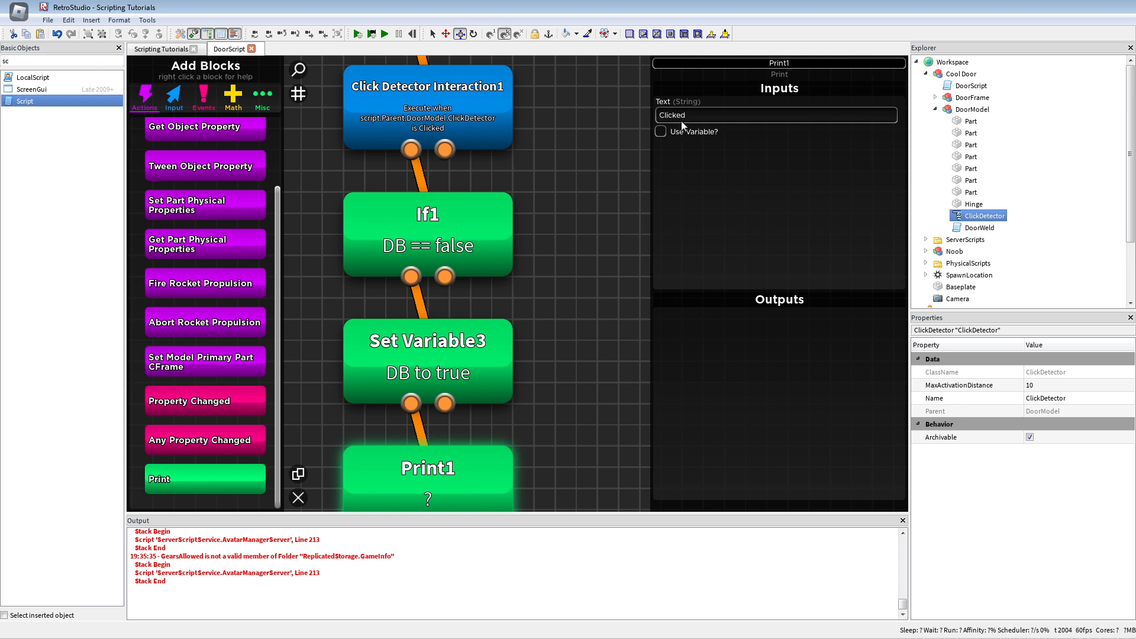
pyautogui.click(358, 33)
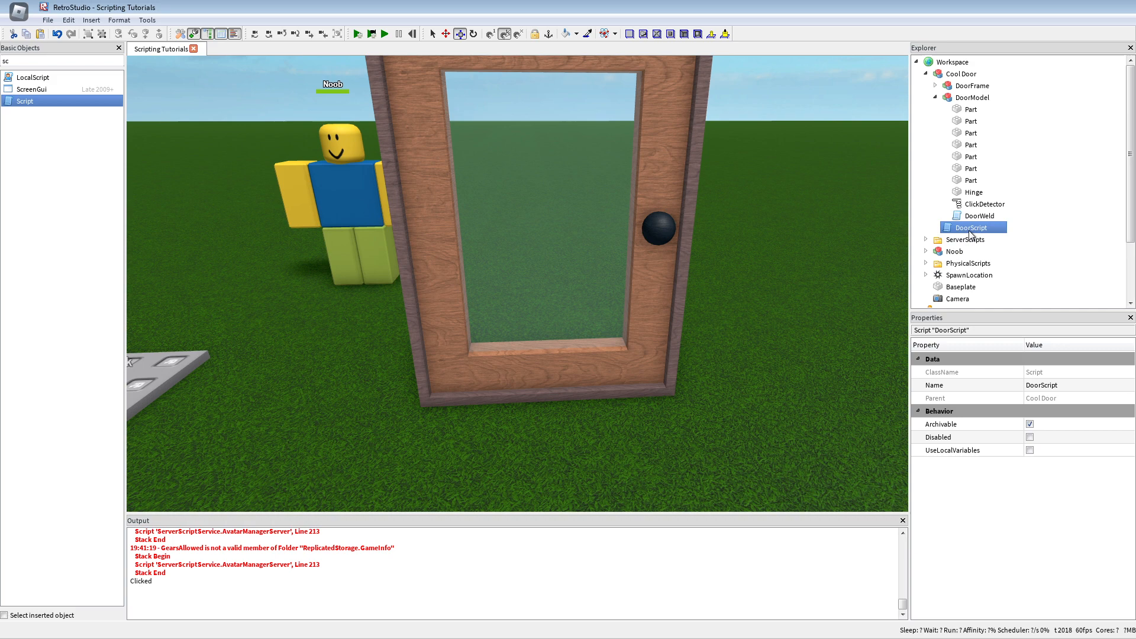
# Reopen DoorScript, add a wait block, and rerun the playtest
pyautogui.doubleClick(971, 227)
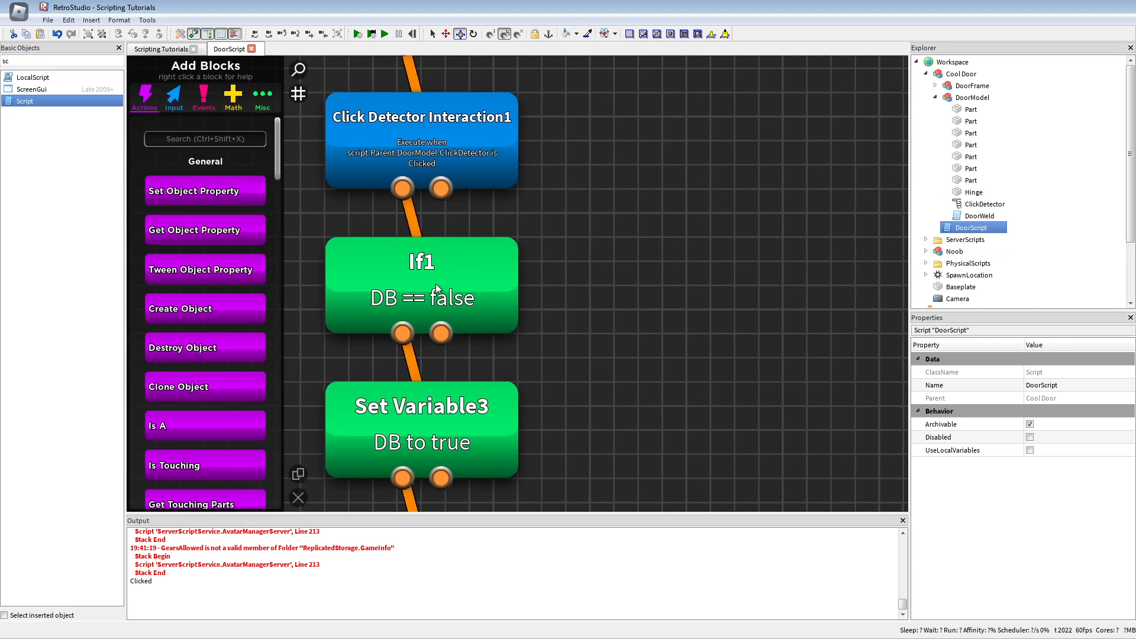
pyautogui.moveTo(520, 435)
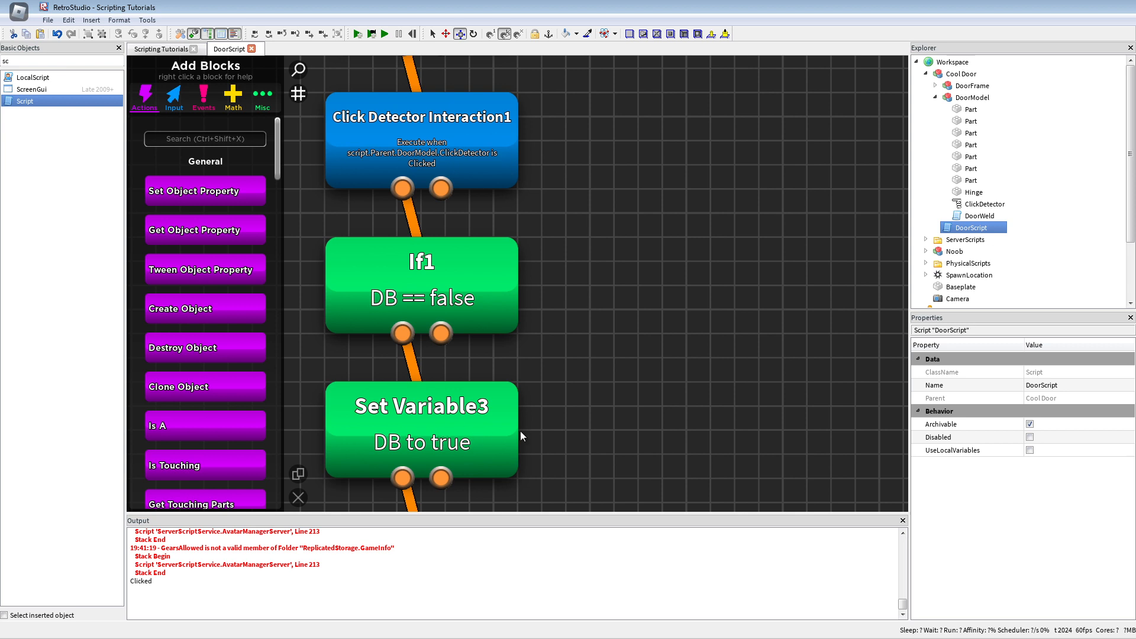
pyautogui.write('wa')
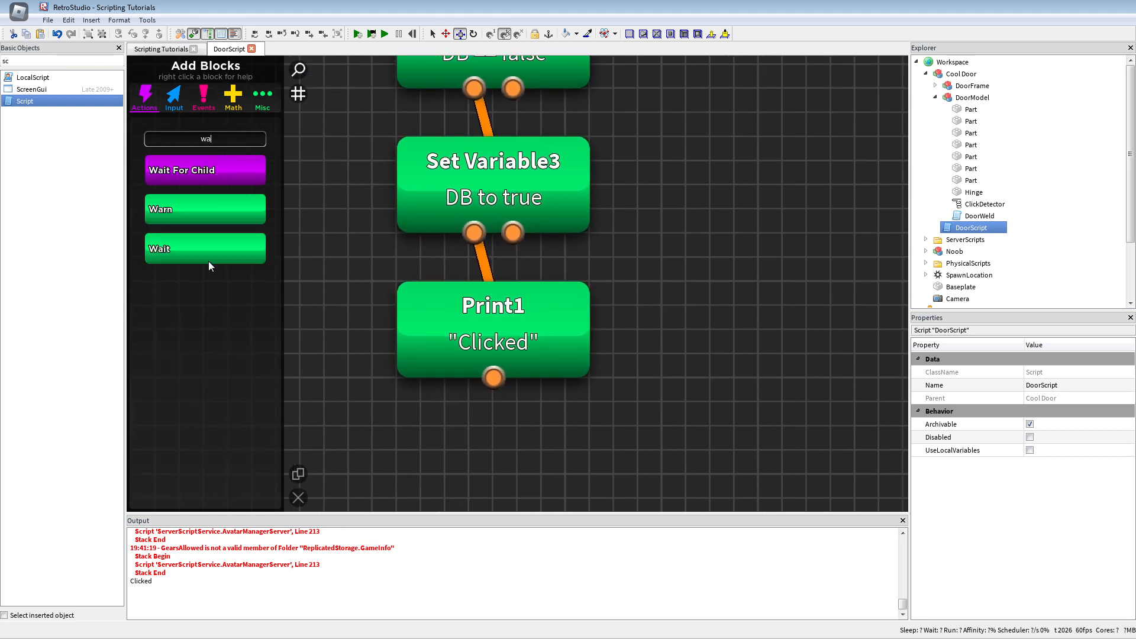
pyautogui.click(204, 248)
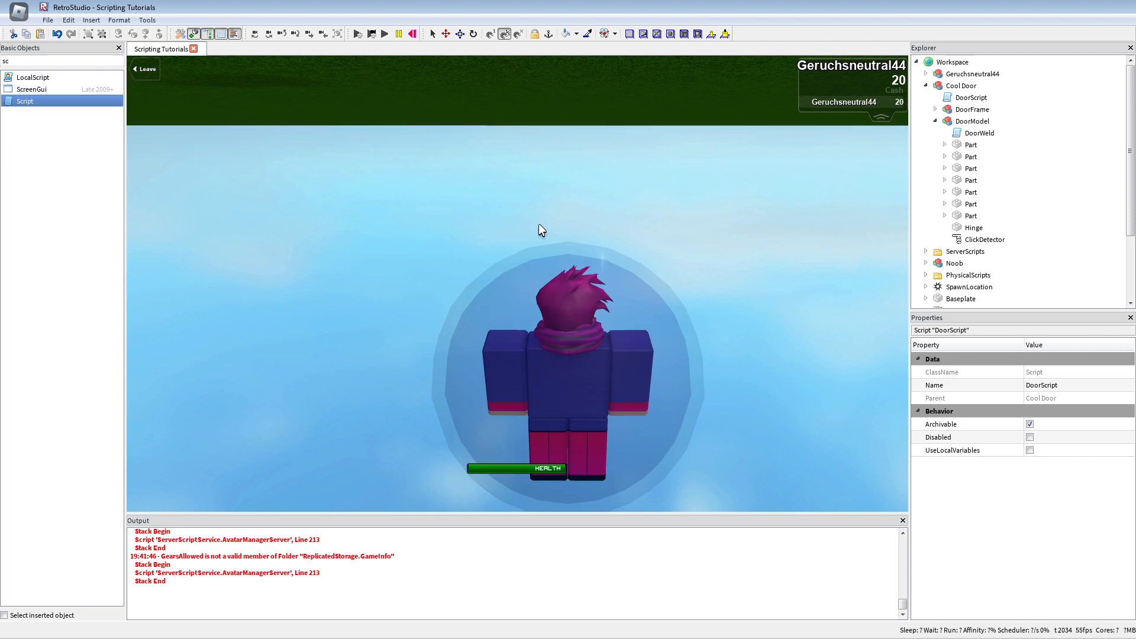
pyautogui.click(413, 33)
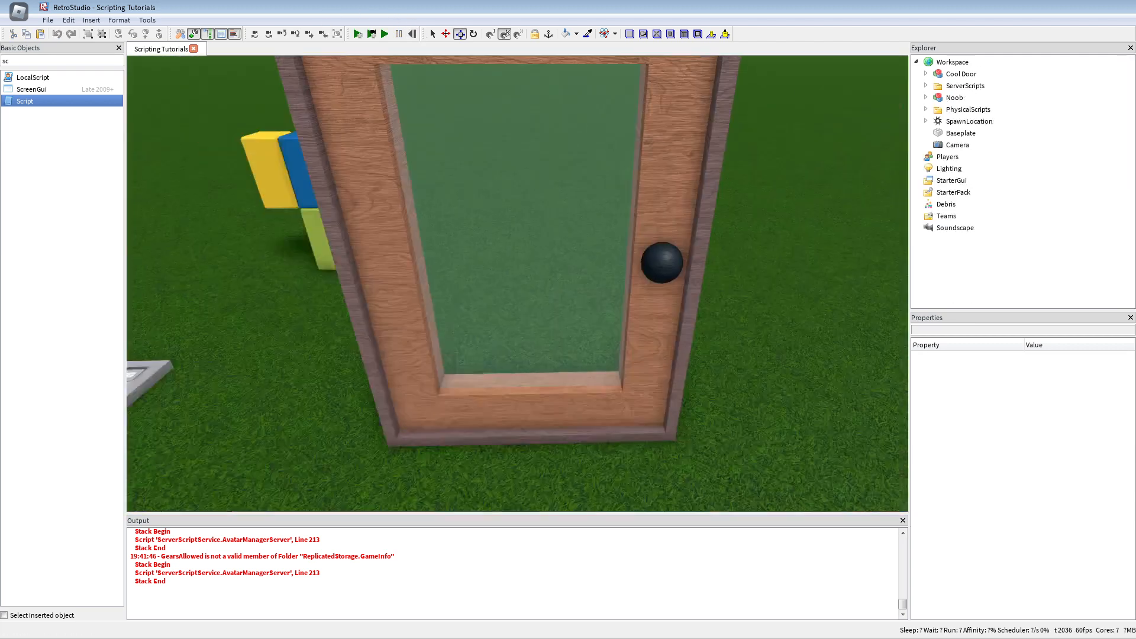
pyautogui.click(357, 33)
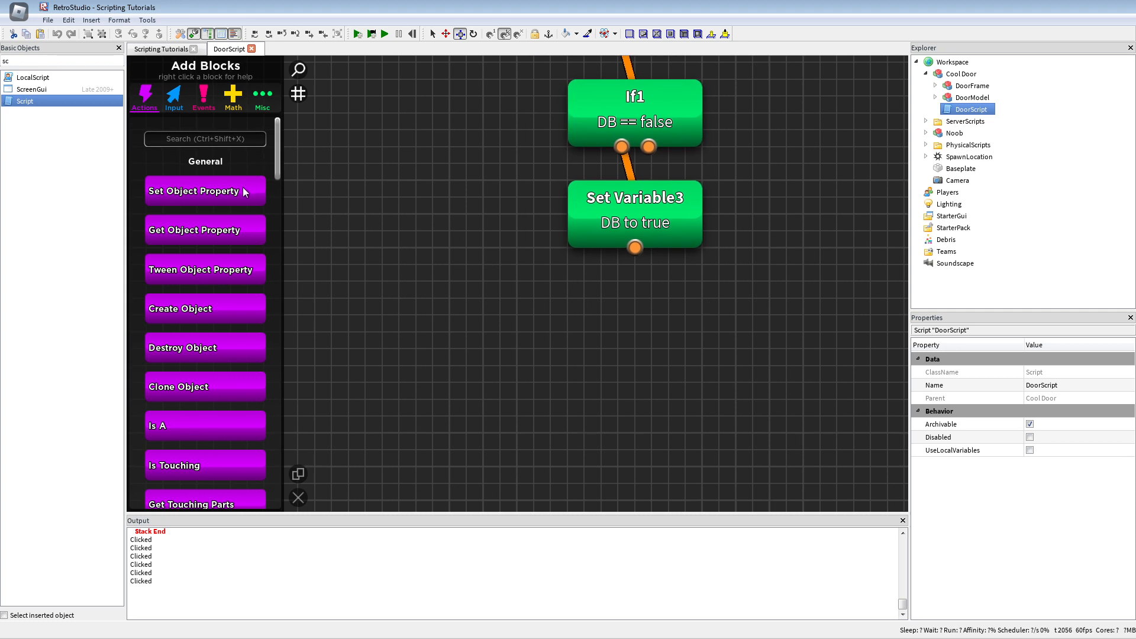
# Add If blocks on DoorOpened and a Set Variable setting TargetCFrame to DoorOrigin
pyautogui.write('idf')
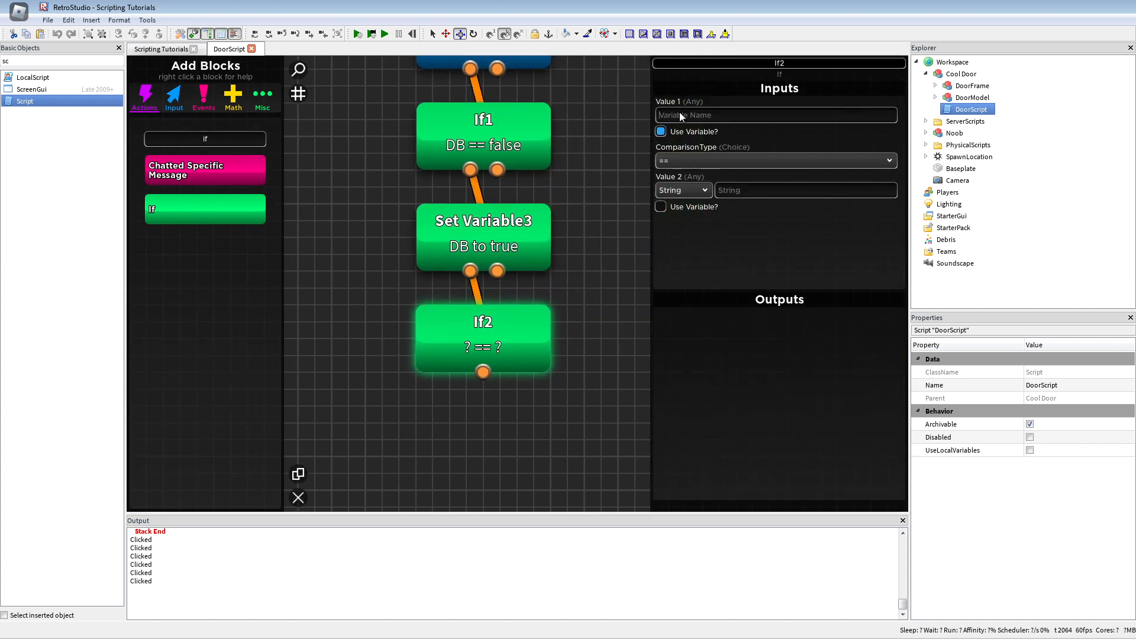
pyautogui.write('Door')
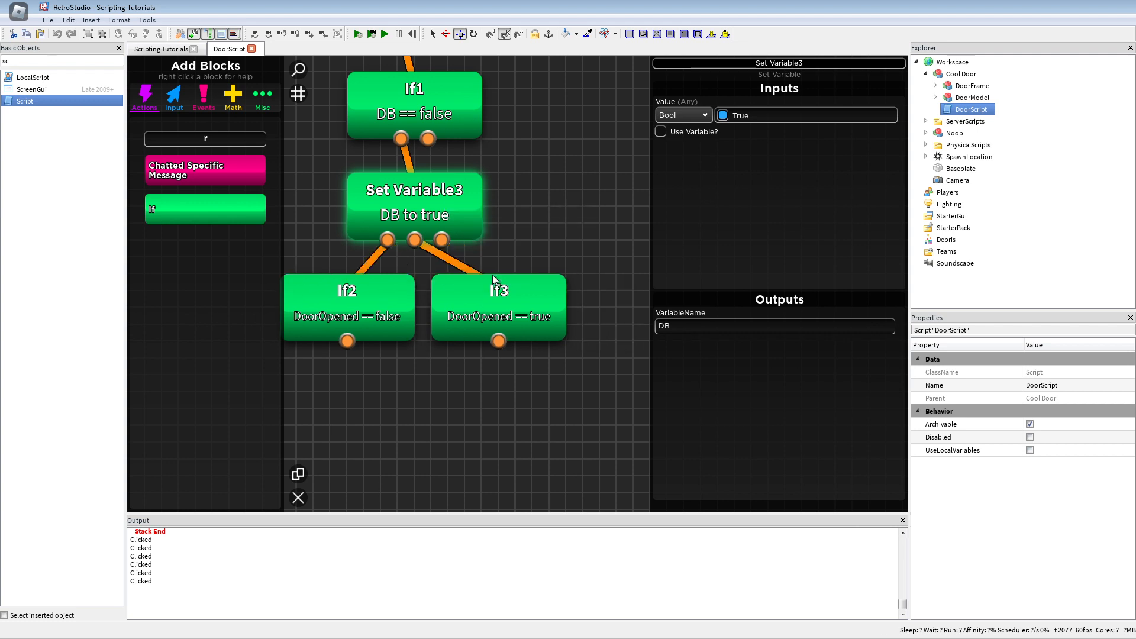
pyautogui.write('set v')
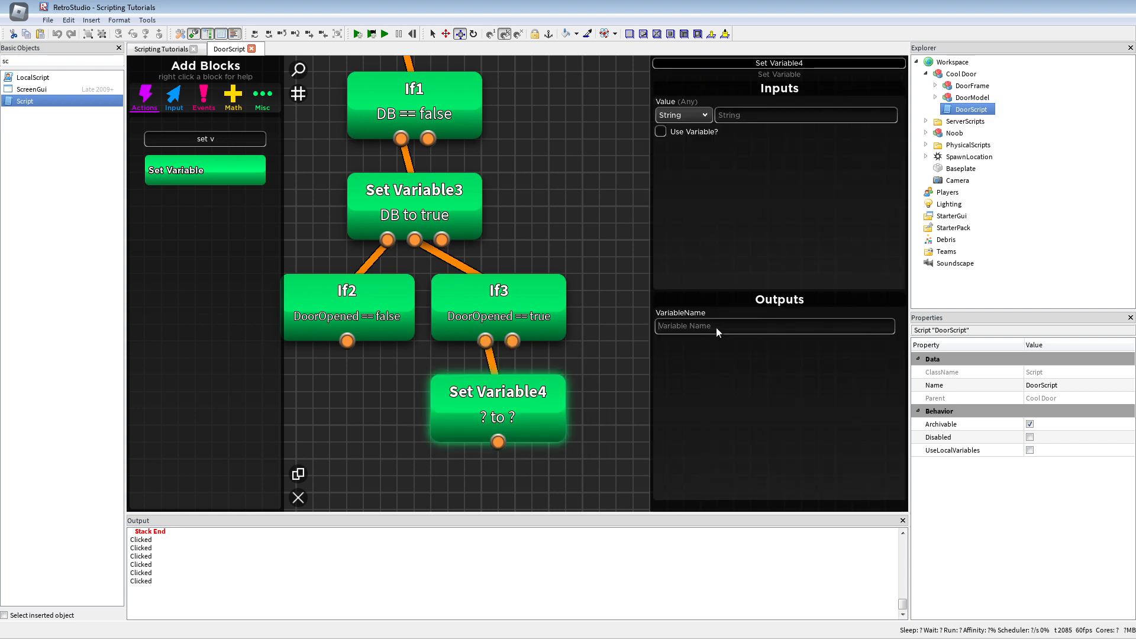
pyautogui.write('Target')
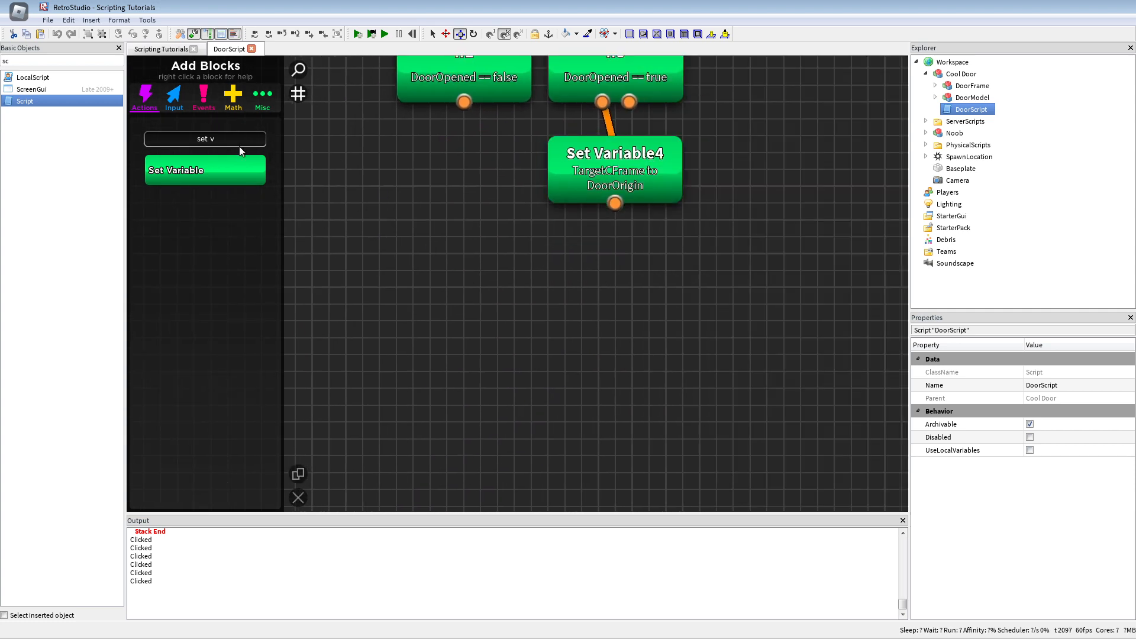
pyautogui.write('con')
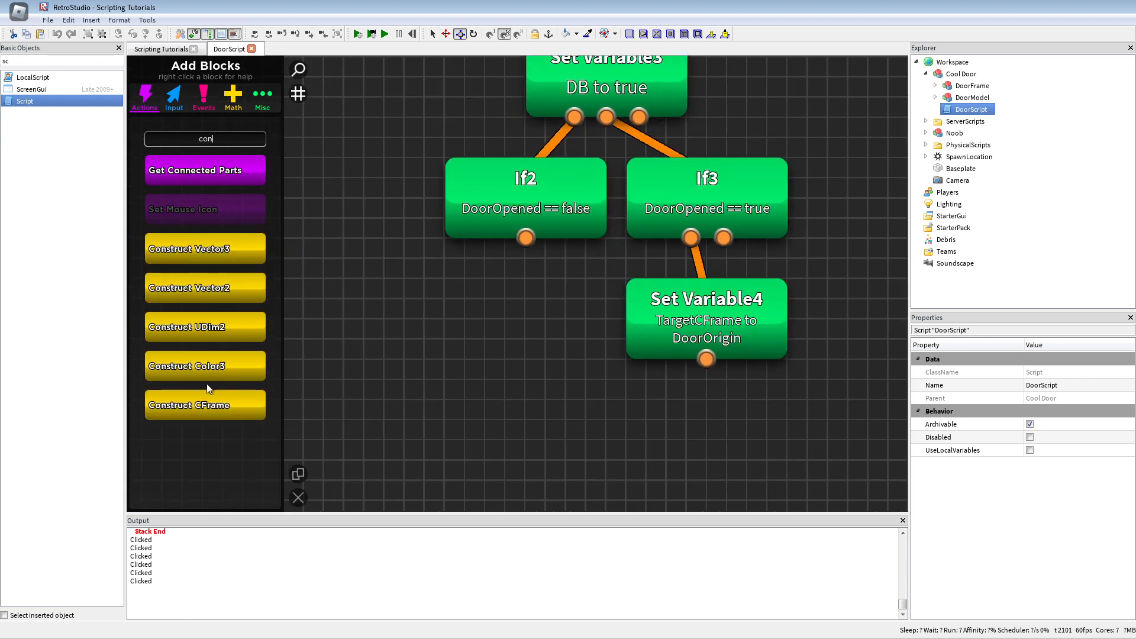
# Add a Construct CFrame with rotation 0, 110, 0 output as Offset, checking the Hinge
pyautogui.click(205, 405)
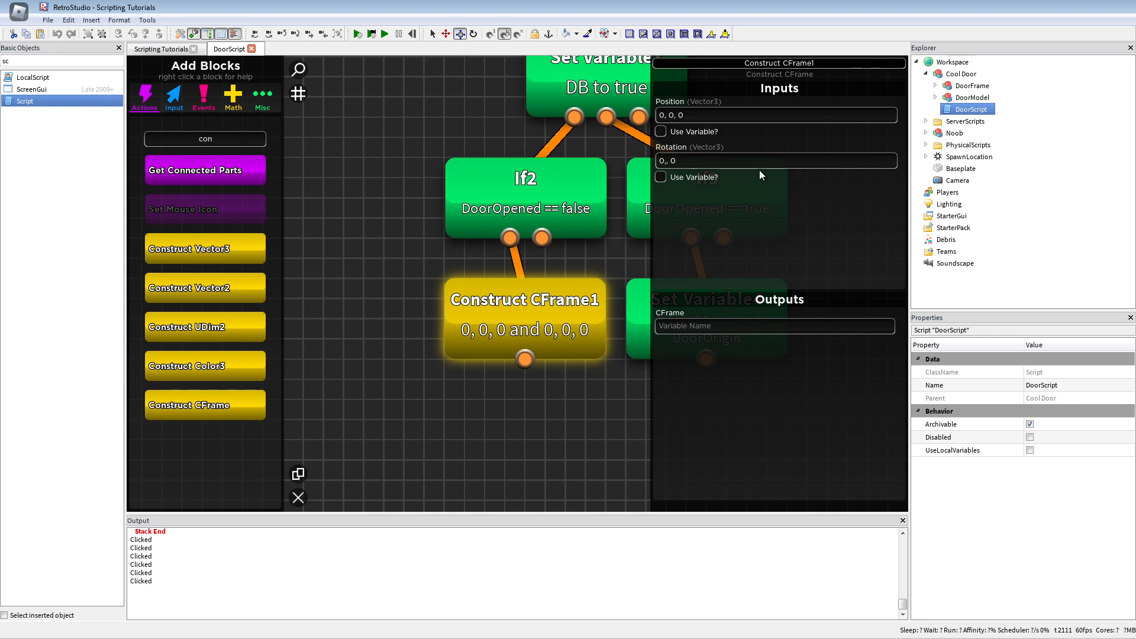
pyautogui.write('110')
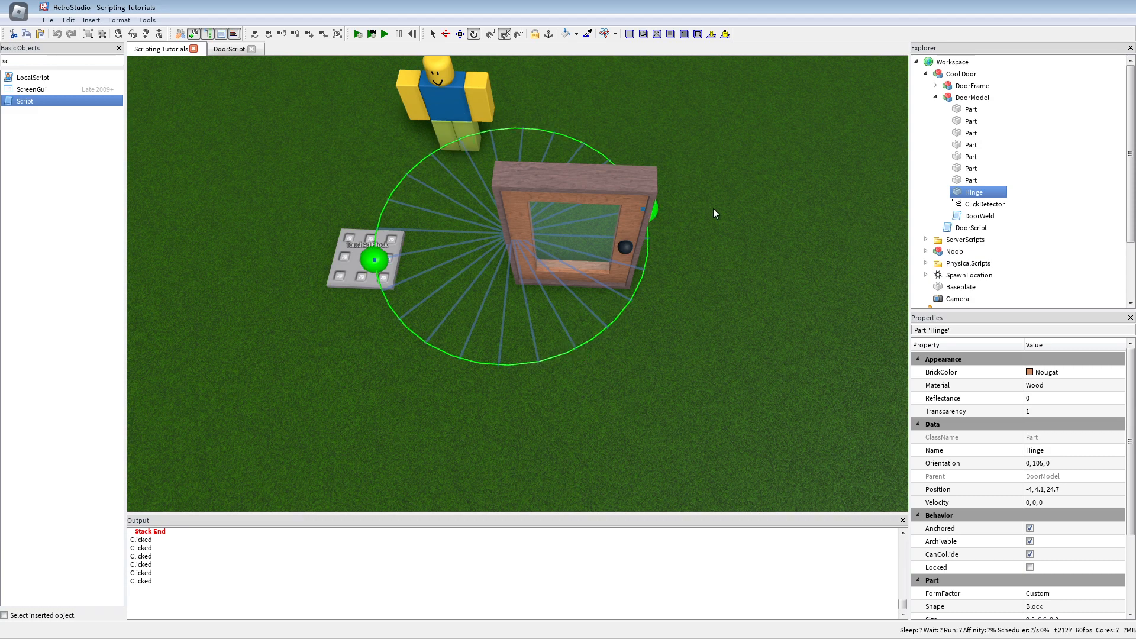
pyautogui.click(228, 49)
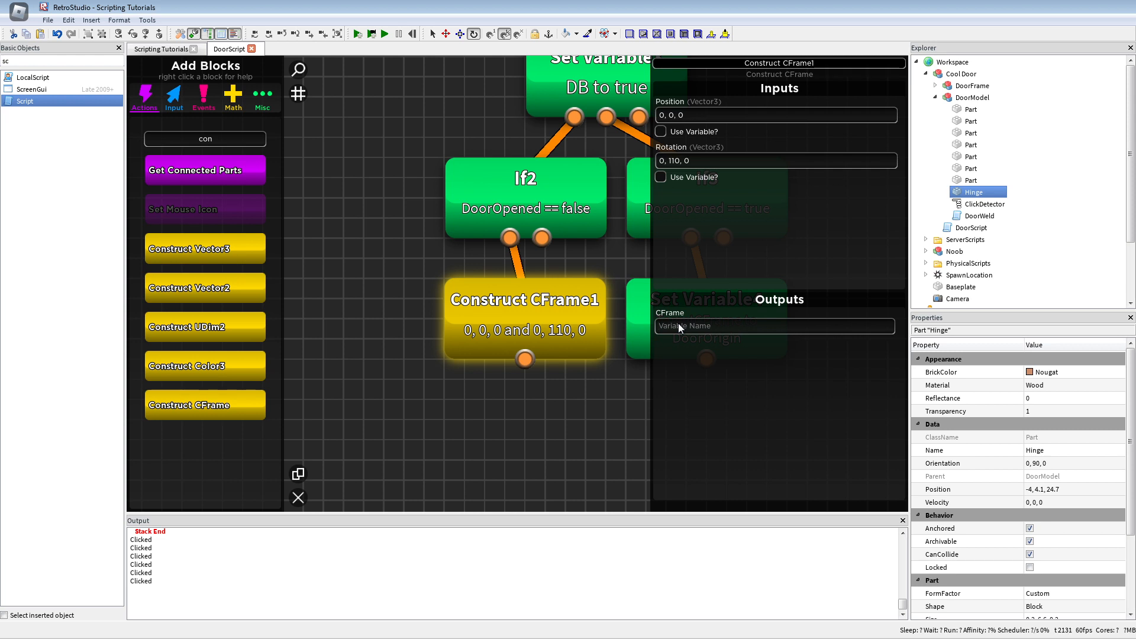
pyautogui.write('Offset')
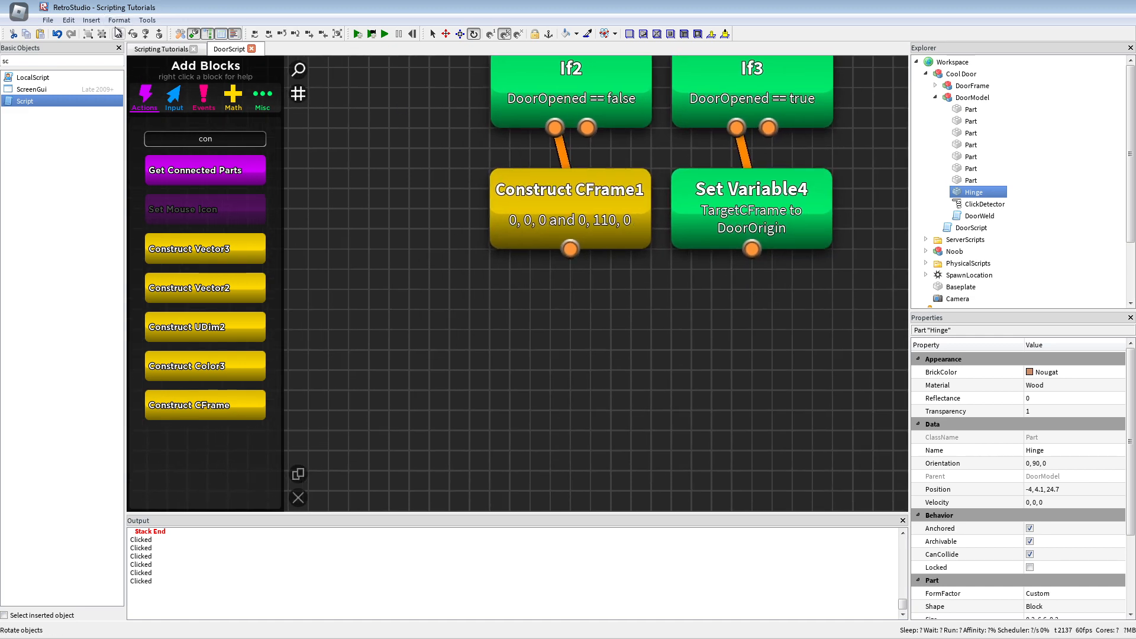
pyautogui.click(158, 49)
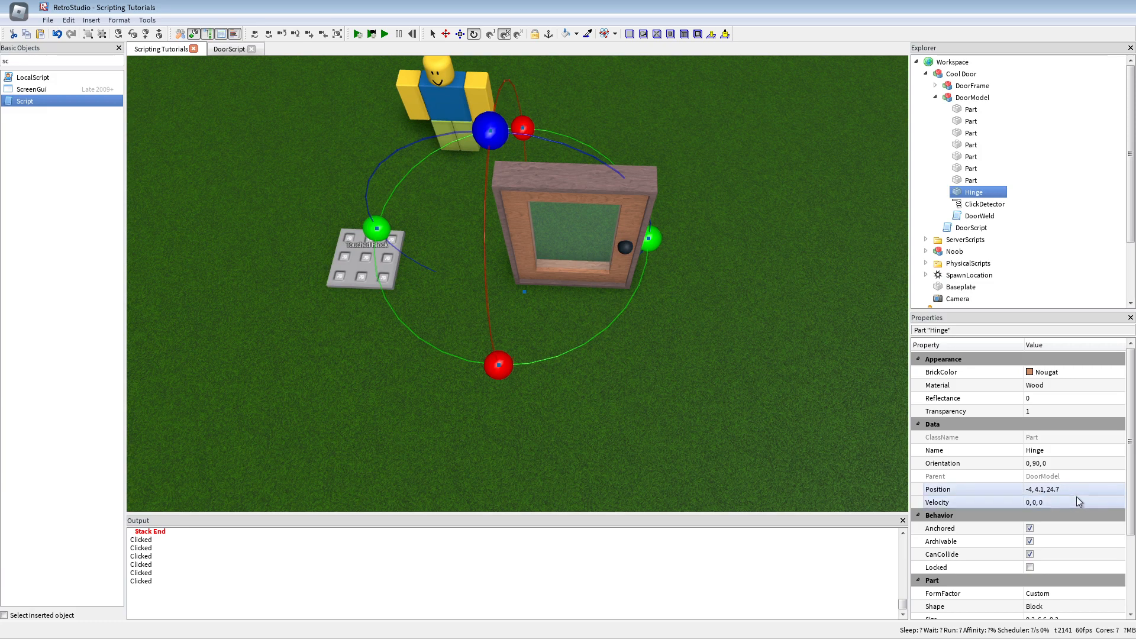
pyautogui.click(230, 49)
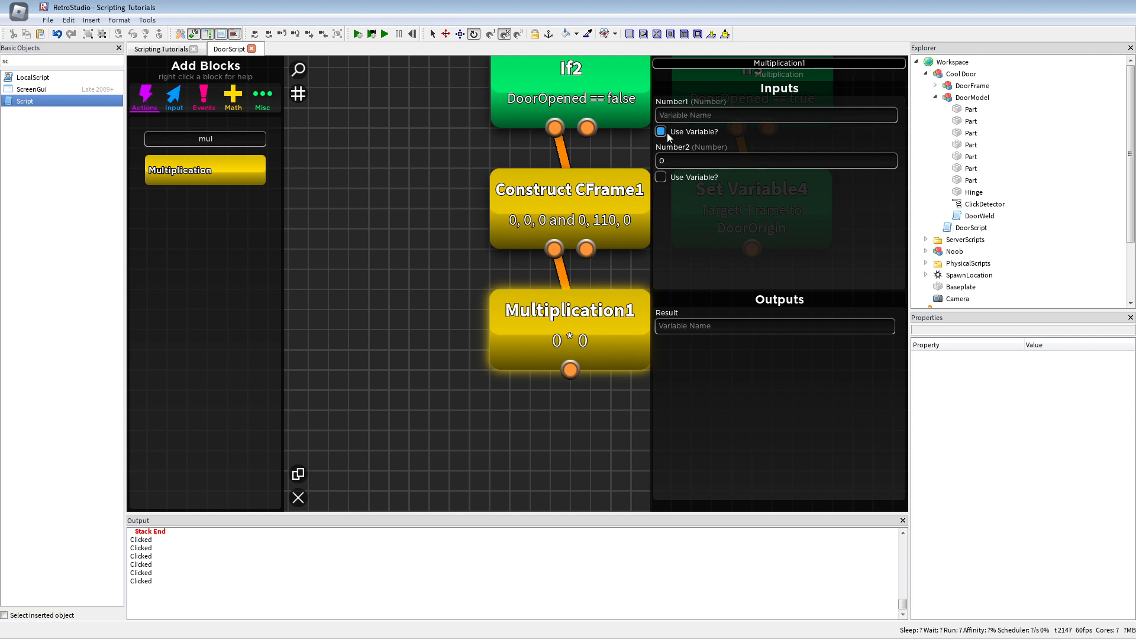
# Set Multiplication1's inputs to variables DoorOrigin and Offset
pyautogui.write('DoorOrigin')
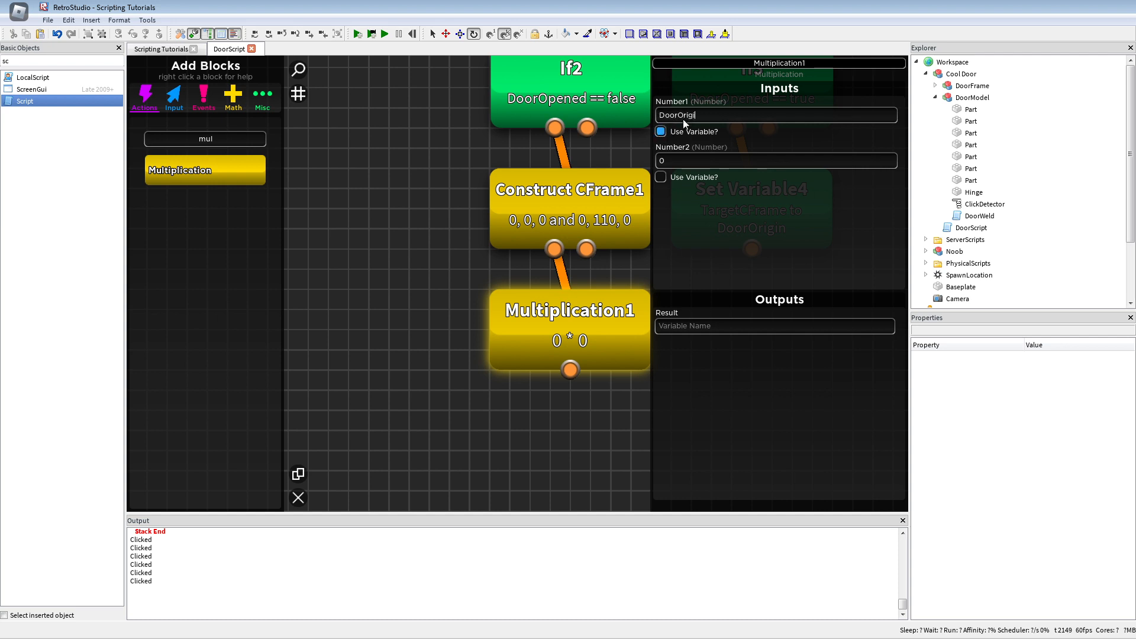
pyautogui.write('Offset')
pyautogui.click(205, 138)
pyautogui.write('twe')
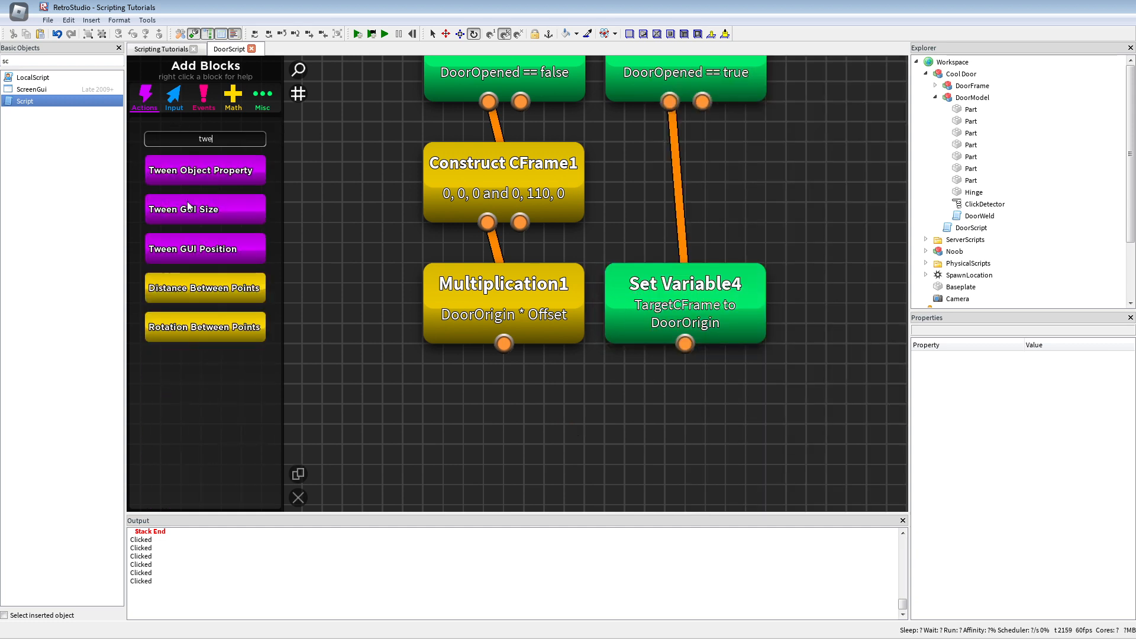
# Add a Tween Object Property block on script.Parent.DoorModel.Hinge, property CFrame, value TargetCFrame
pyautogui.click(205, 170)
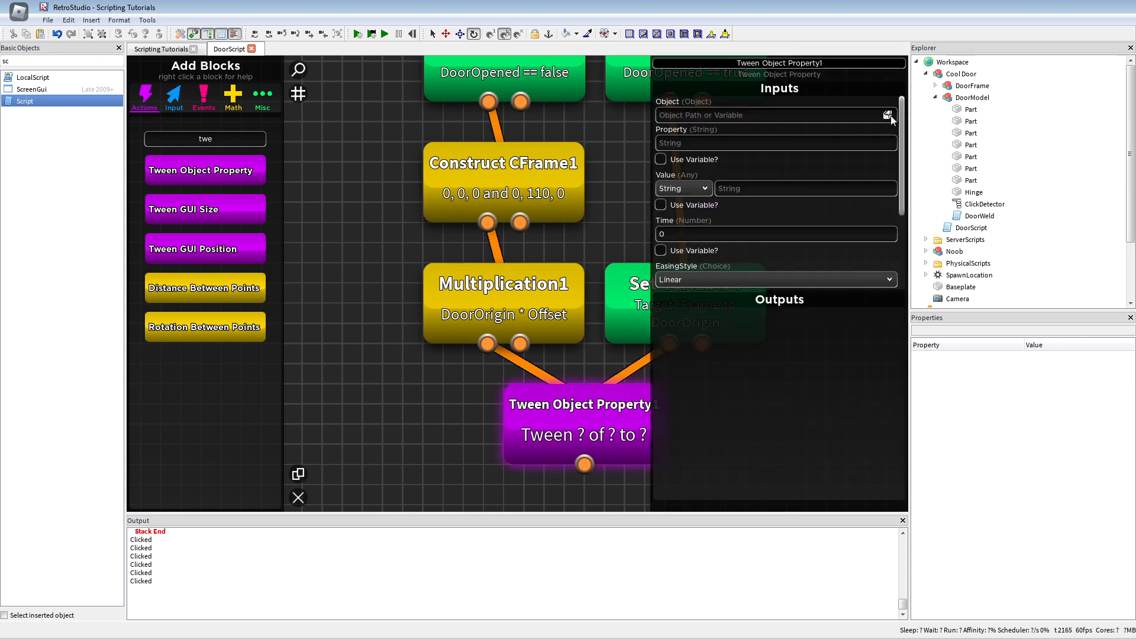
pyautogui.click(973, 191)
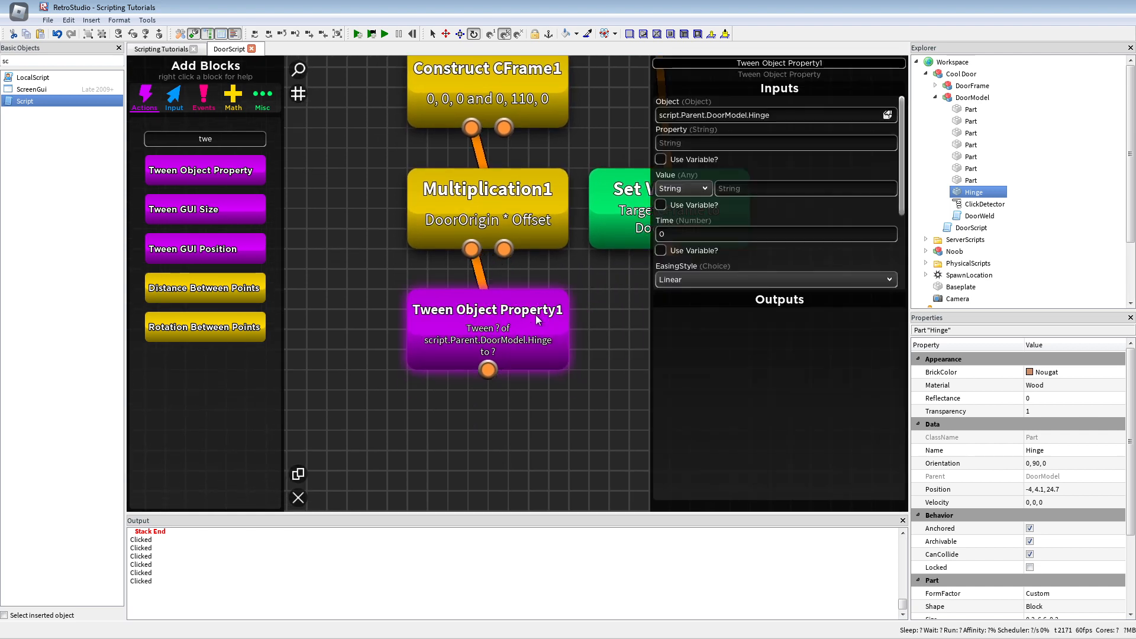
pyautogui.click(204, 170)
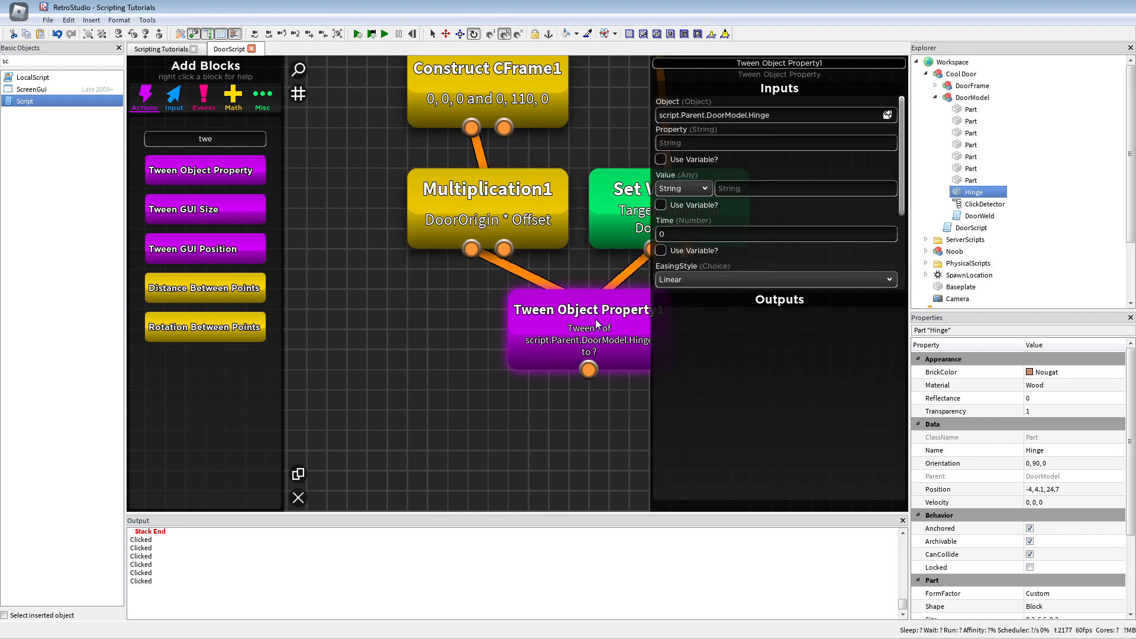
pyautogui.write('CFrame')
pyautogui.write('wa')
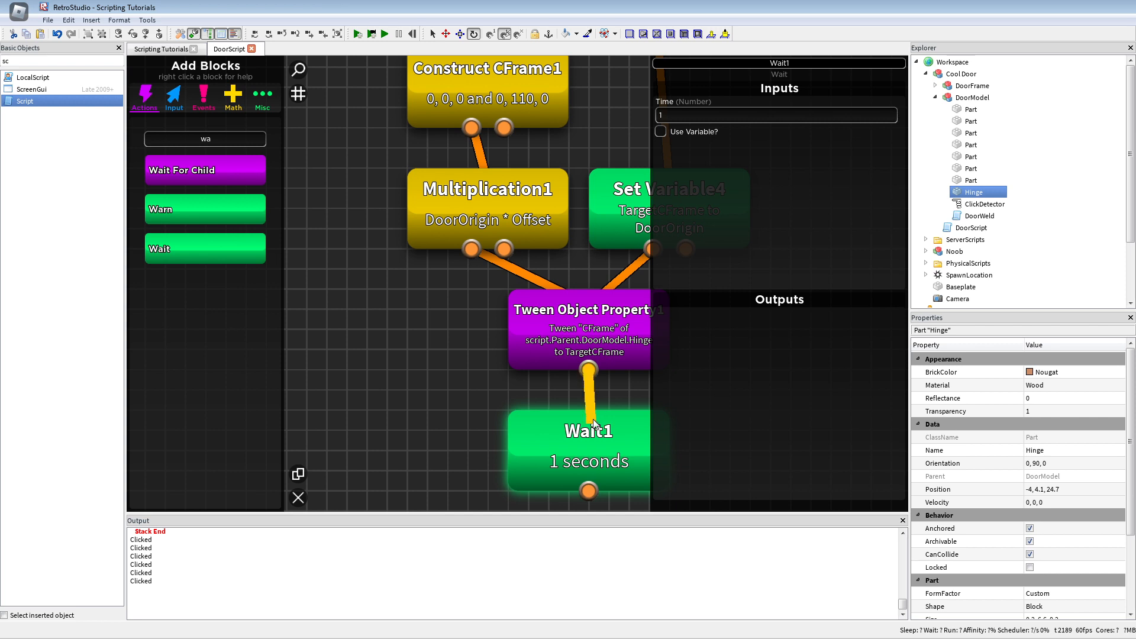
# Set Wait1 to 0.75 s and the Hinge tween to 0.75 s with Quint Out easing
pyautogui.click(776, 114)
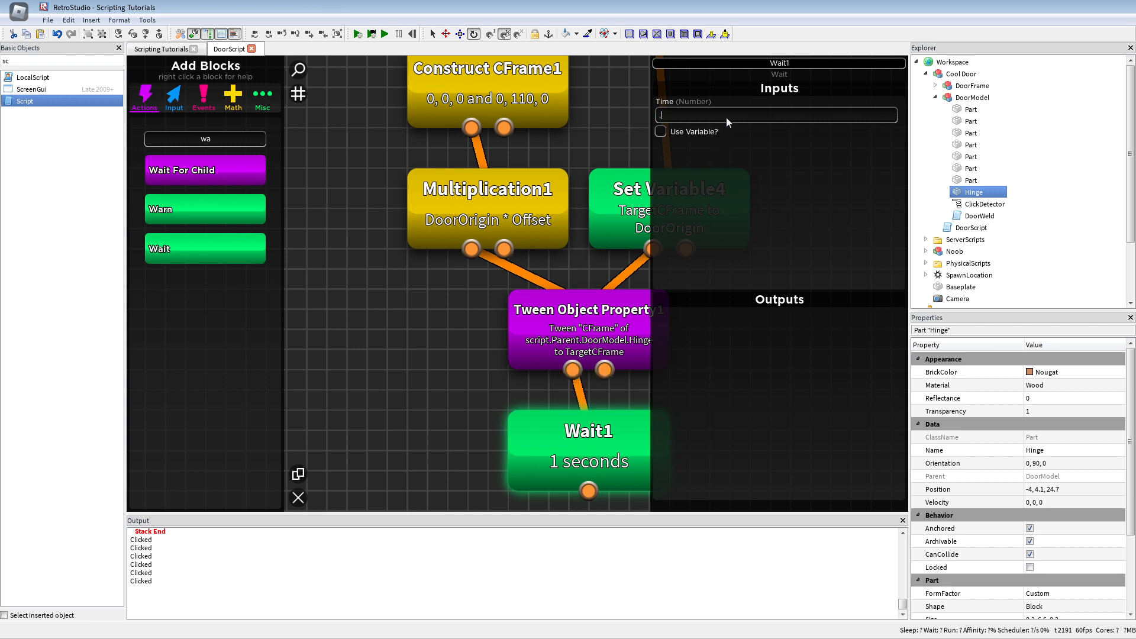
pyautogui.write('0.75')
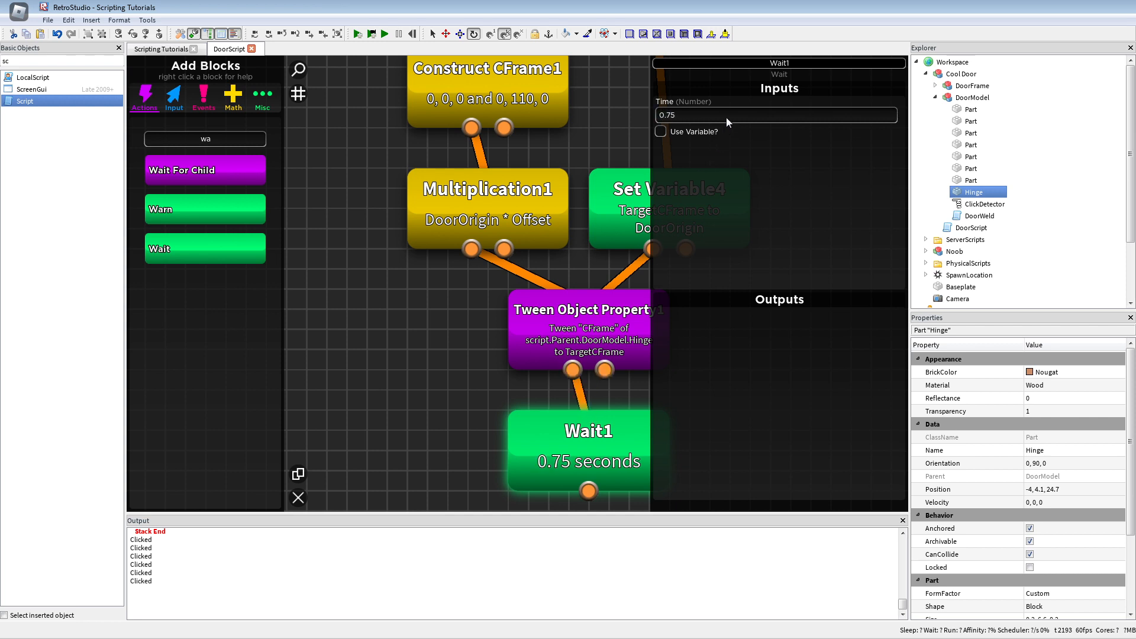
pyautogui.moveTo(597, 313)
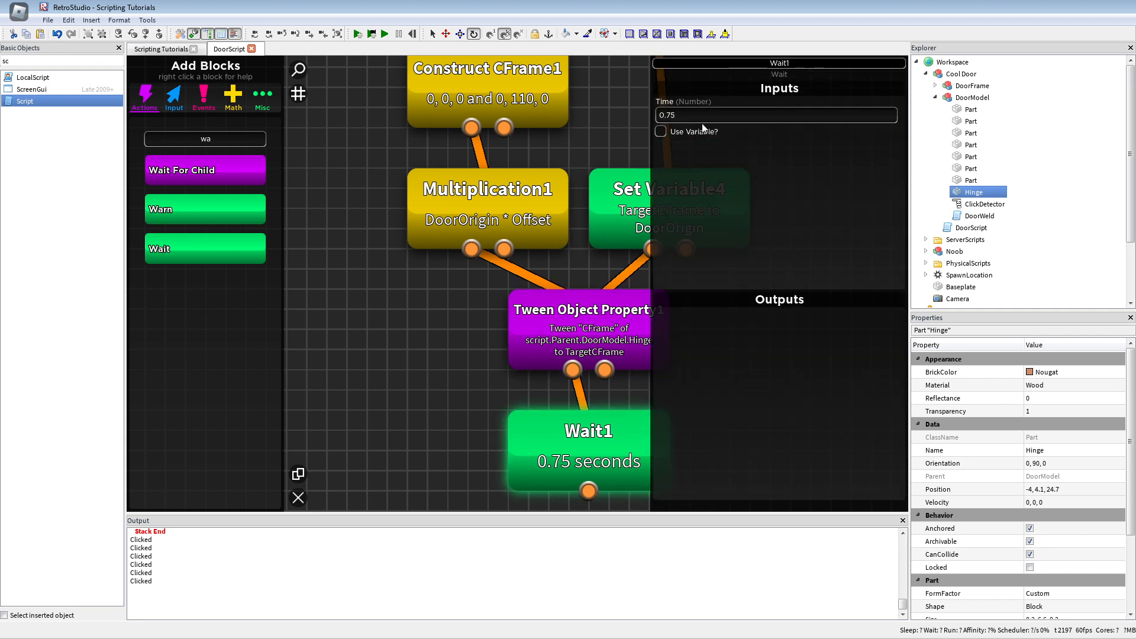
pyautogui.write('0.5')
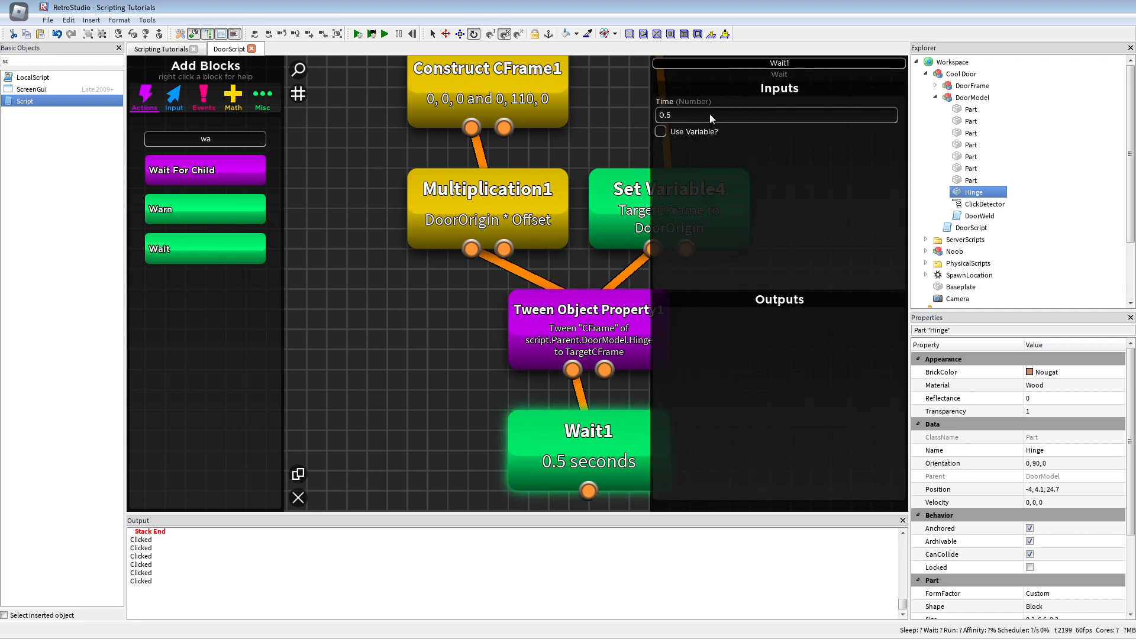
pyautogui.write('0.75')
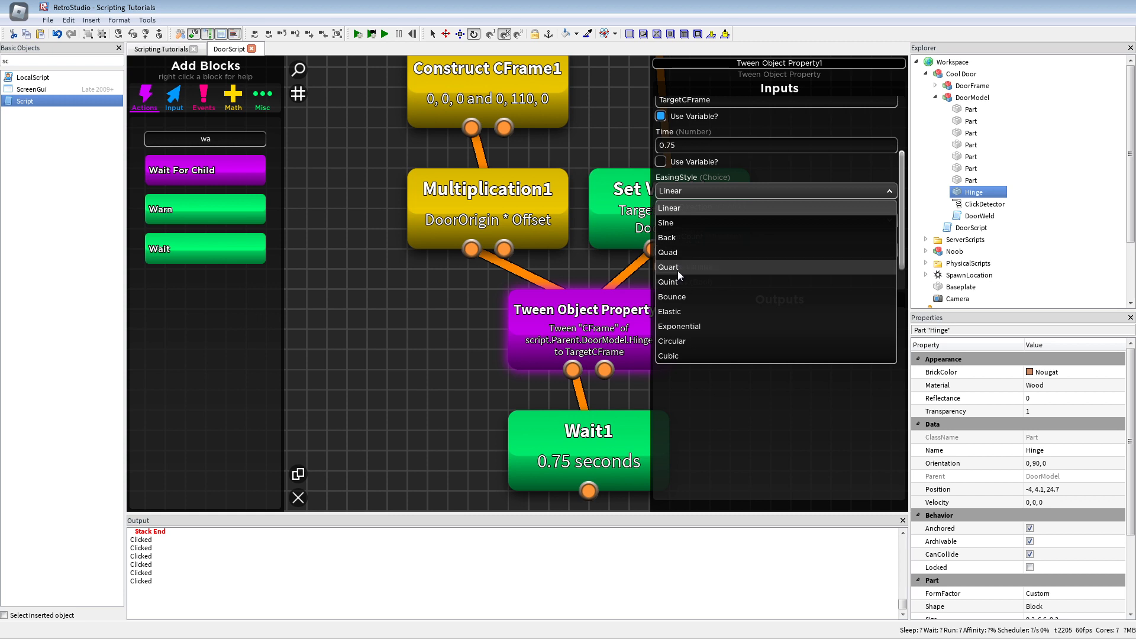
pyautogui.click(667, 282)
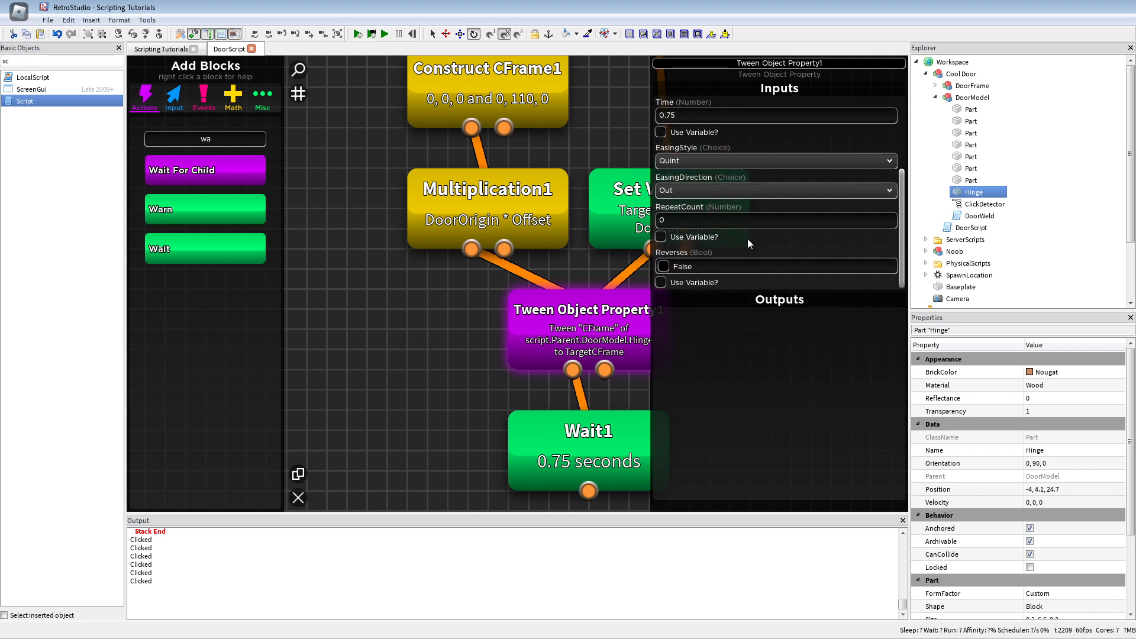
pyautogui.moveTo(693, 235)
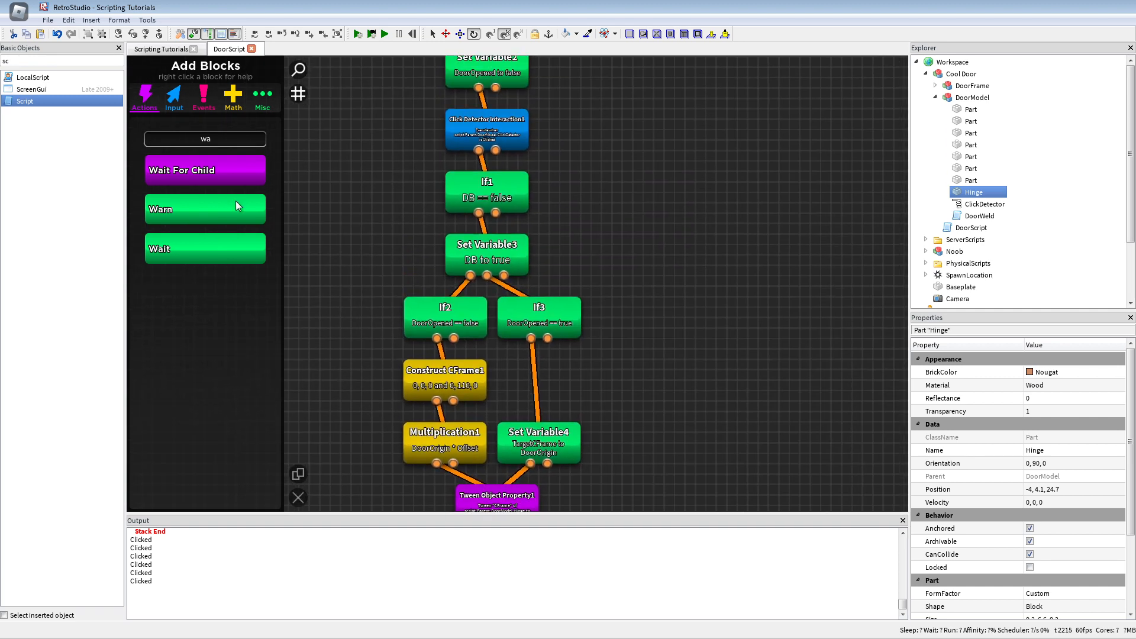
# Place a NOT Gate with input DoorOpened writing back to DoorOpened, followed by Set Variable5 DB = false
pyautogui.write('not')
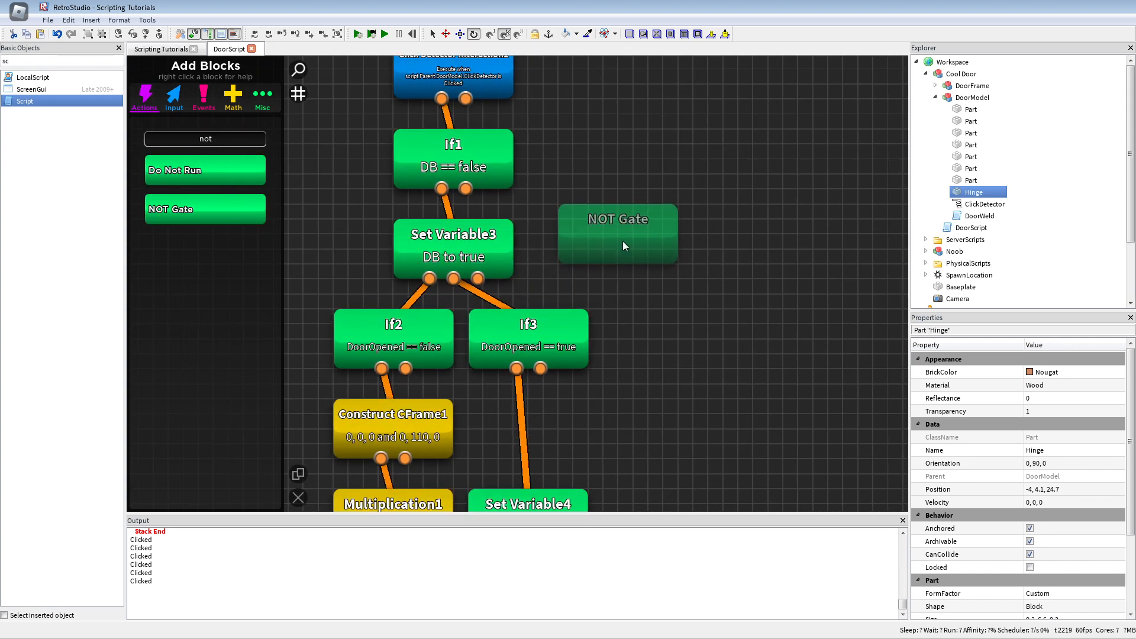
pyautogui.moveTo(618, 234); pyautogui.dragTo(660, 248)
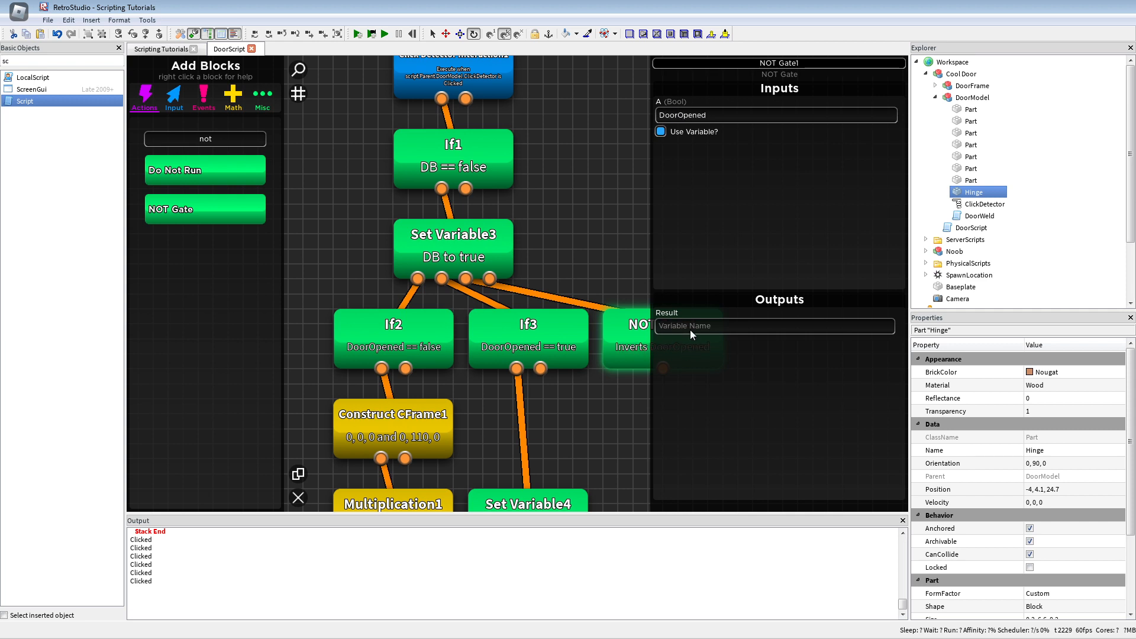
pyautogui.write('DoorOpened')
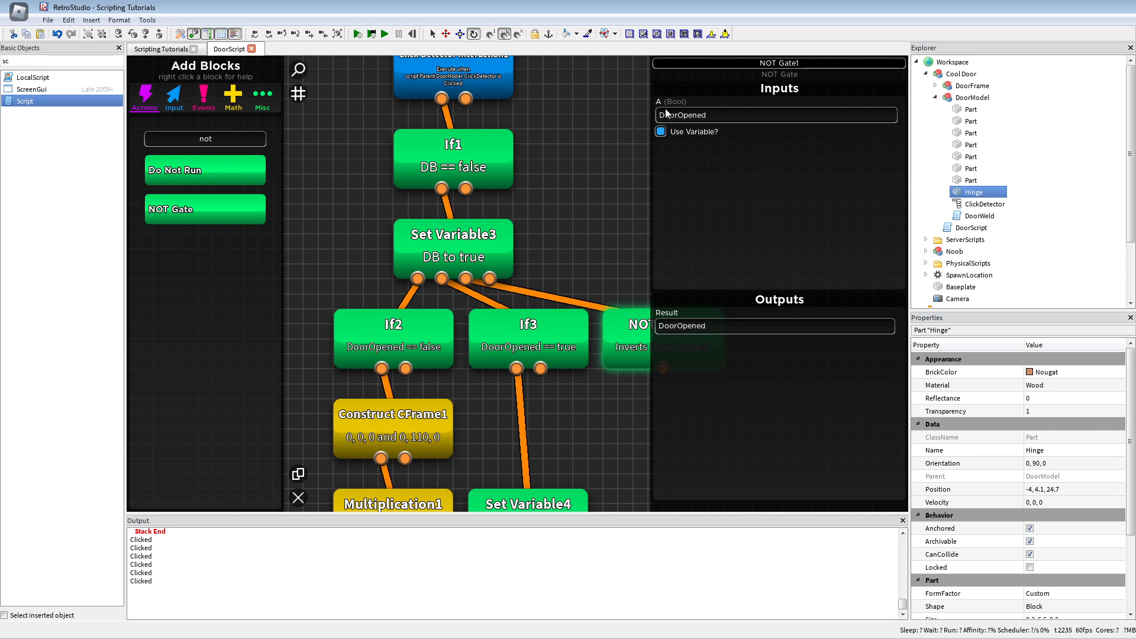
pyautogui.moveTo(698, 99)
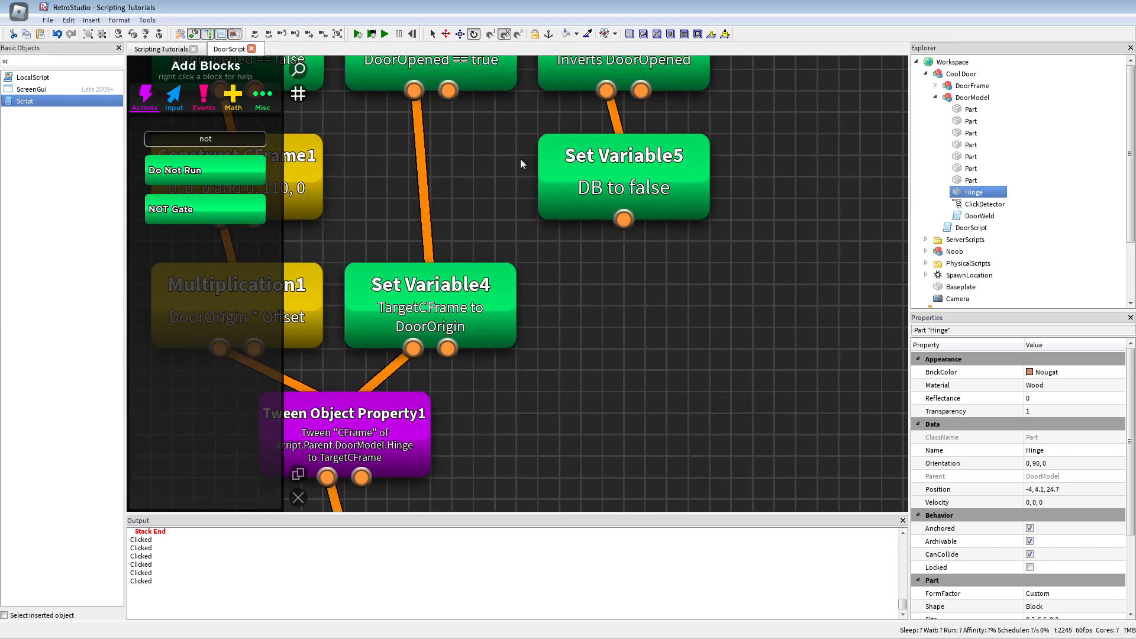
pyautogui.moveTo(714, 360)
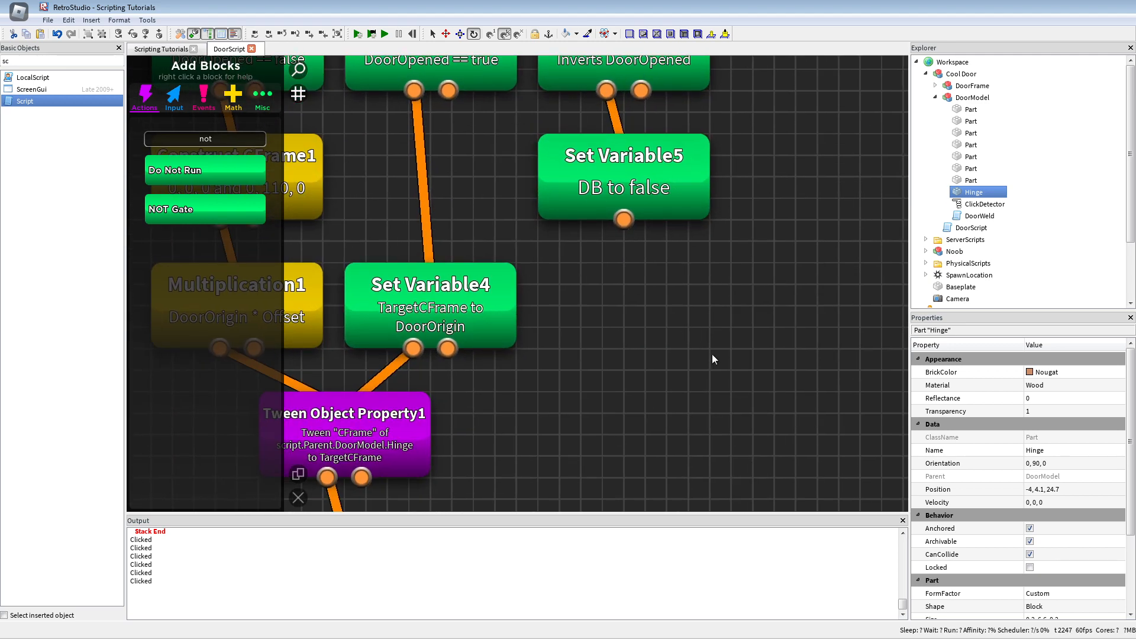
pyautogui.moveTo(675, 386)
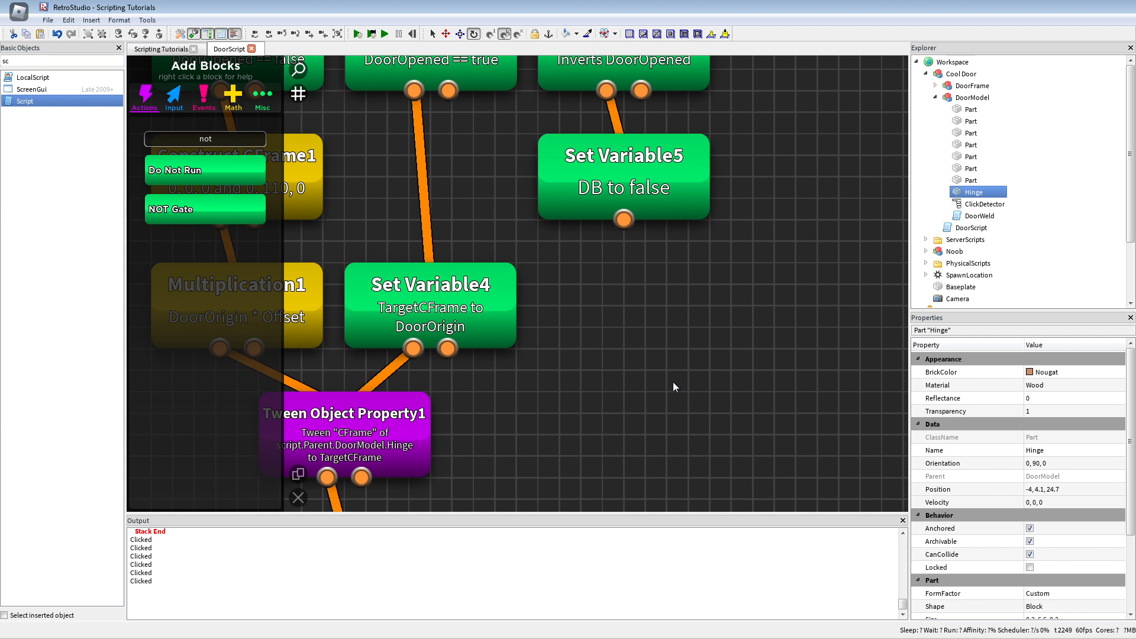
pyautogui.moveTo(663, 378)
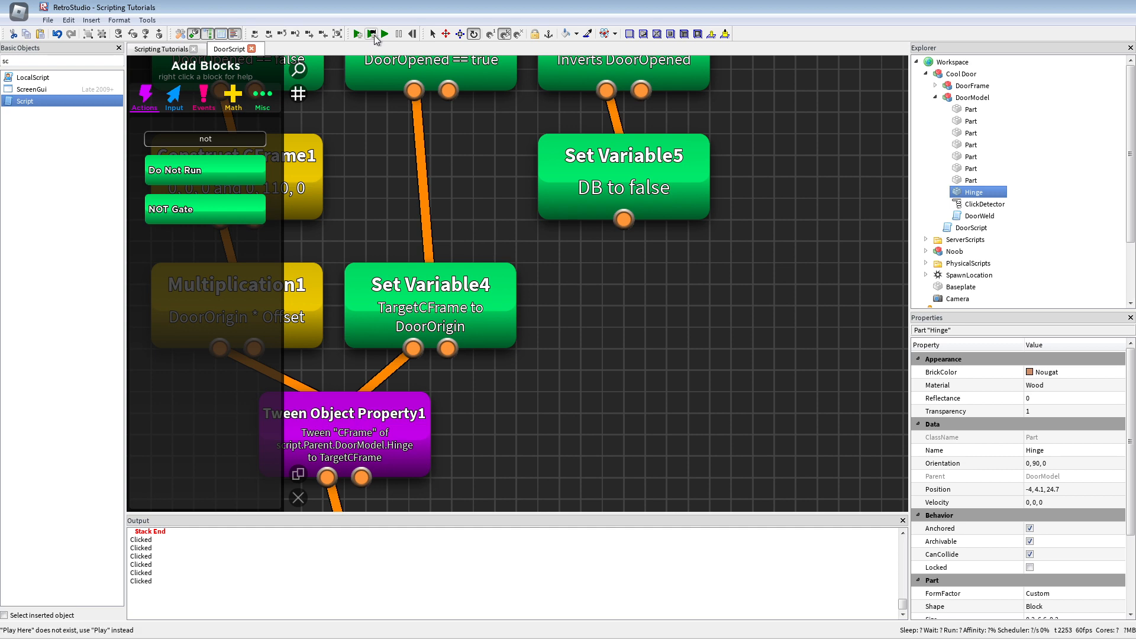
pyautogui.moveTo(372, 33)
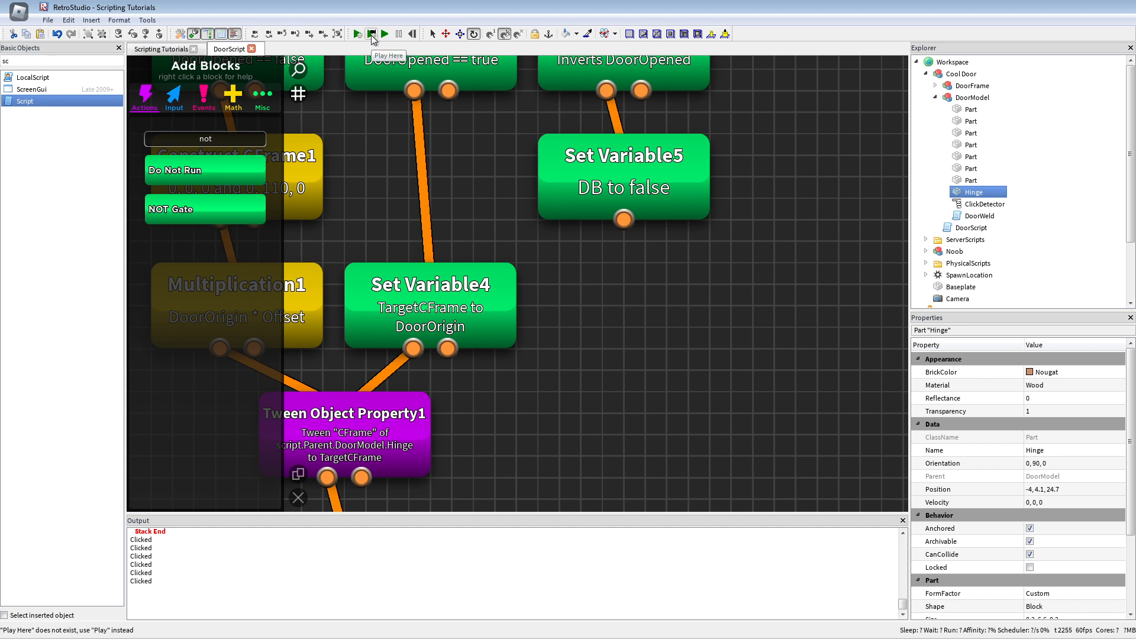
# Return to the world, run Play Here and click the door in-game to try the script
pyautogui.click(153, 49)
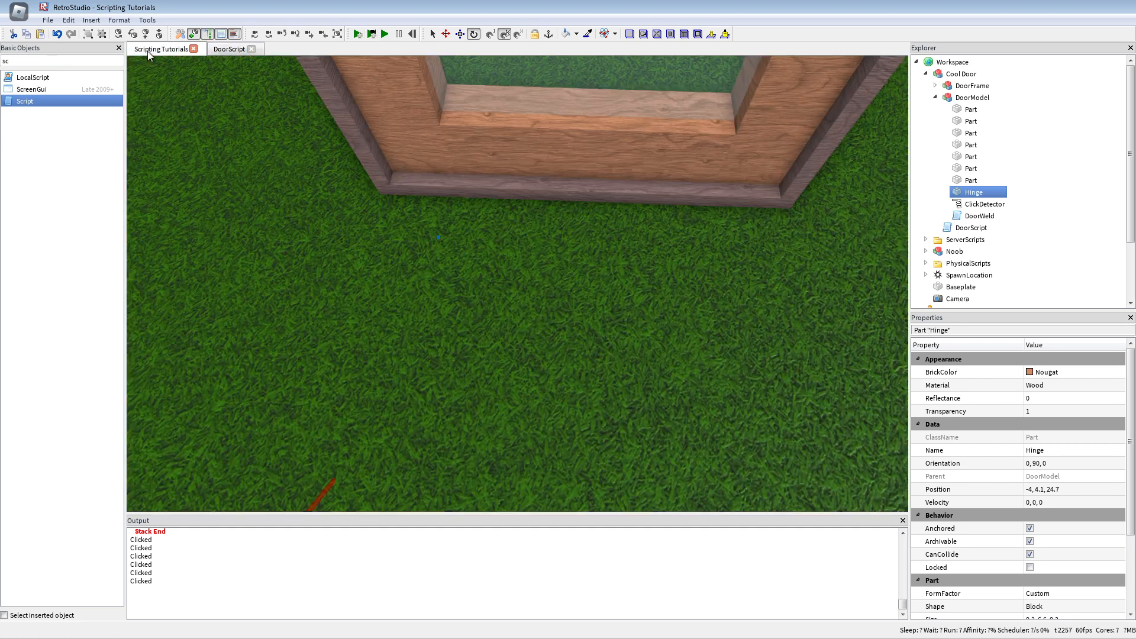
pyautogui.click(371, 33)
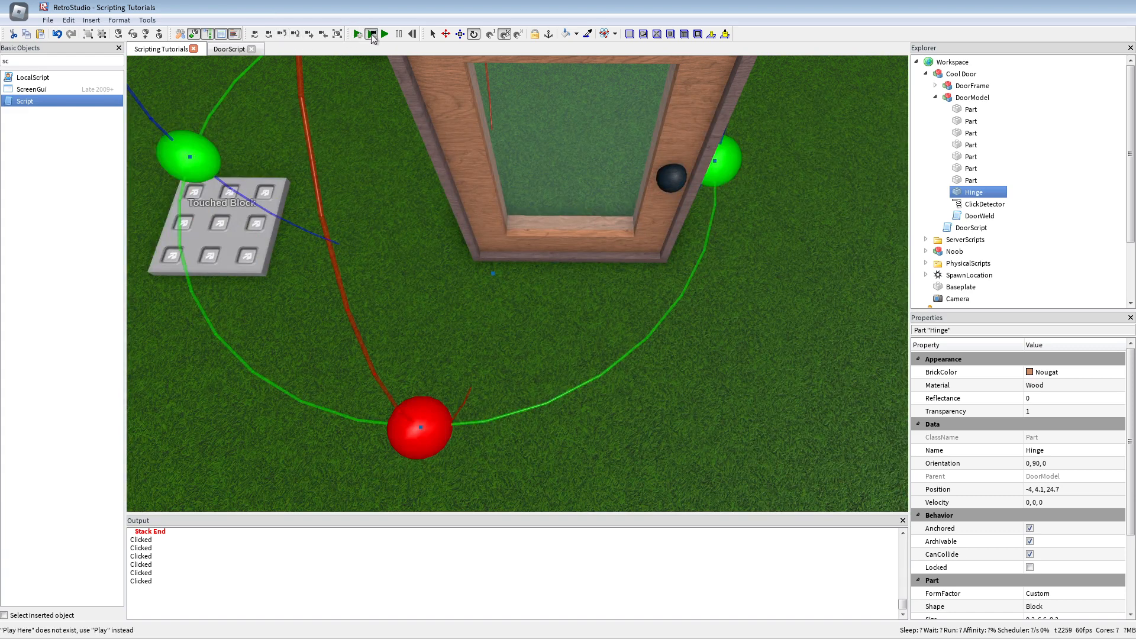
pyautogui.click(371, 33)
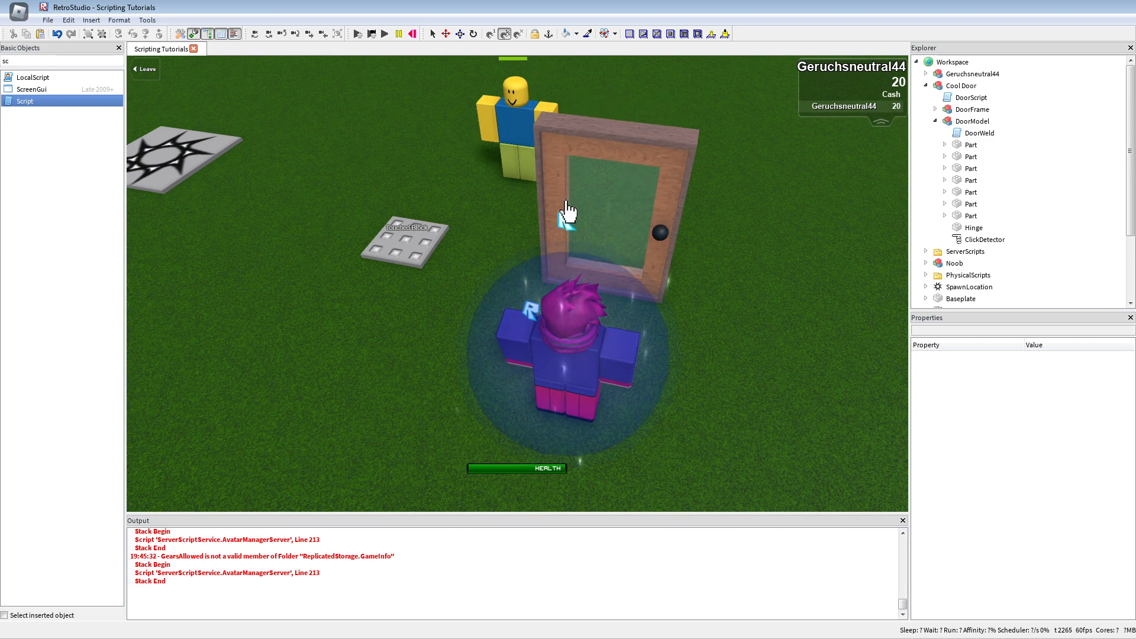
pyautogui.click(566, 212)
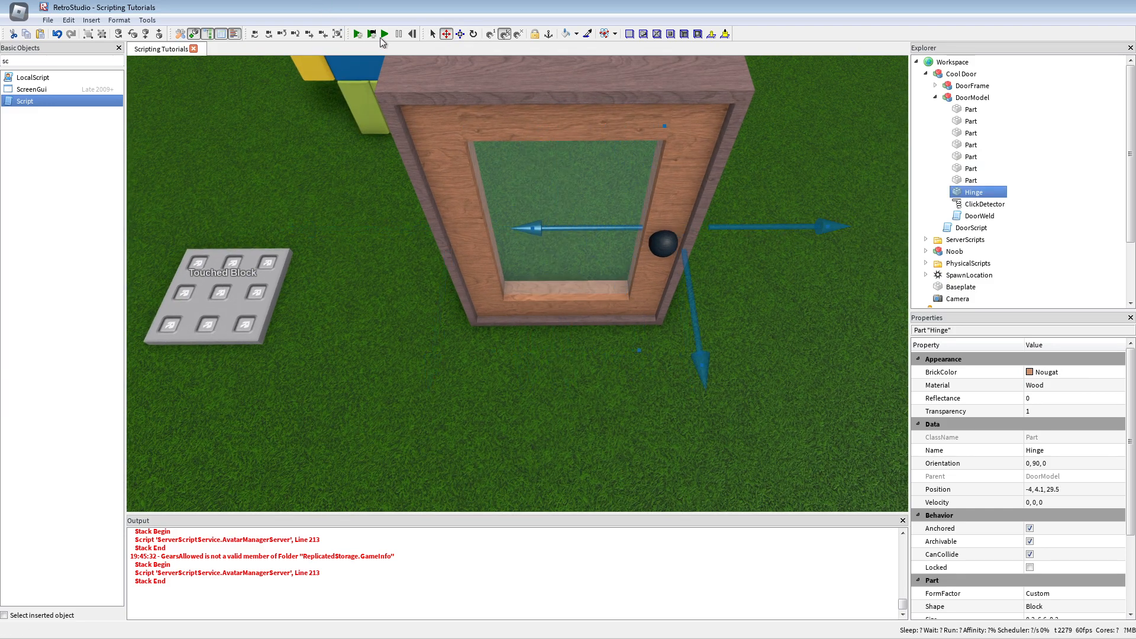
pyautogui.moveTo(370, 33)
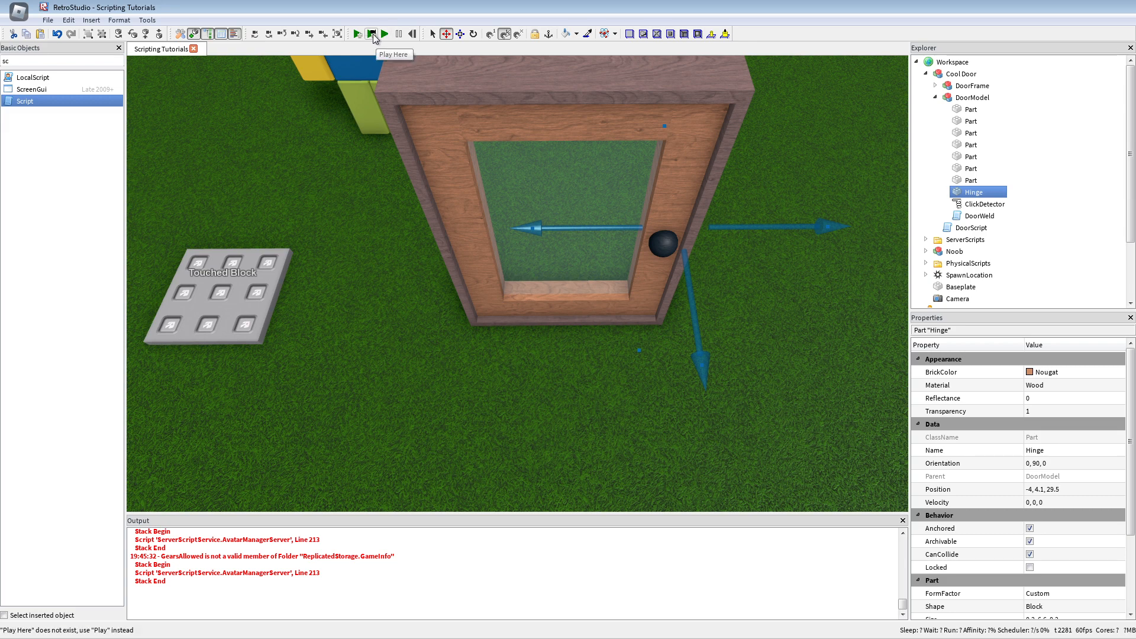
# Playtest the door again, then reopen DoorScript's block graph from the Explorer
pyautogui.click(369, 33)
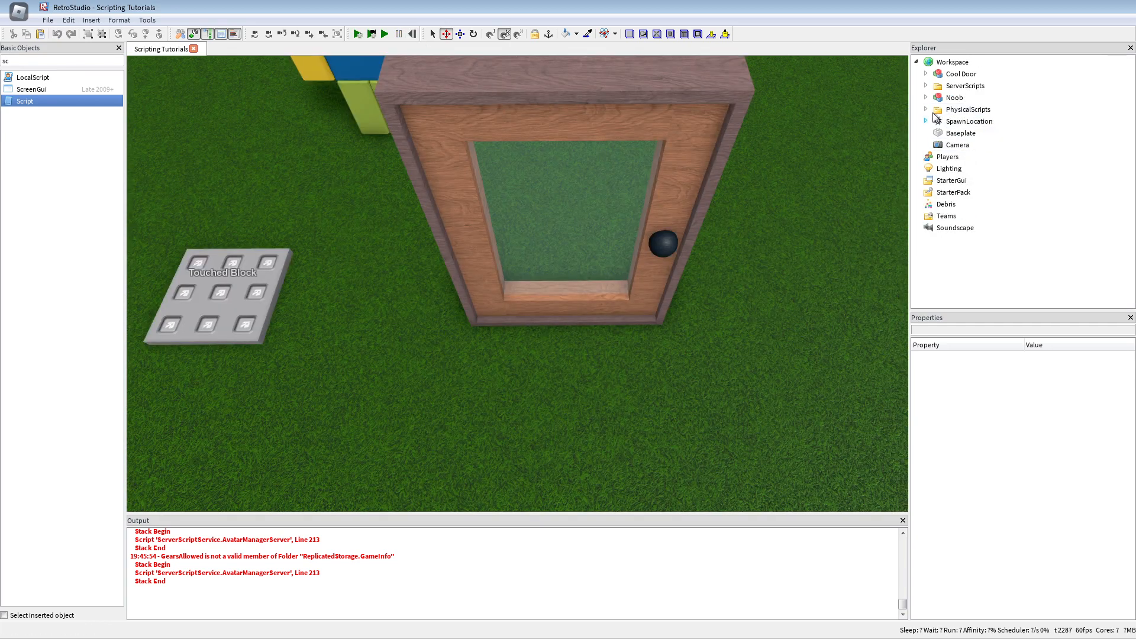
pyautogui.moveTo(904, 86)
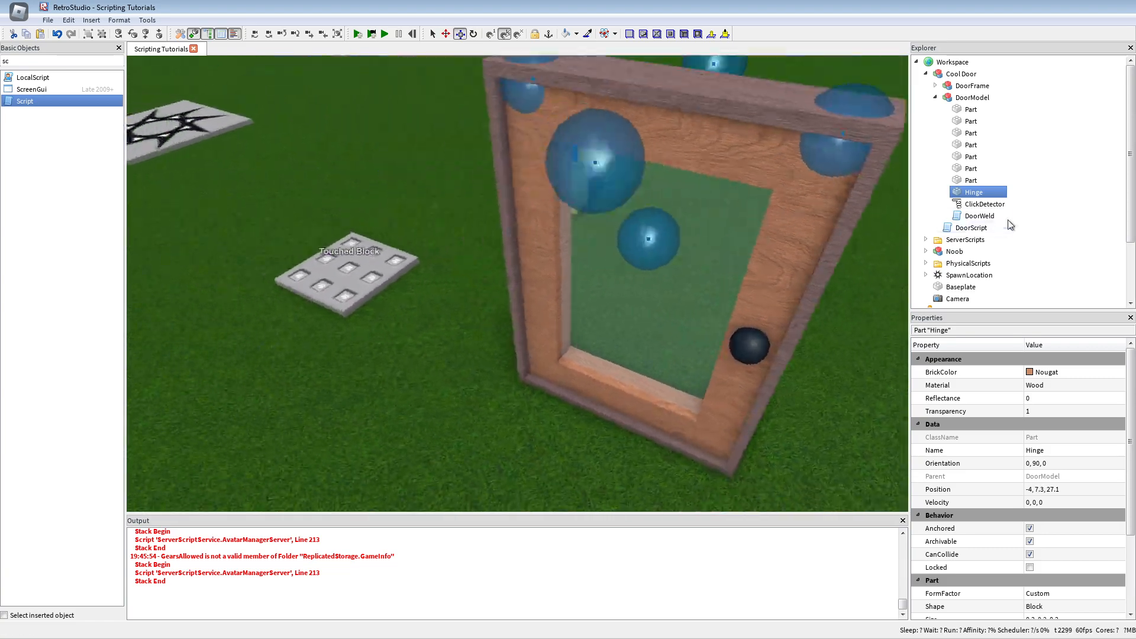
pyautogui.doubleClick(970, 227)
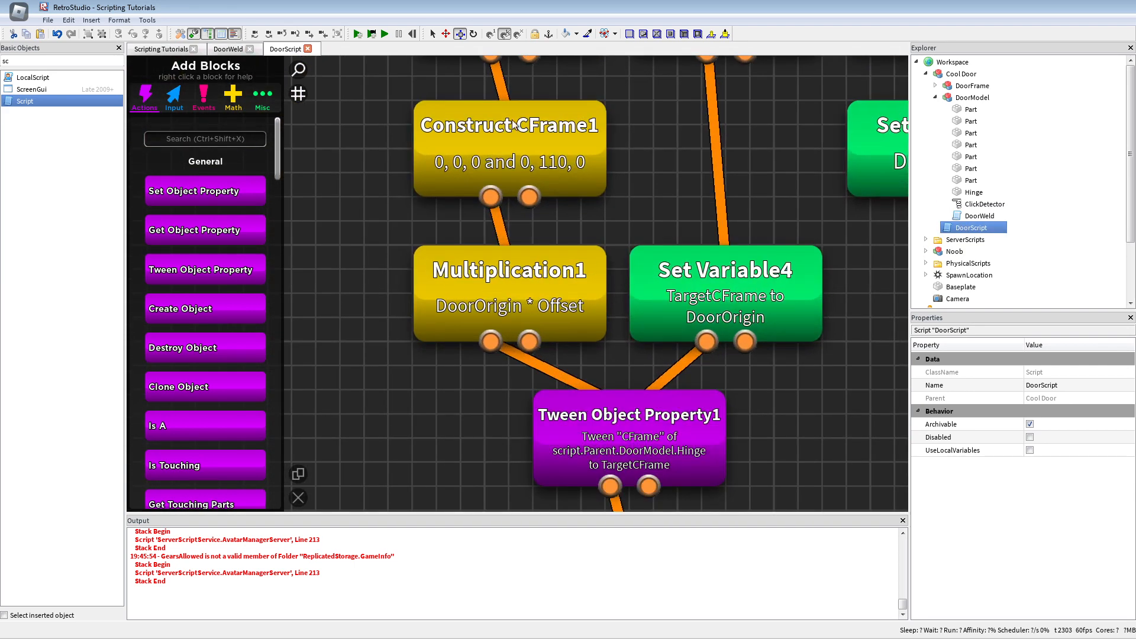
# Set Construct CFrame1's Rotation to 0, 0, 120 and playtest the door
pyautogui.click(508, 125)
pyautogui.write('0, 0, 120')
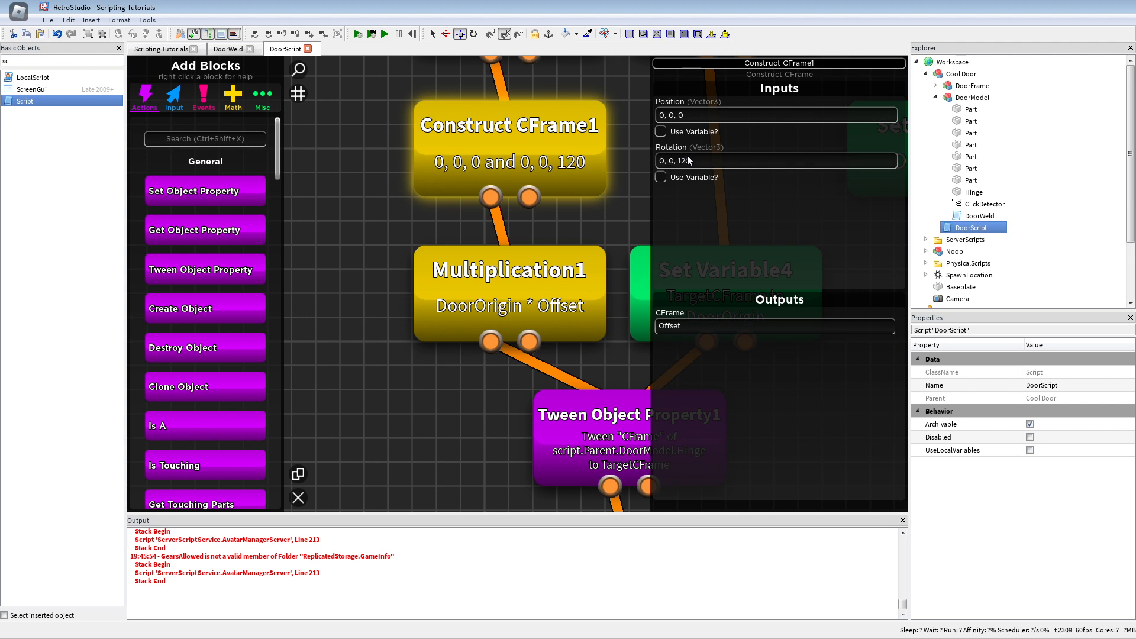
pyautogui.click(371, 33)
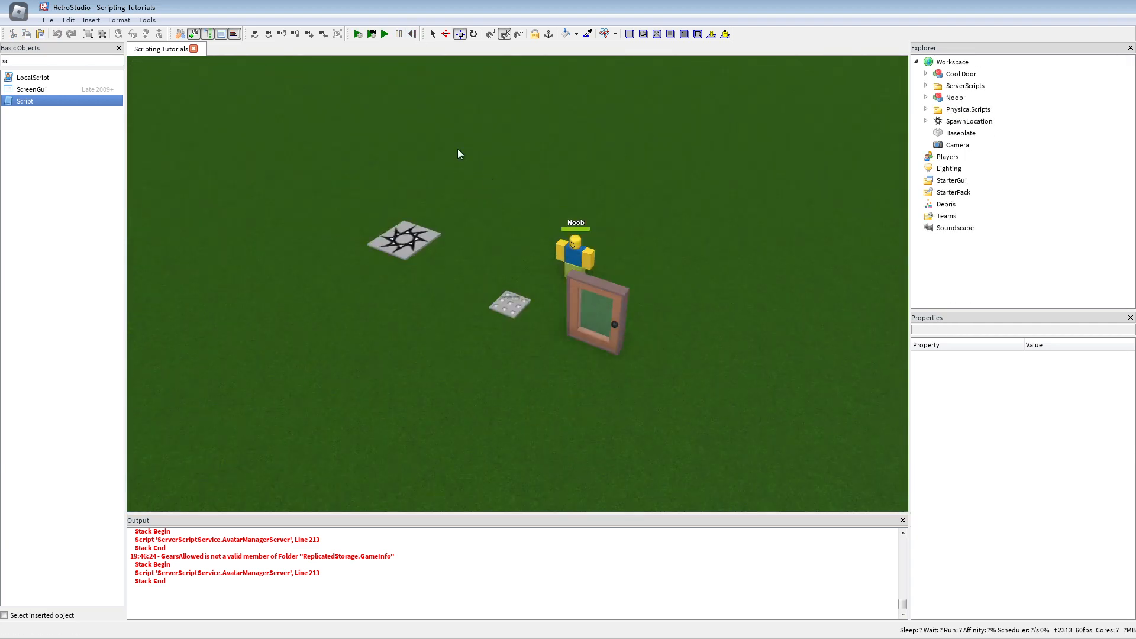
pyautogui.click(386, 33)
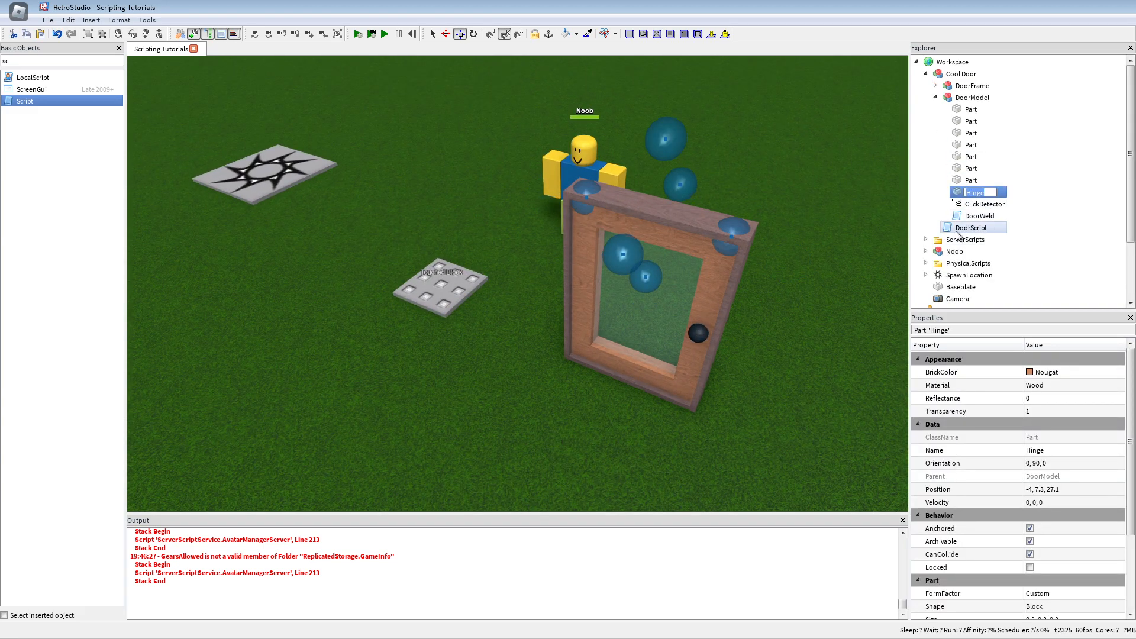
# Reopen DoorScript, set Construct CFrame1's Rotation to 120, 0, 0 and start a playtest
pyautogui.doubleClick(971, 227)
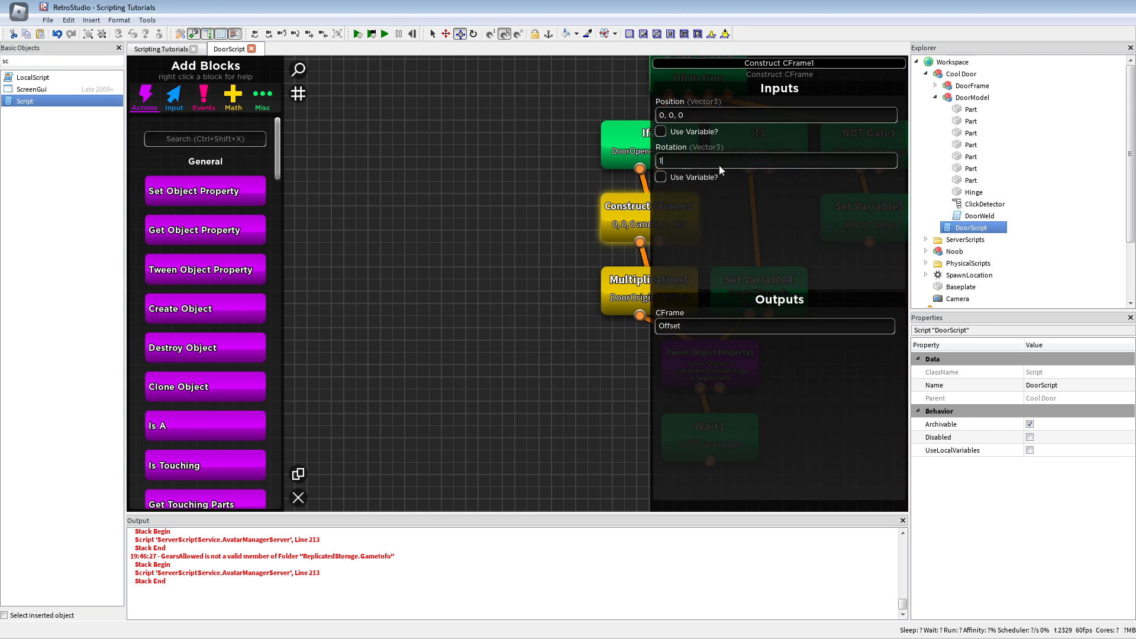
pyautogui.write('120, 0, 0')
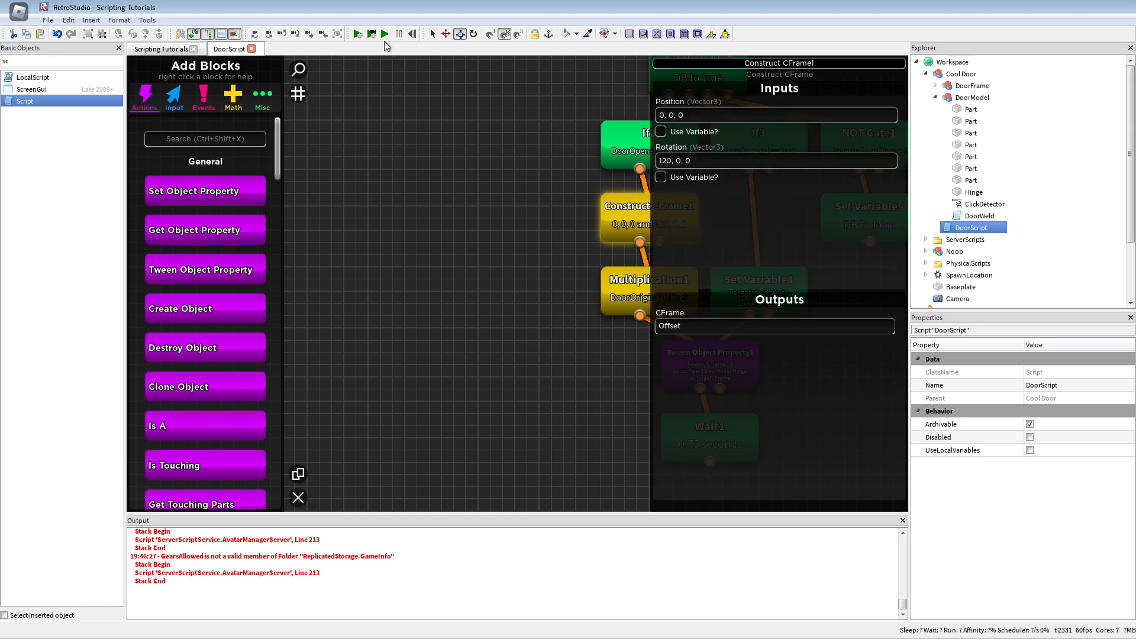
pyautogui.click(354, 33)
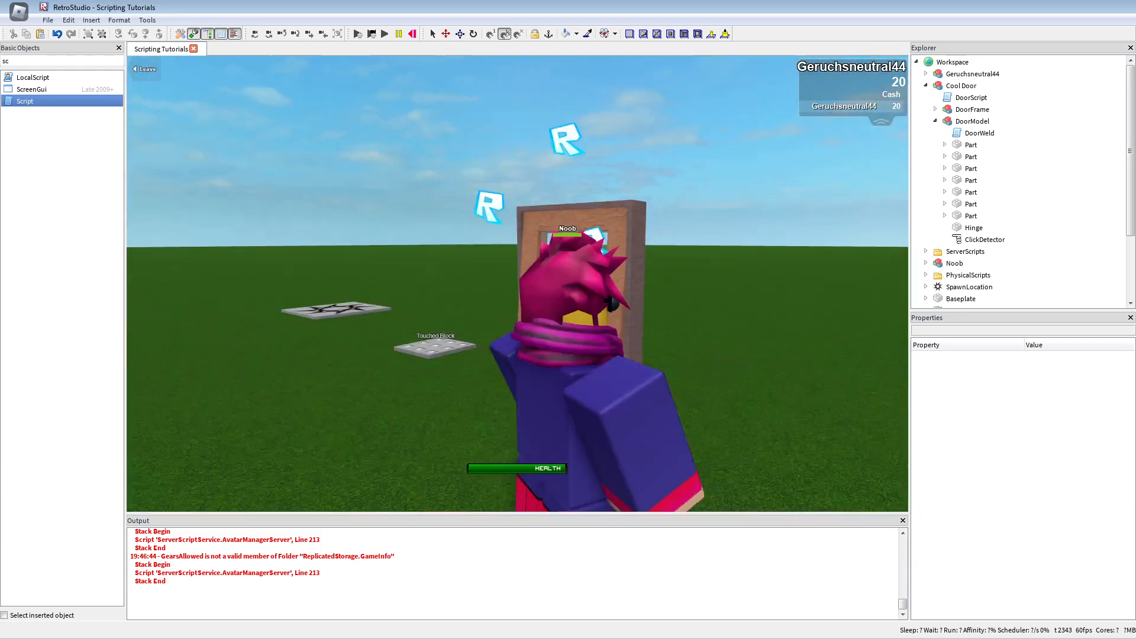
# Stop the running playtest from the toolbar
pyautogui.click(413, 34)
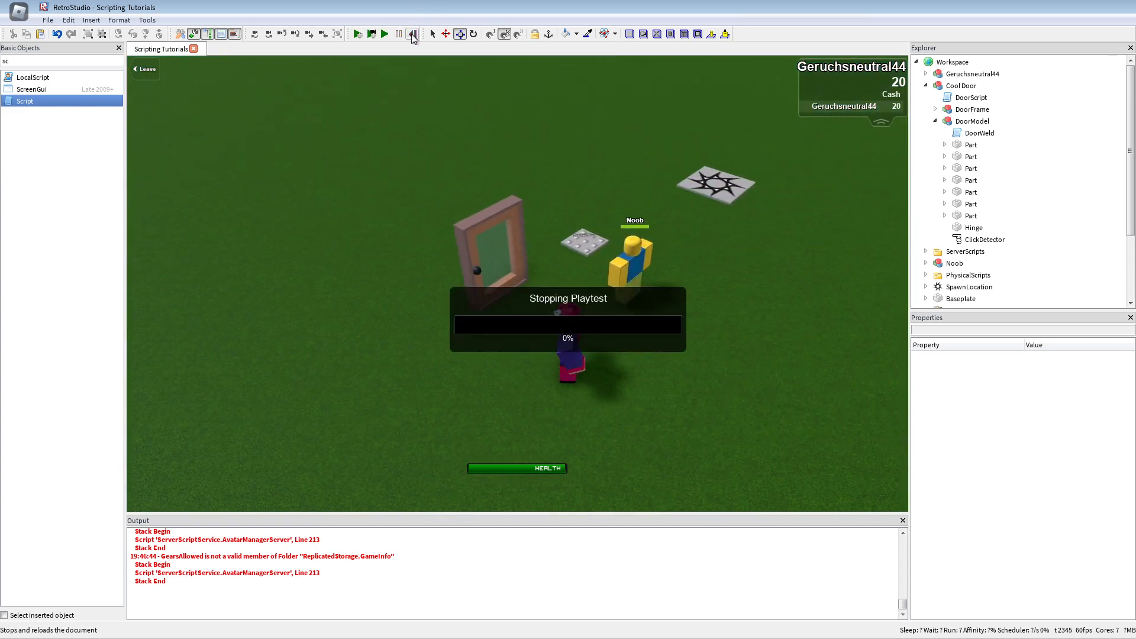
pyautogui.click(412, 33)
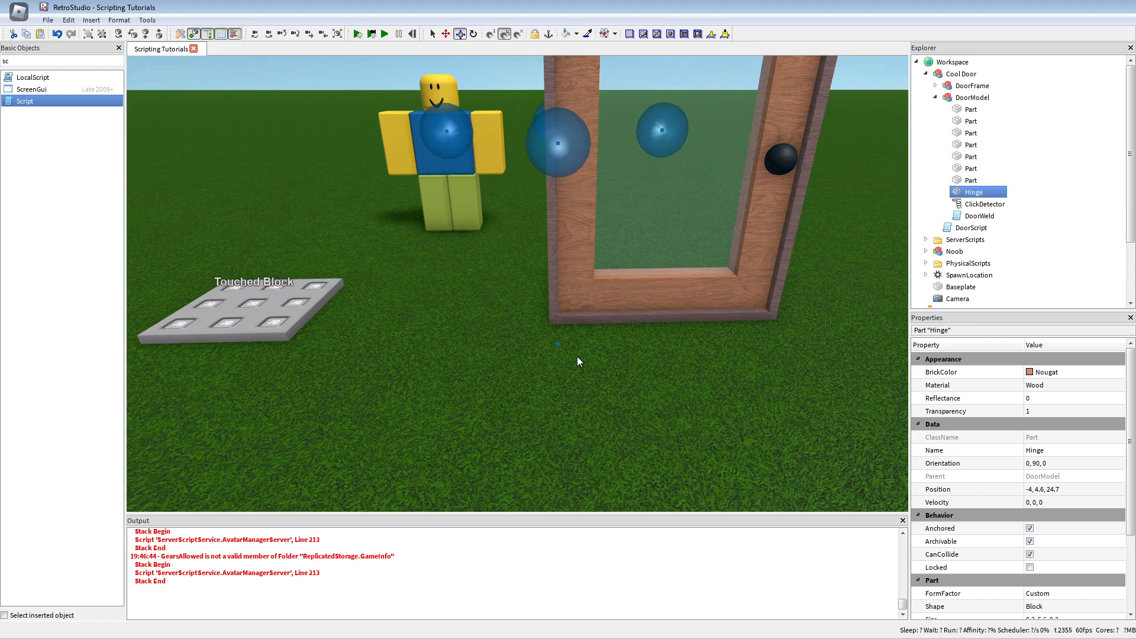
# Reopen DoorScript and change Construct CFrame1's Rotation to 0, 120, 0
pyautogui.doubleClick(979, 215)
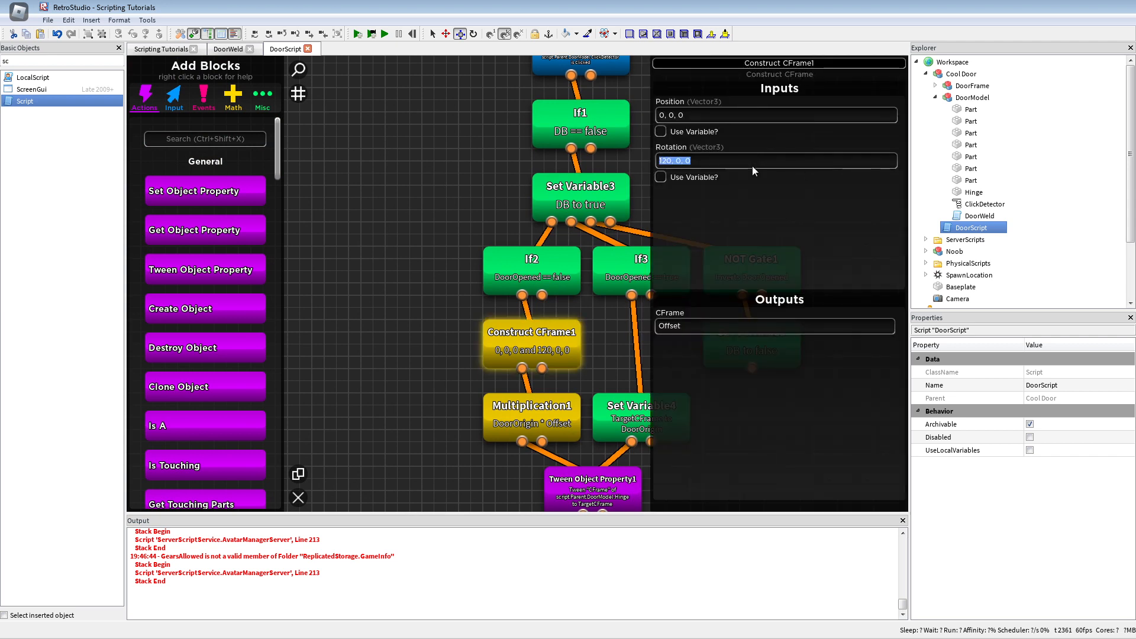
pyautogui.write('0, 120, 0')
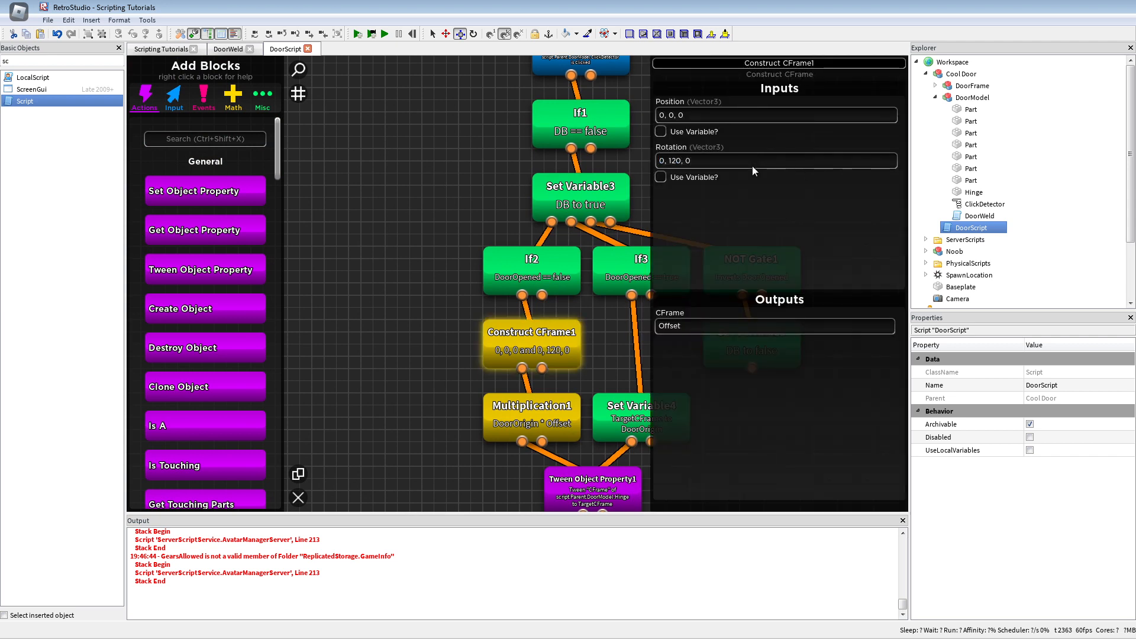